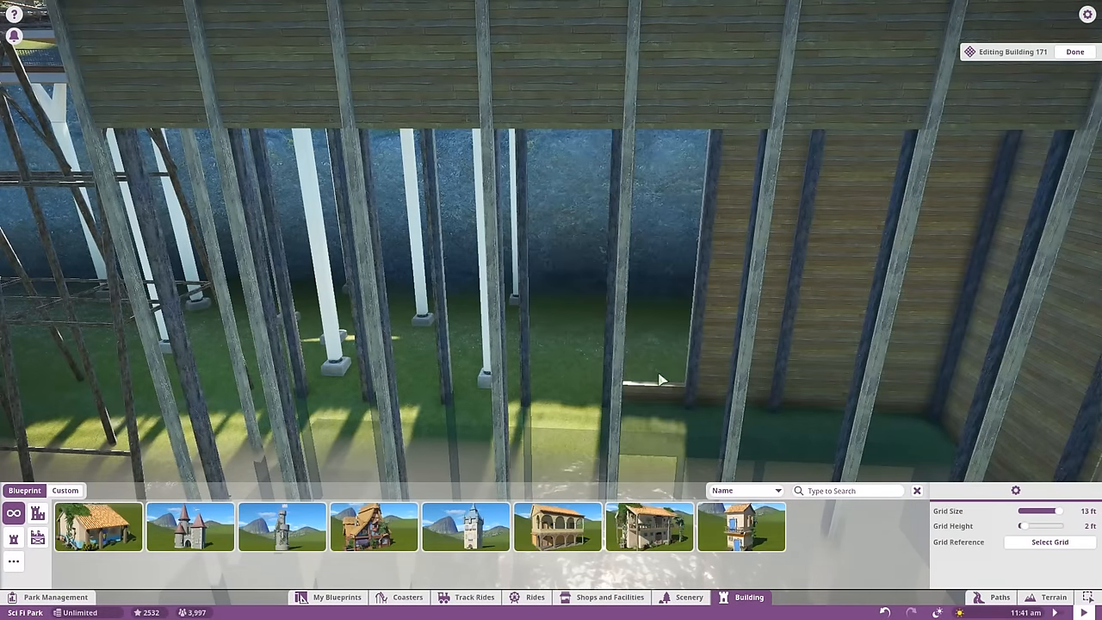
- Sculpt the terrain into a rocky hillside over the curved footbridge
drag(645, 379, 499, 404)
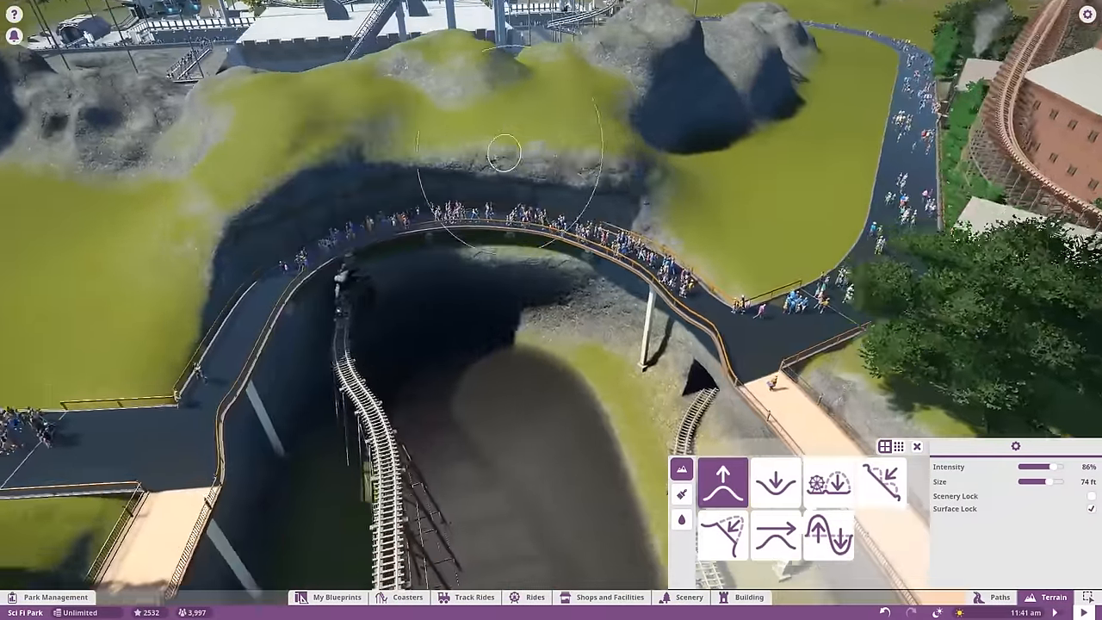
- Raise the grassy slope above and beside the footbridge with the terrain brush
click(681, 495)
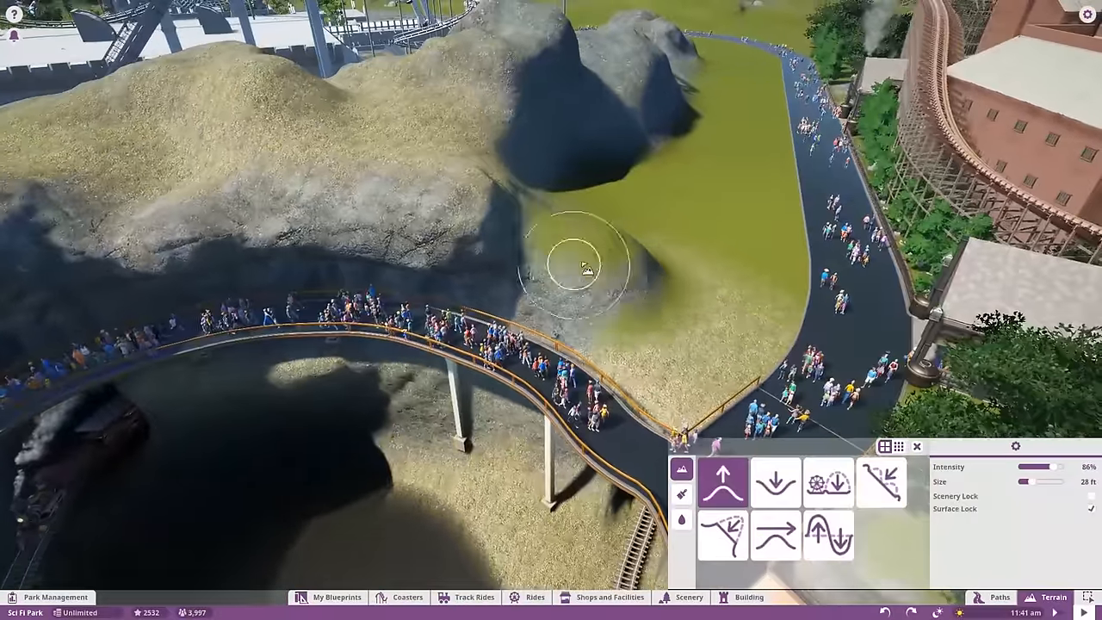
click(681, 494)
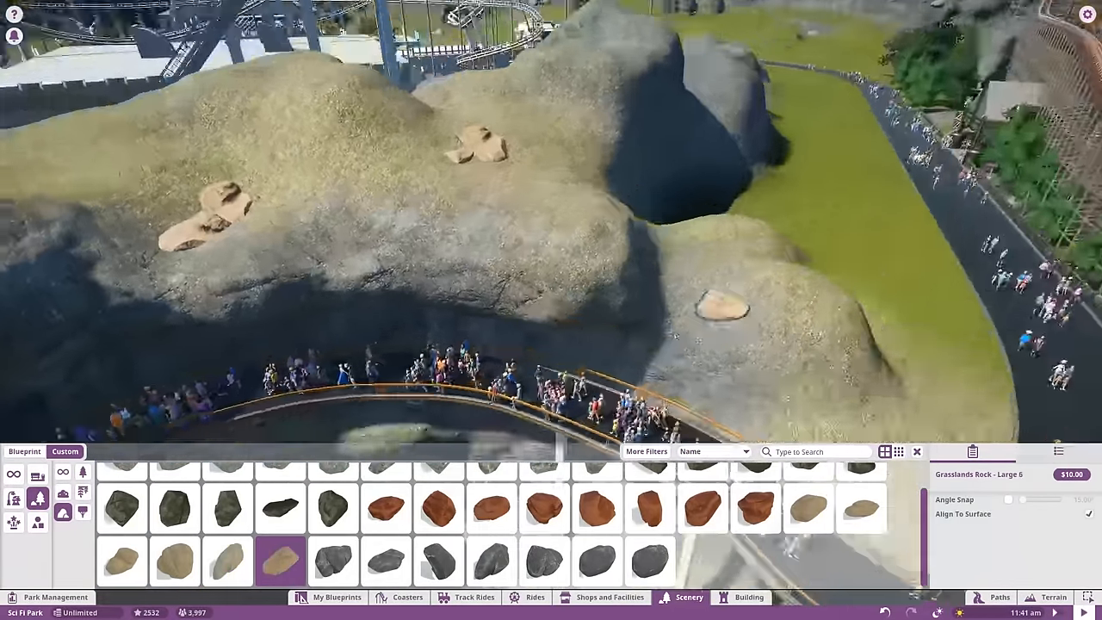
- Place three tan Grasslands Rock Large boulders around the footbridge supports
click(861, 508)
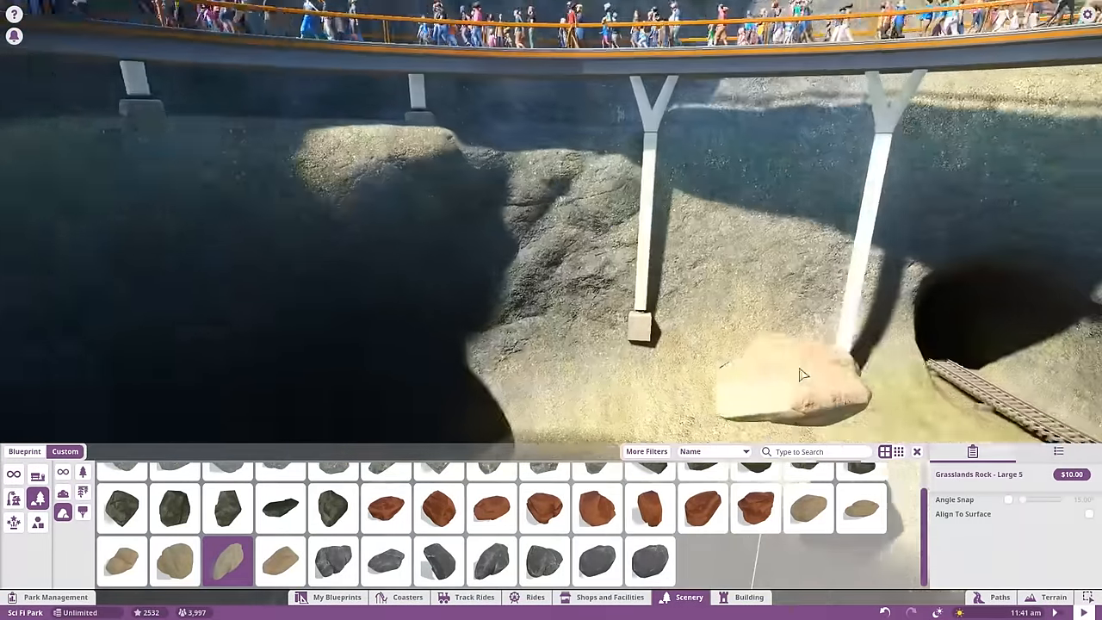
click(861, 508)
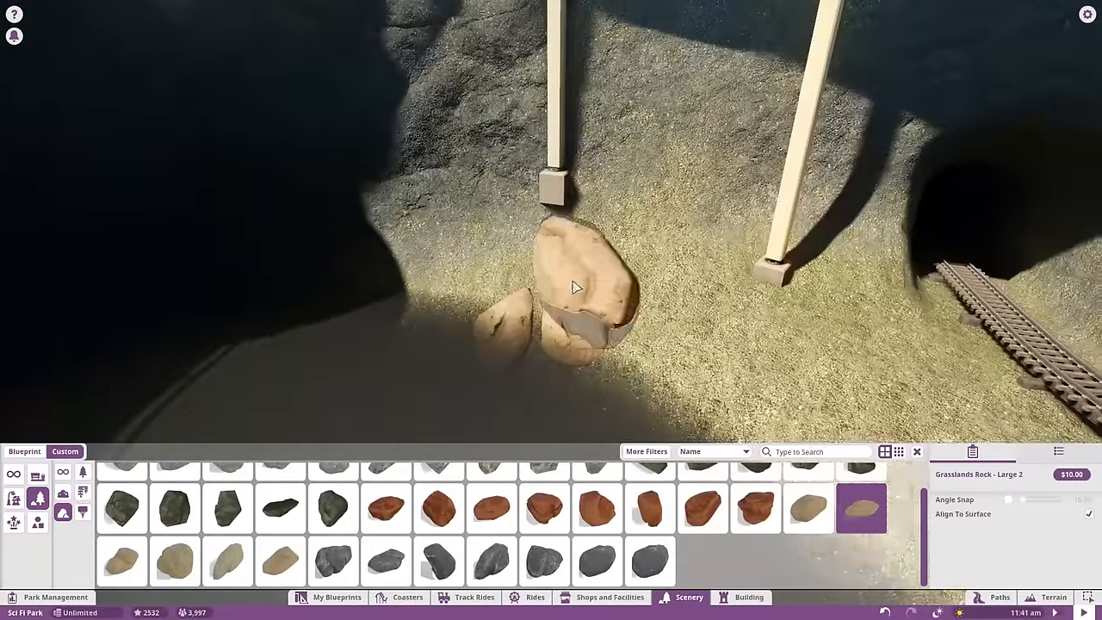
click(807, 508)
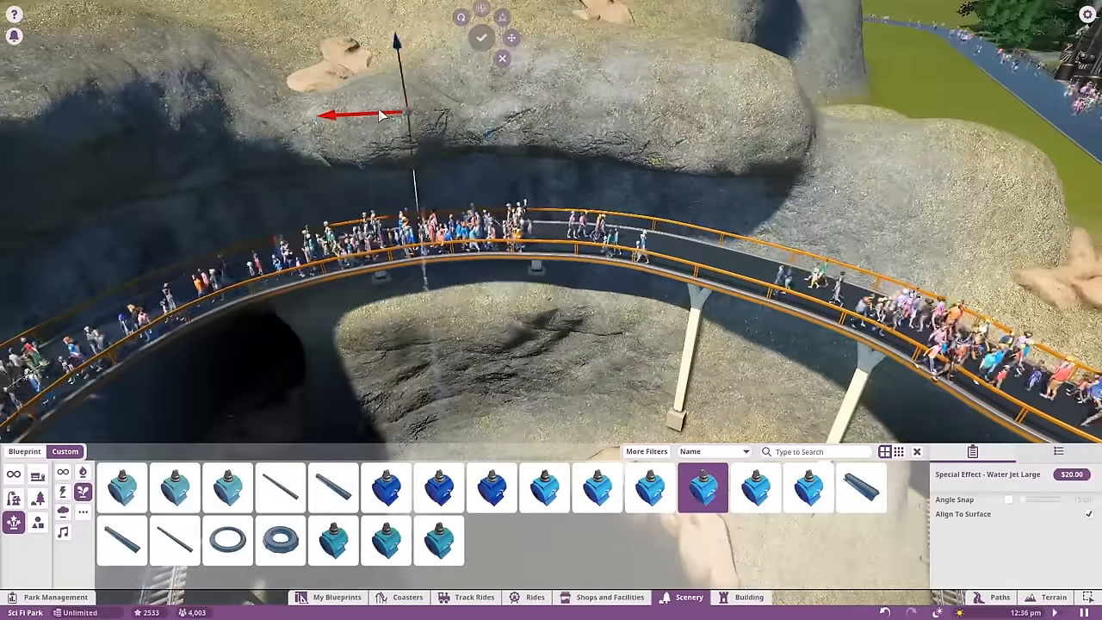
- Confirm the Water Jet Large above the bridge and begin placing Acacia Tree 3
click(807, 487)
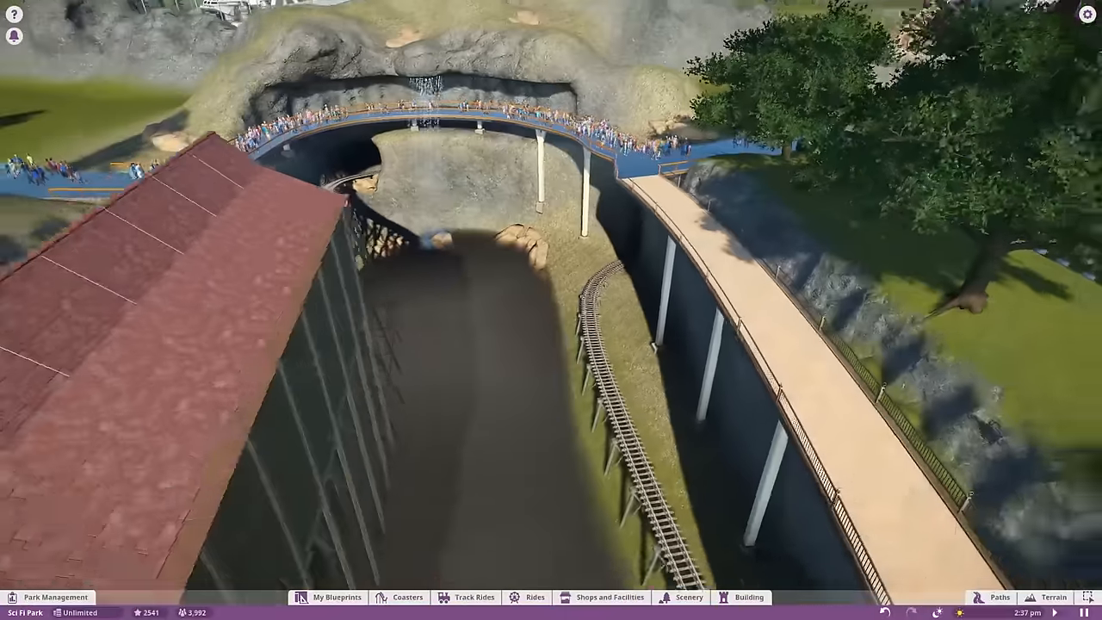
click(689, 597)
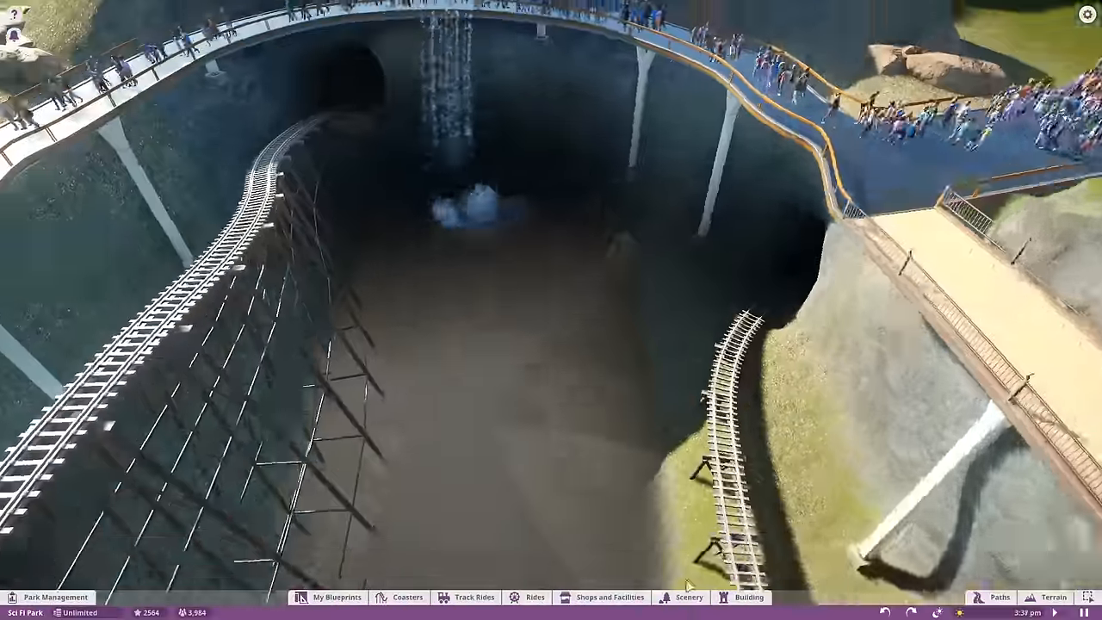
click(688, 597)
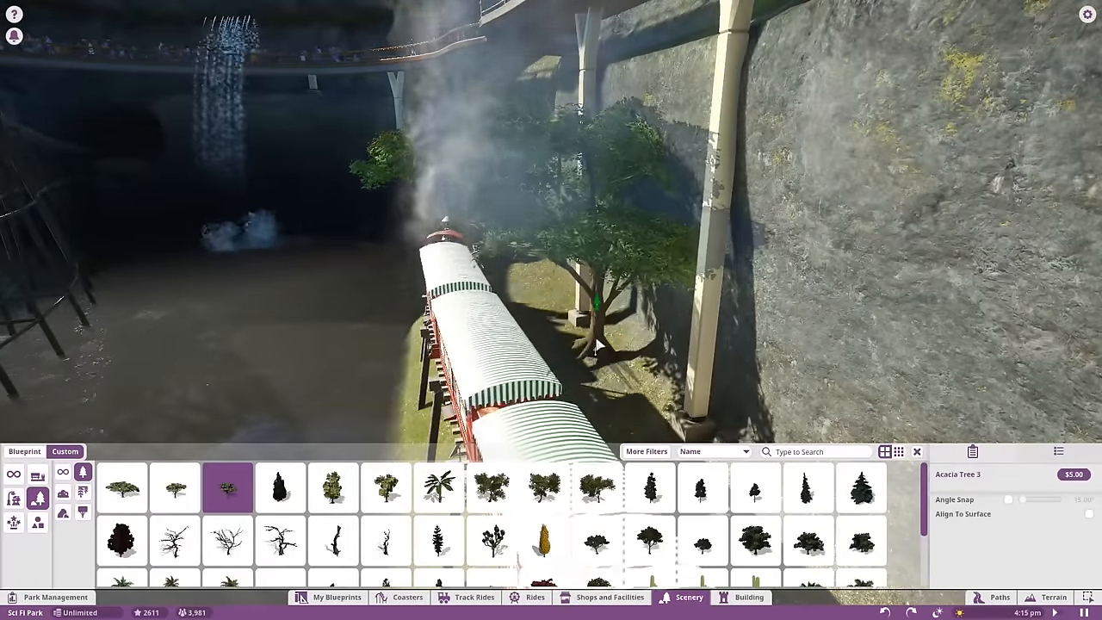
- Plant acacia trees along the canyon and add a water tower, crates and cacti
click(175, 487)
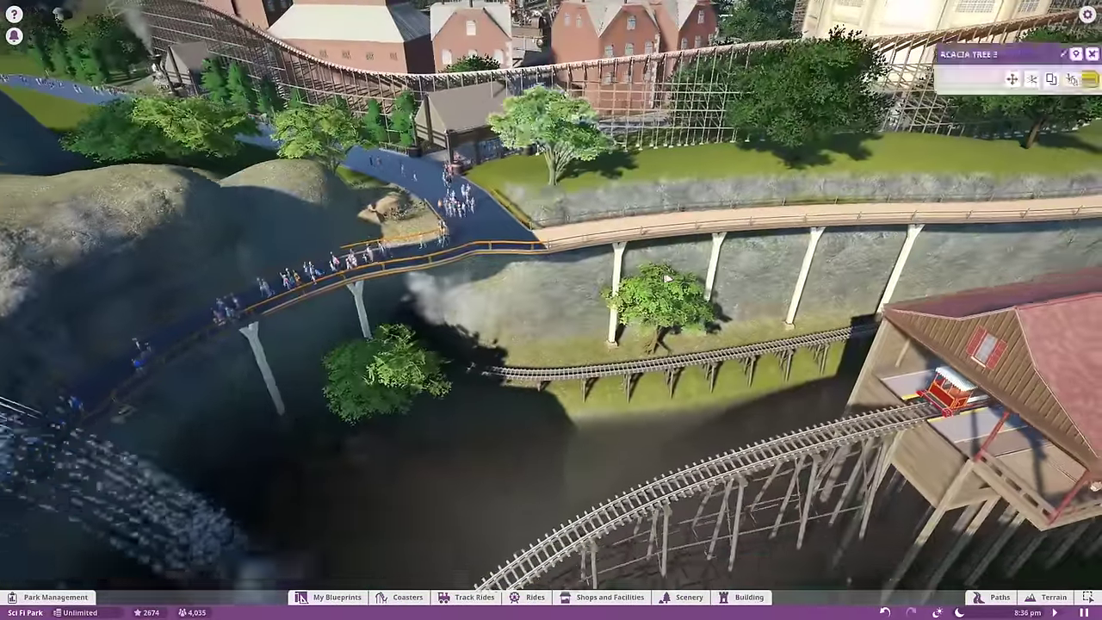
click(681, 596)
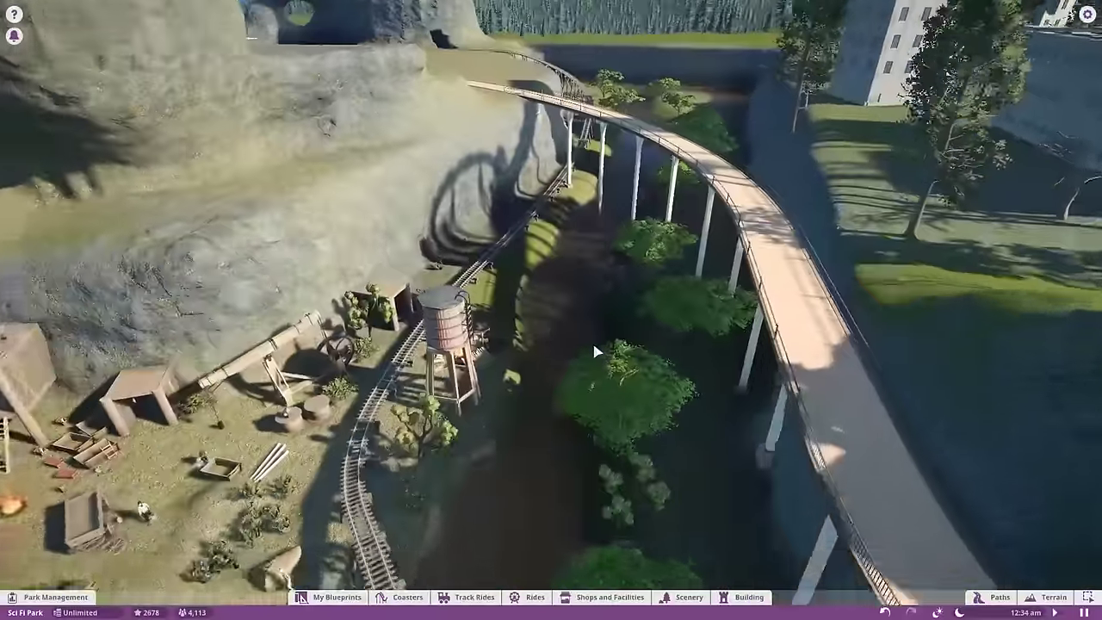
- Place Spaceship Engine 4 over the camp with a Fountain Splash Medium under its thruster
click(689, 596)
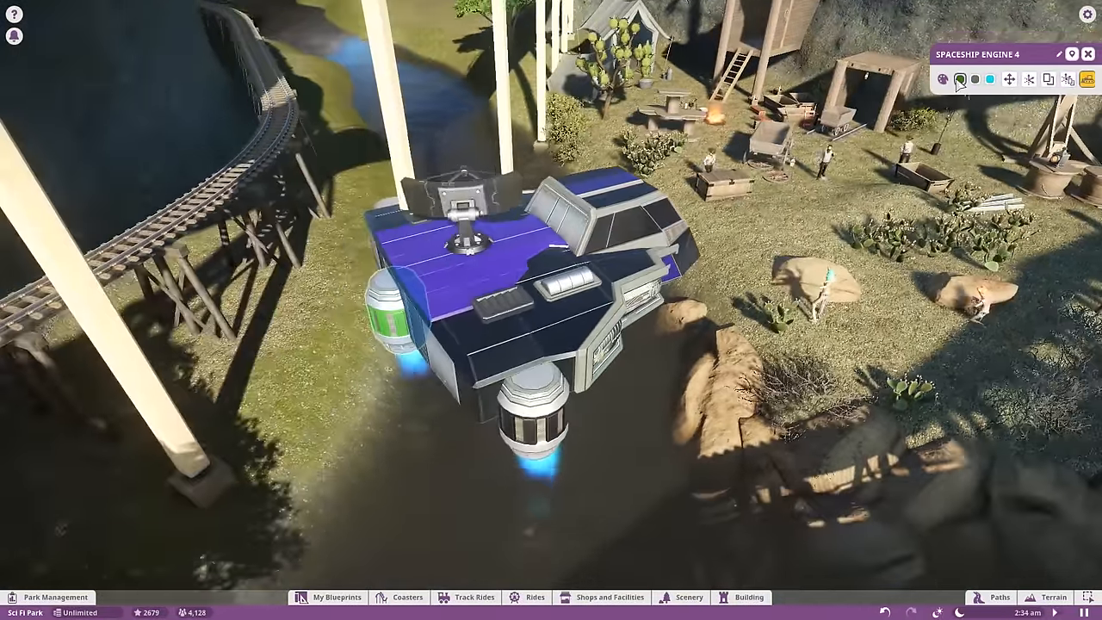
click(688, 597)
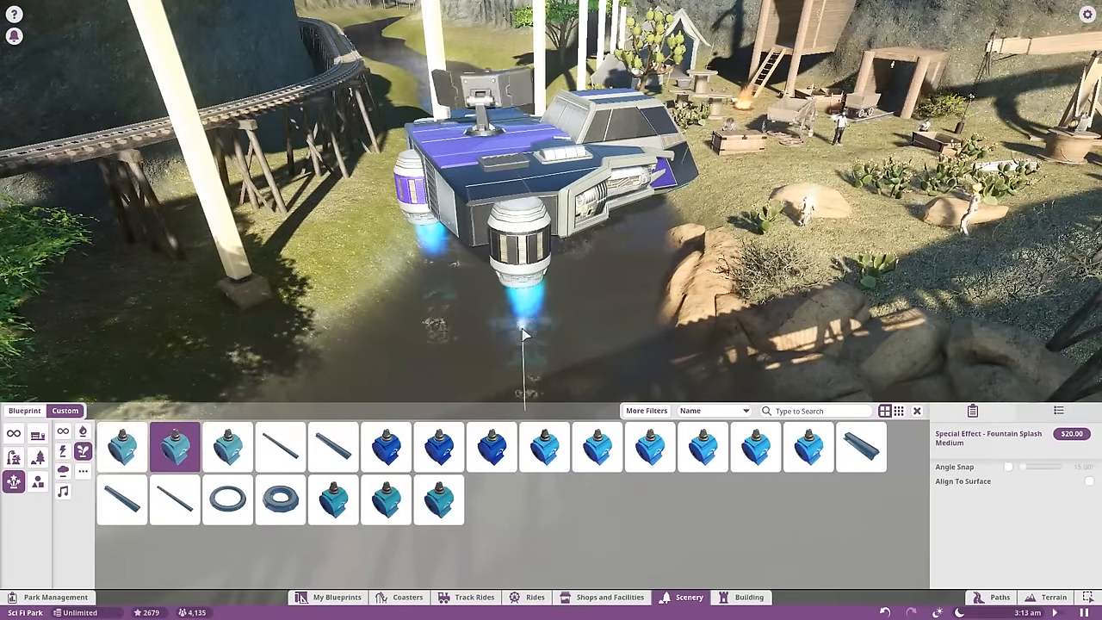
click(121, 447)
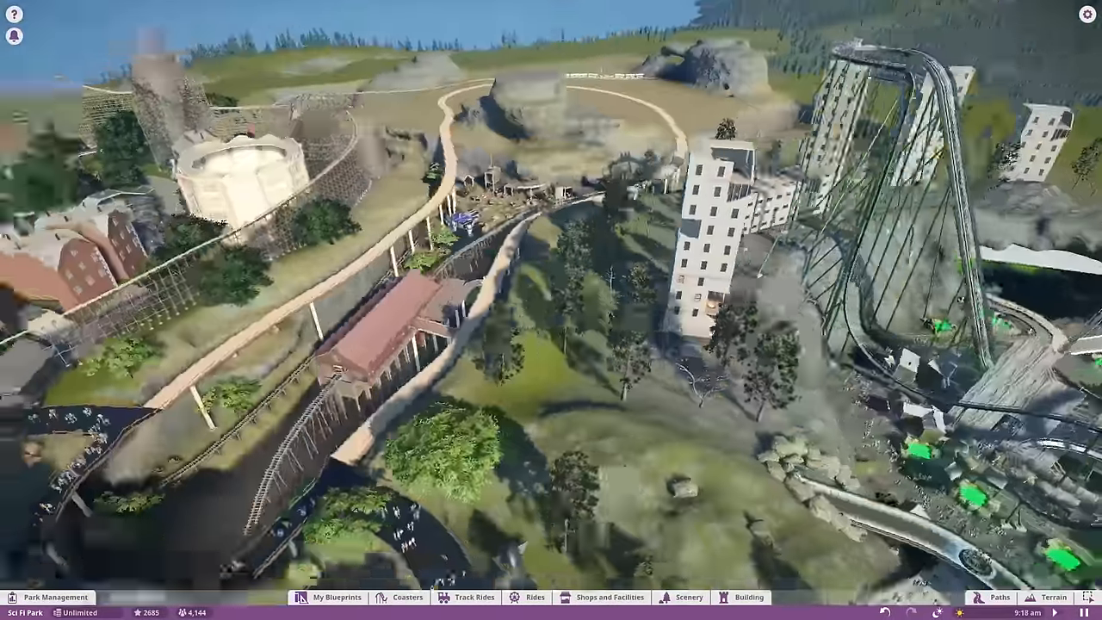
- Lay Locomotive Track Straight pieces on the rocky hilltop near the trestle
click(690, 597)
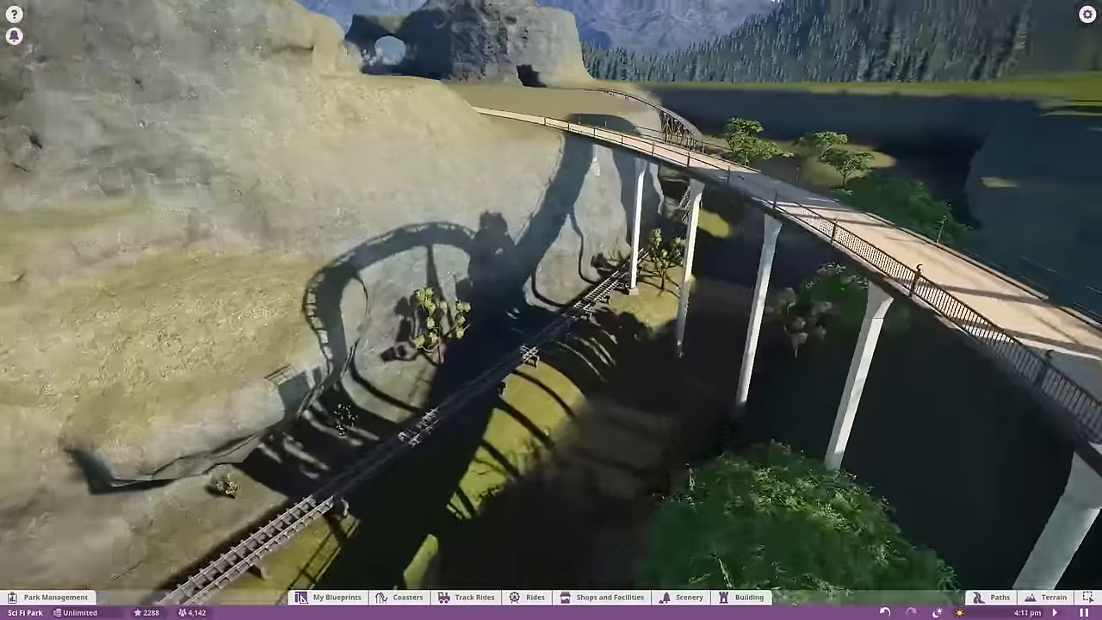
click(689, 597)
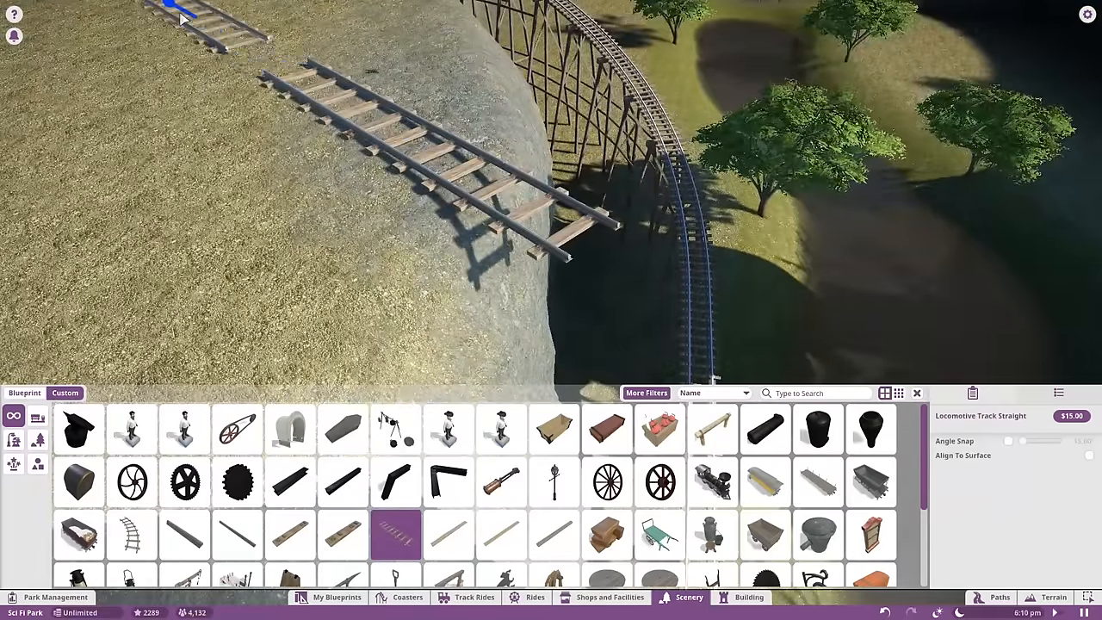
- Lay straight and single rail pieces, scatter whole and half logs, and tilt a locomotive over the cliff
click(501, 535)
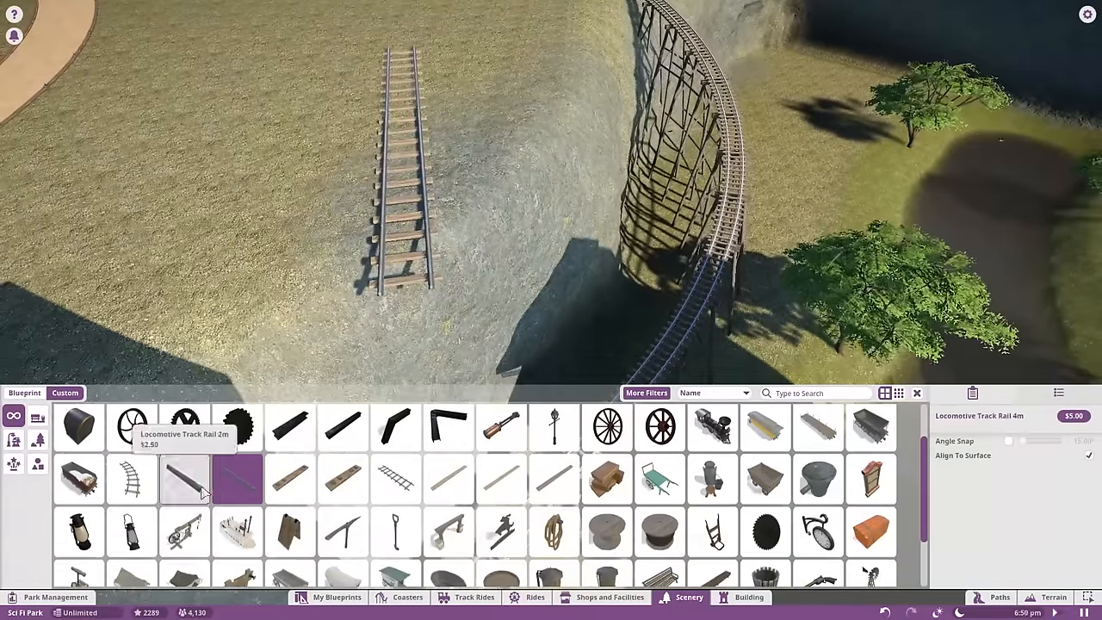
click(554, 499)
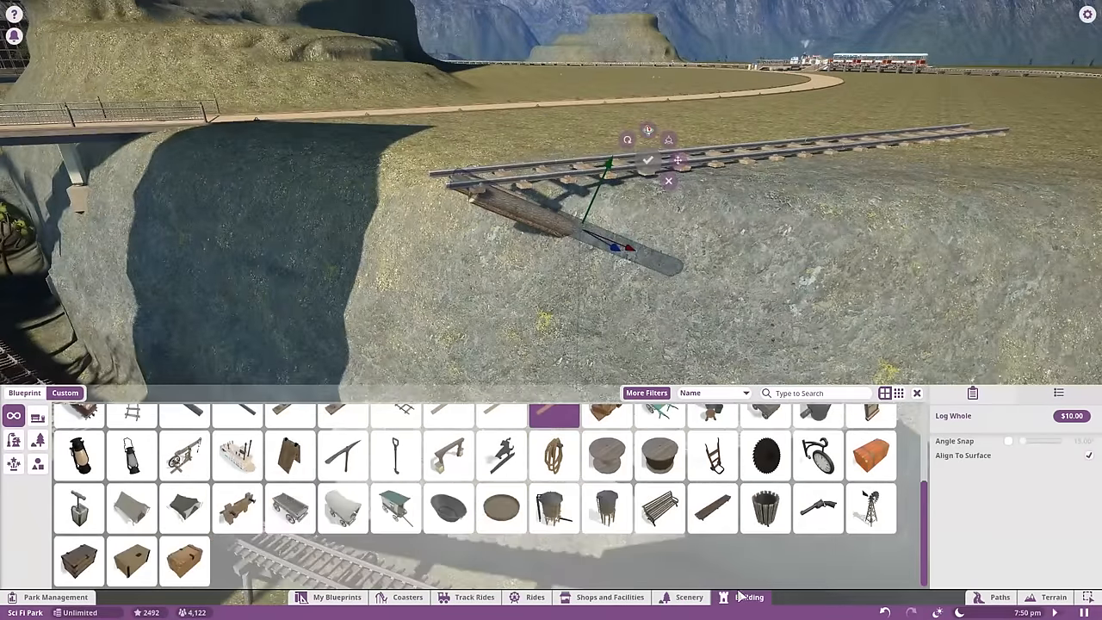
text(wood)
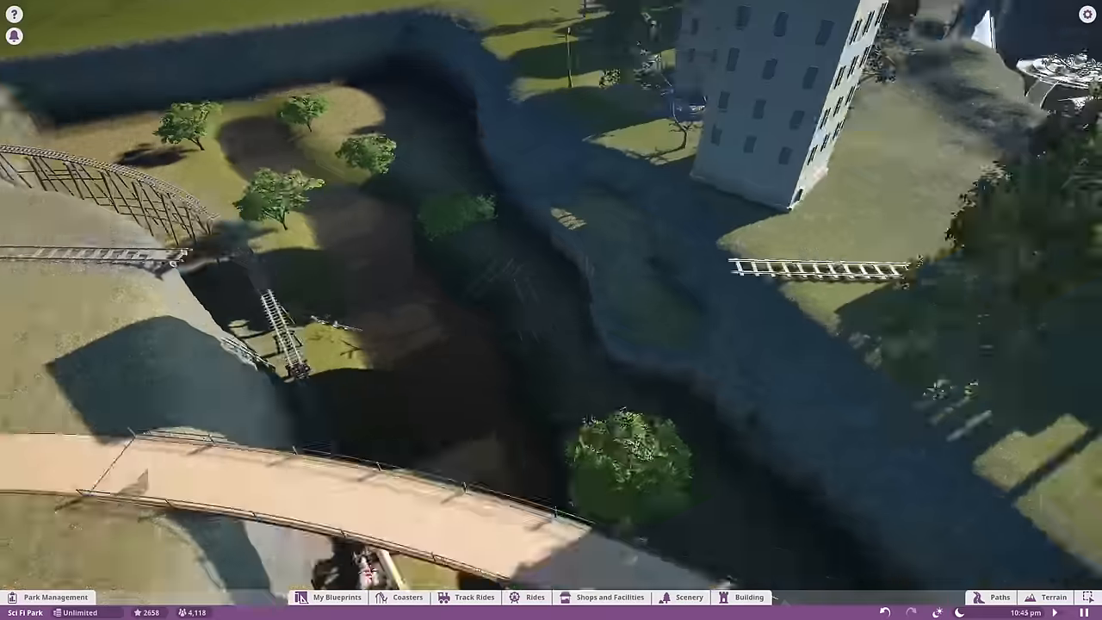
click(688, 597)
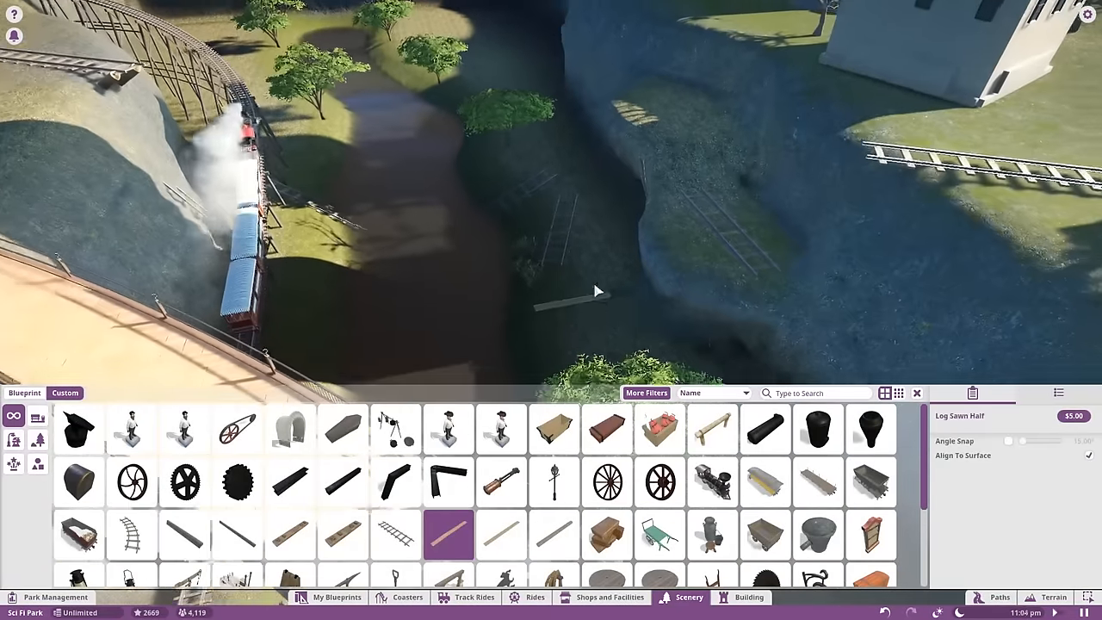
click(554, 535)
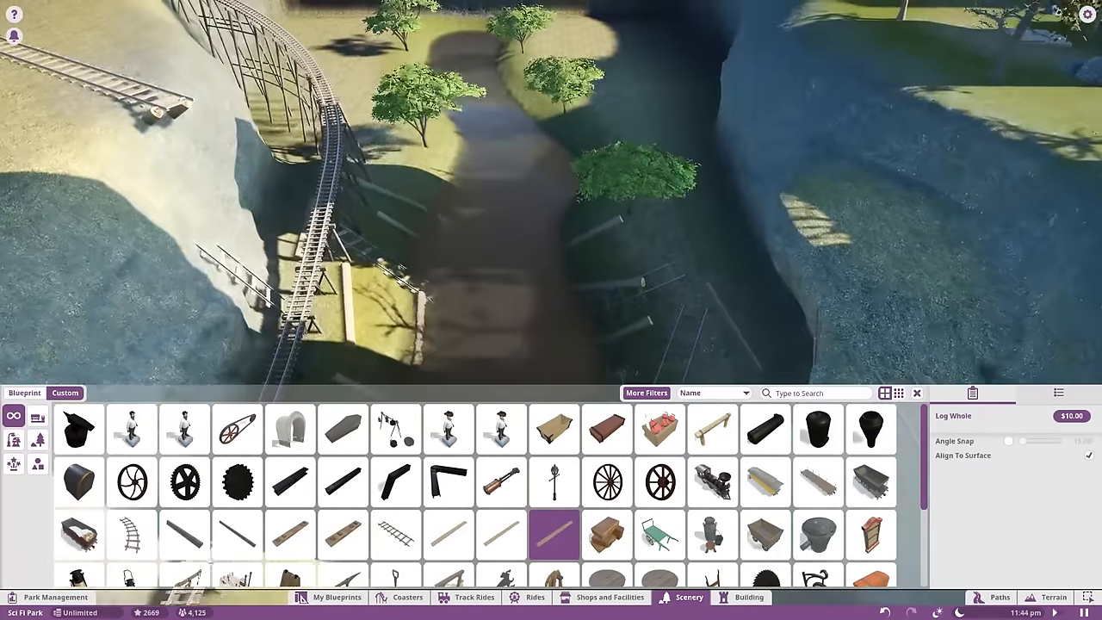
click(396, 534)
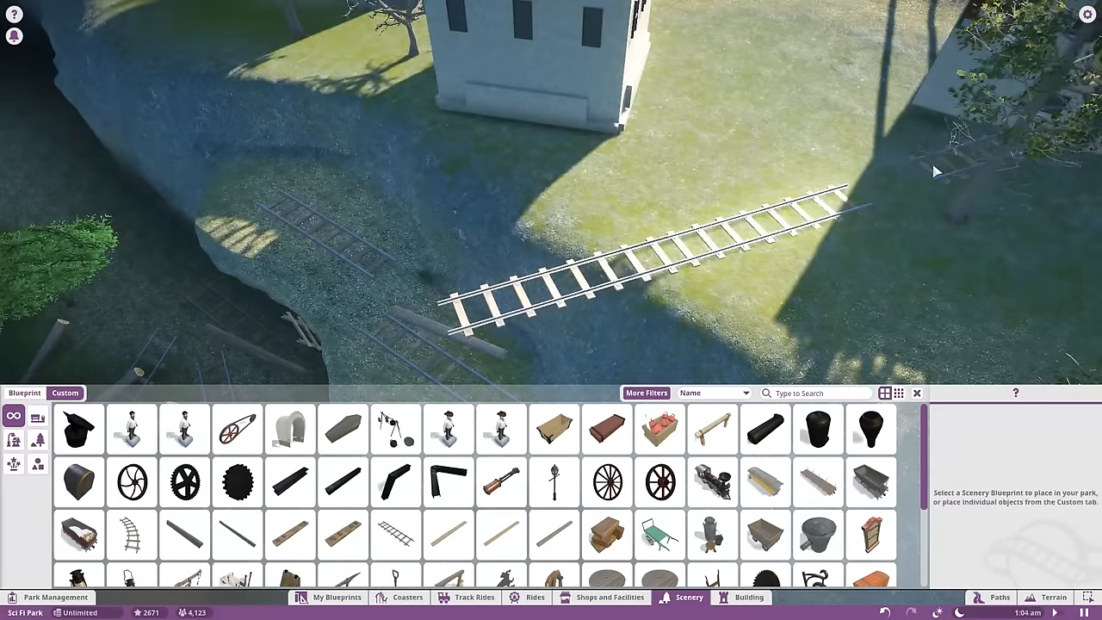
click(554, 533)
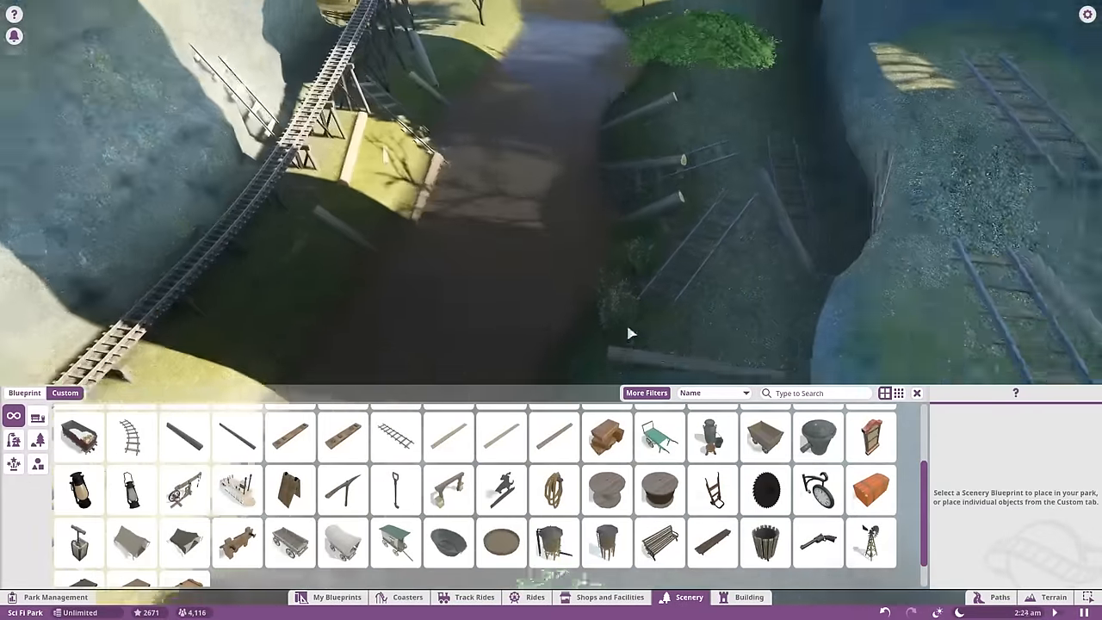
click(711, 482)
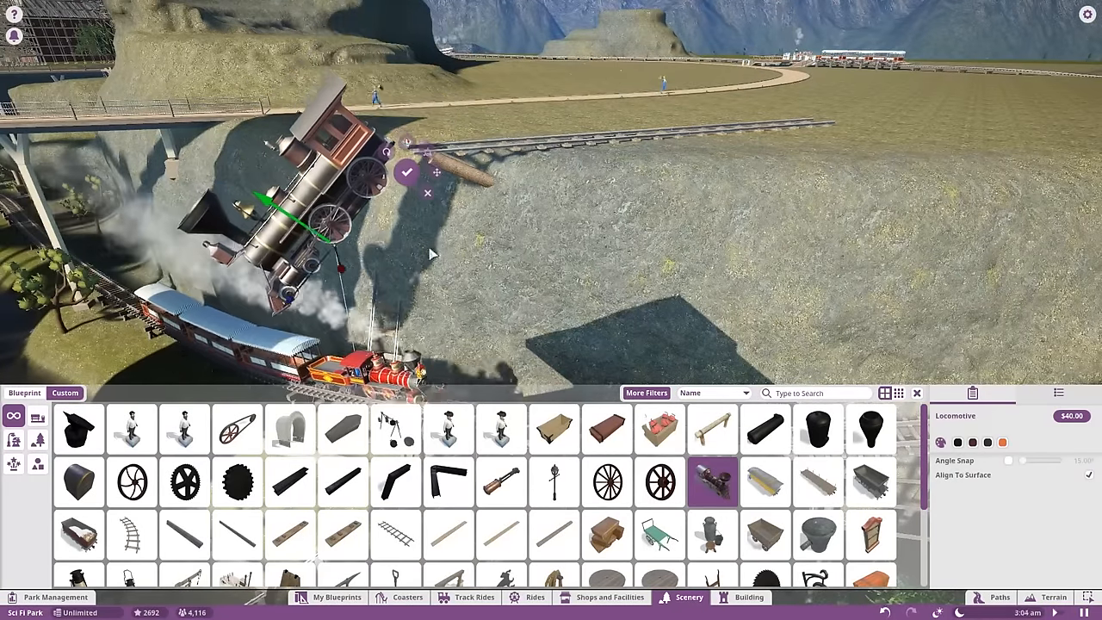
- Confirm the tilted locomotive over the cliff and pile the yellow carriage onto it
click(765, 482)
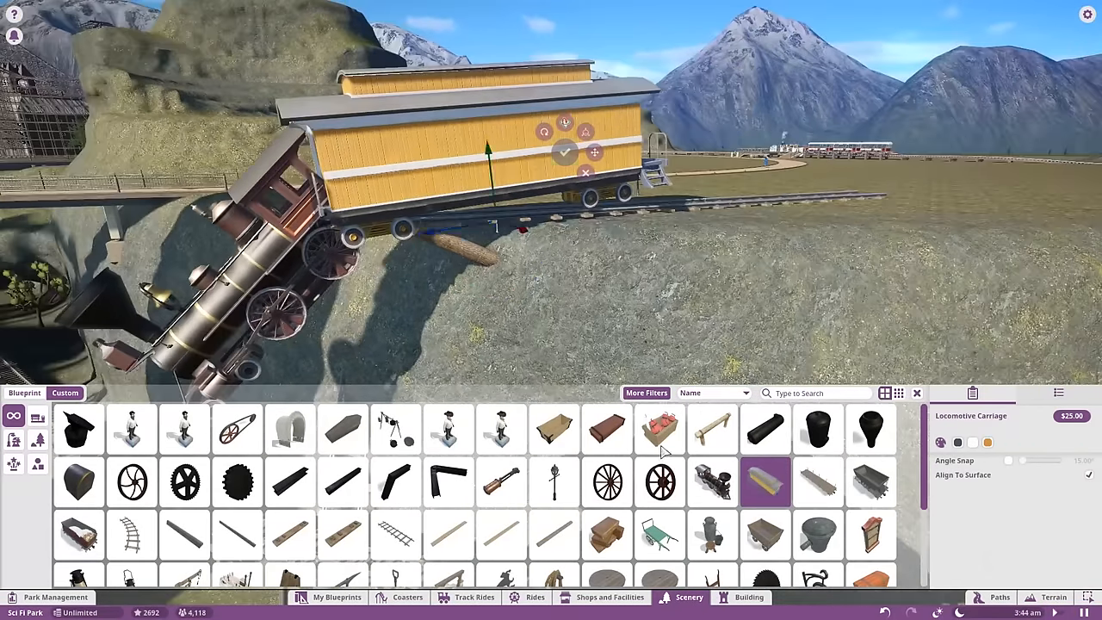
click(870, 482)
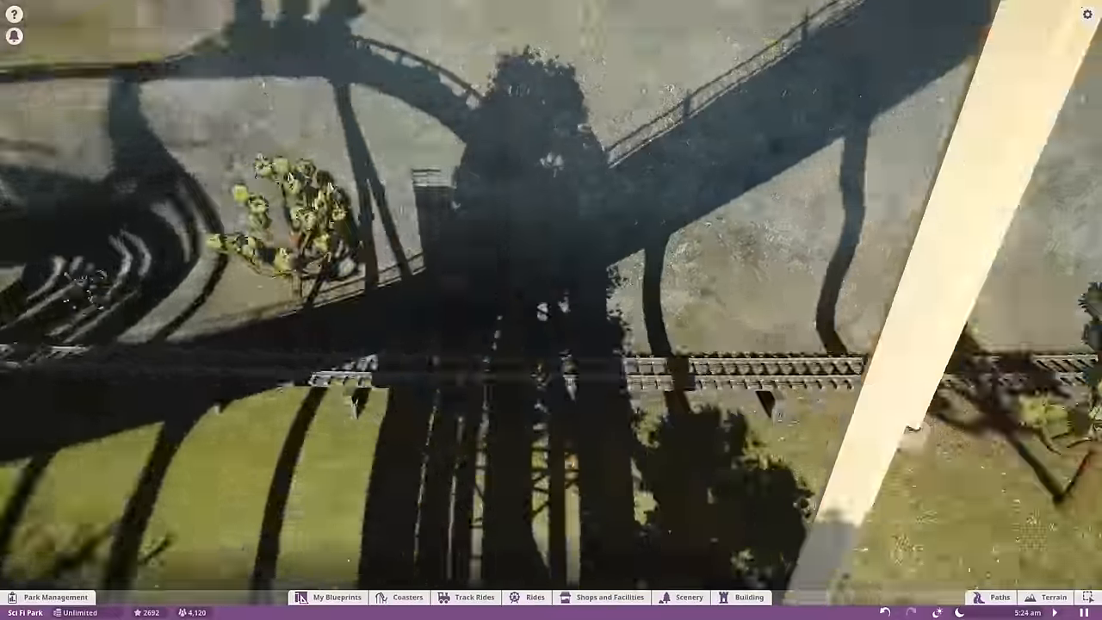
click(688, 597)
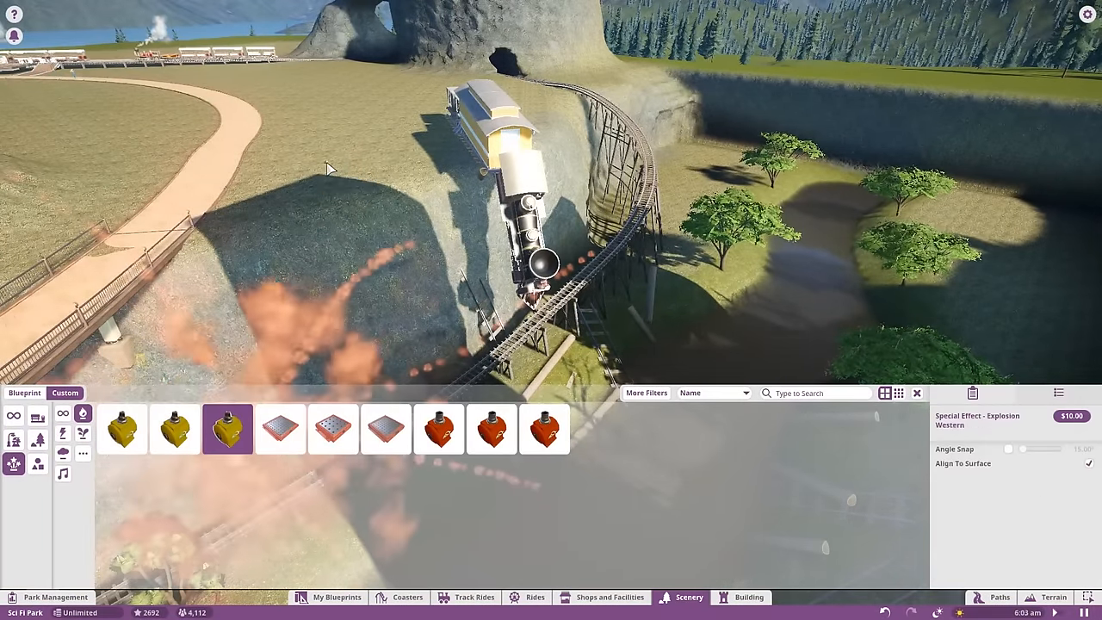
- Place Fire Medium effects on the cliff beside the crashed train
click(333, 428)
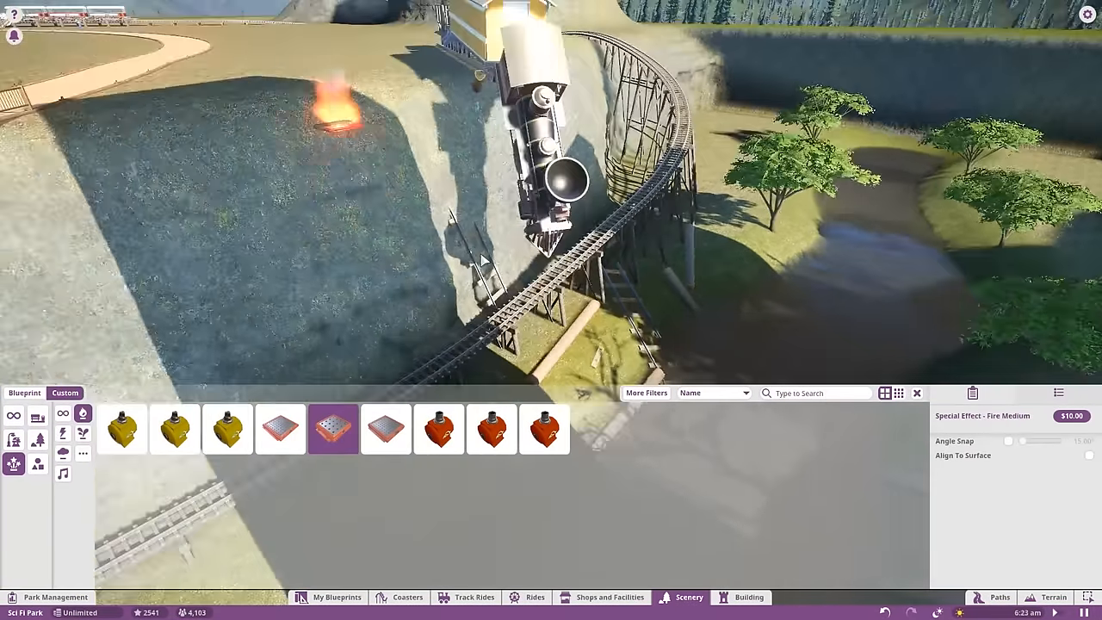
click(386, 428)
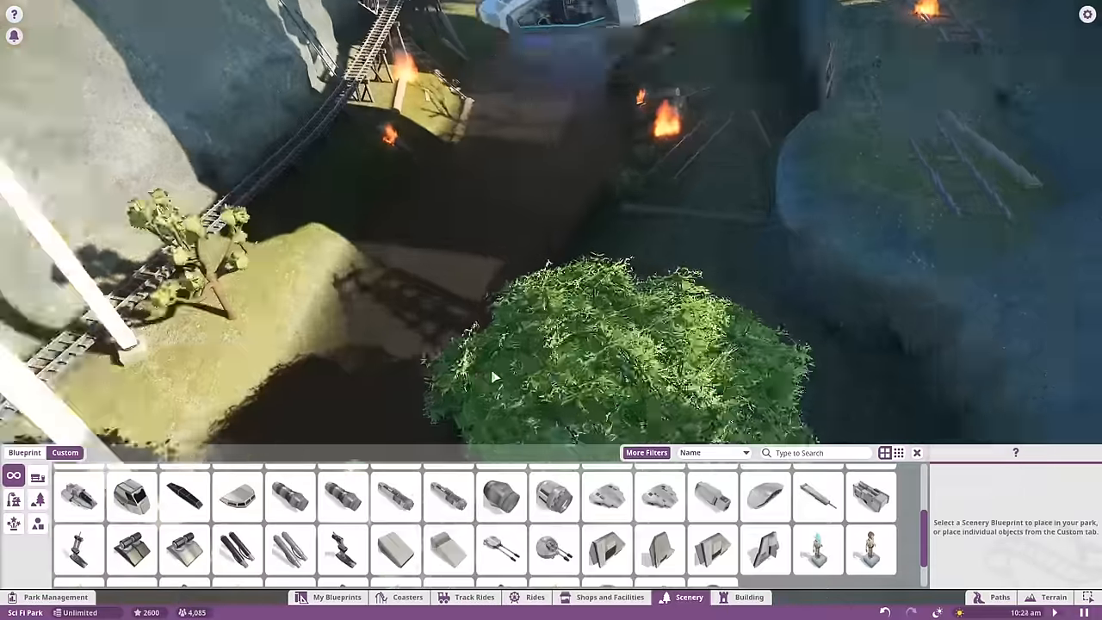
- Place Engine Thruster Small and fire effects around the dangling locomotive and river
click(554, 551)
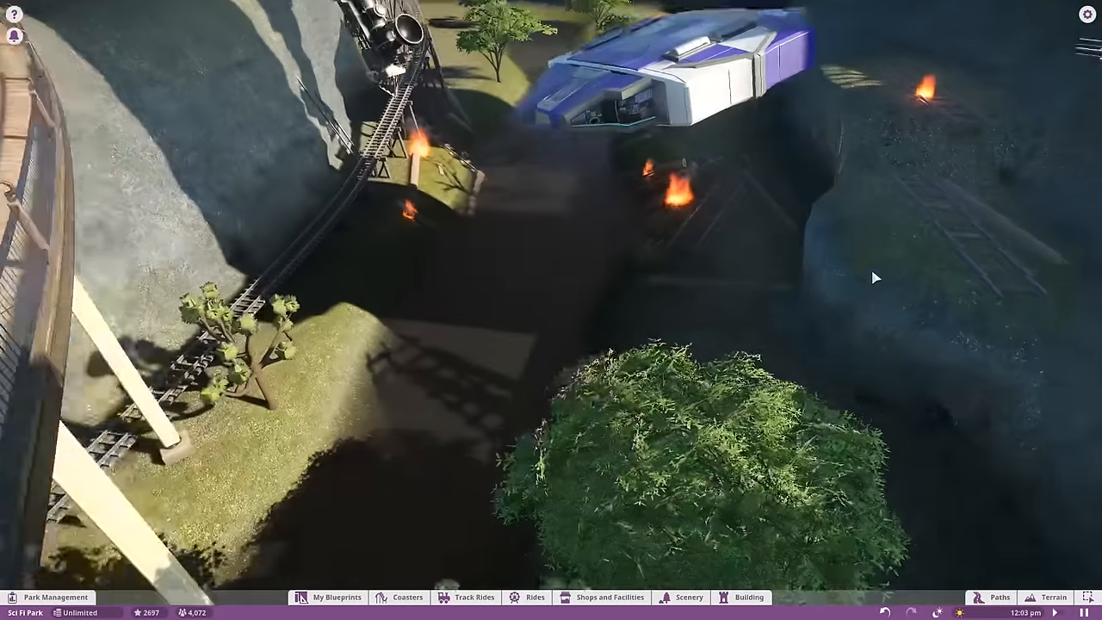
click(689, 597)
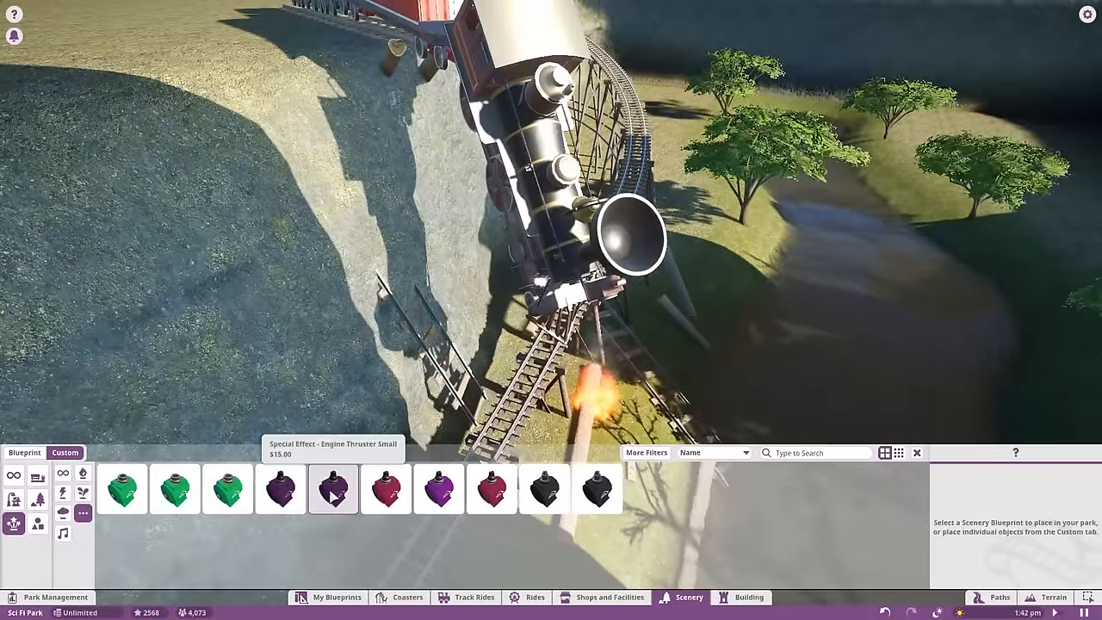
click(386, 488)
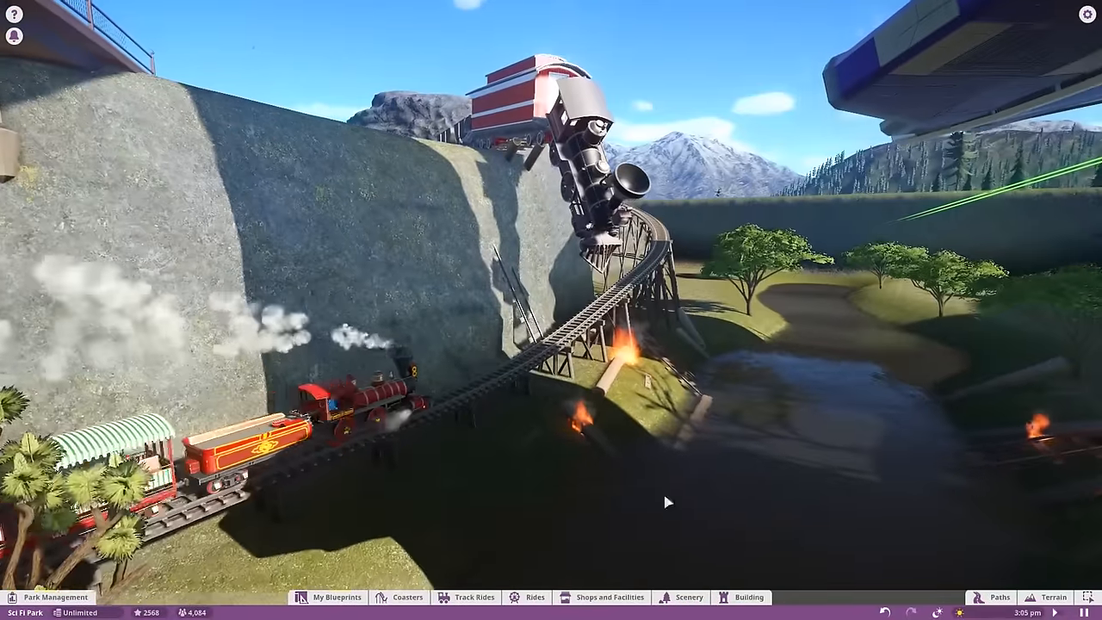
click(689, 596)
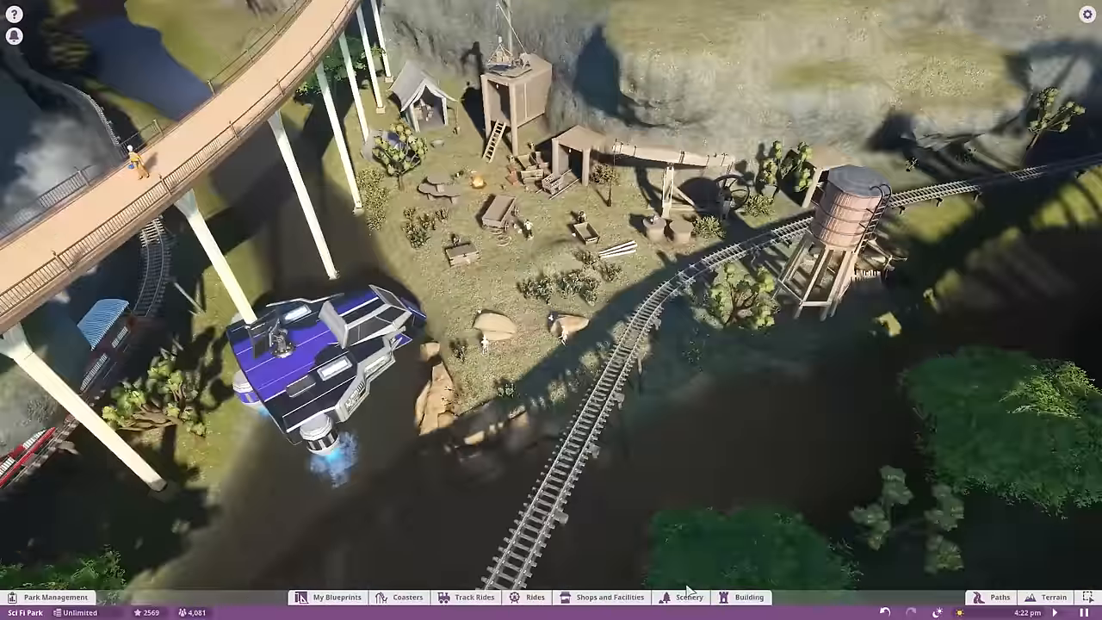
- Place the Trooper Shot - Green Alien figure beside the cacti near the camp
click(687, 597)
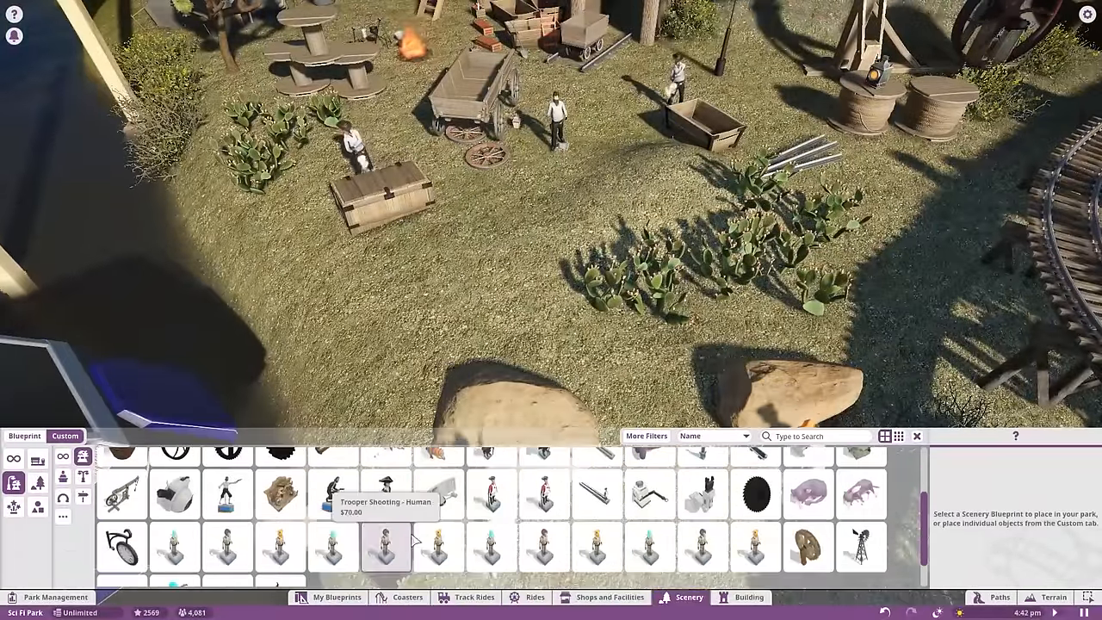
click(490, 548)
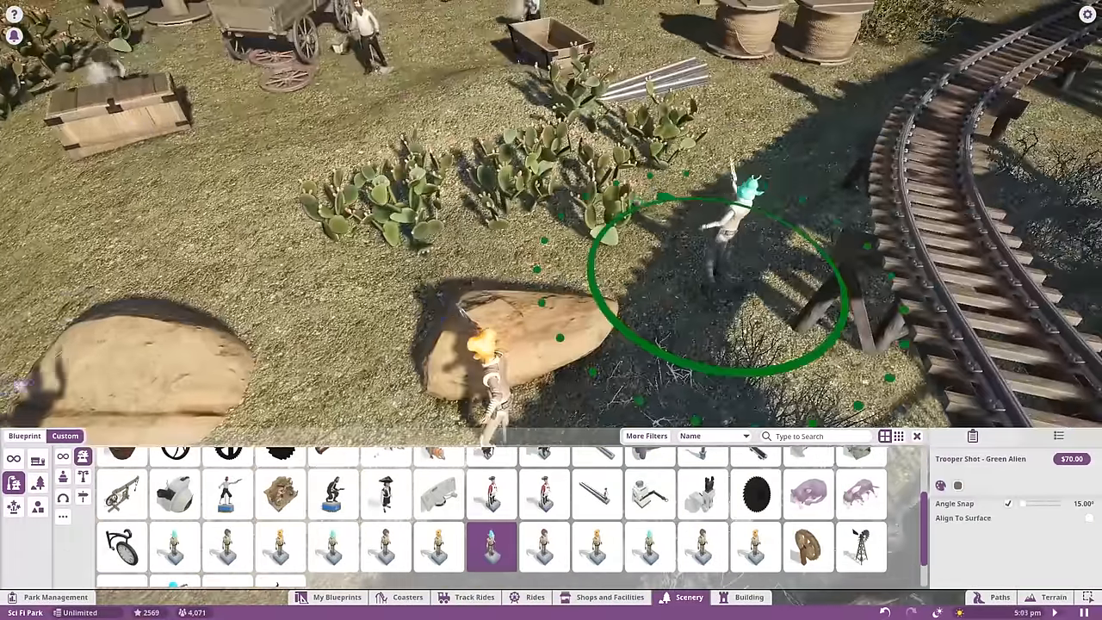
click(756, 547)
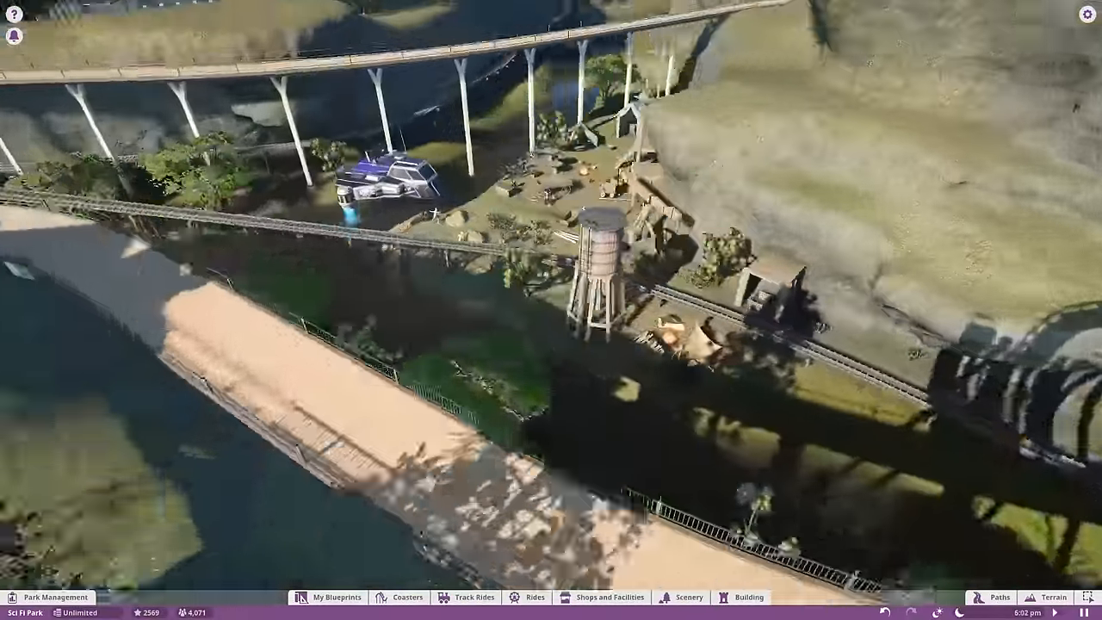
- Plant Saguaro Cactus 2, Creosote Bush 3 and Prickly Pear 2 across the canyon floor
click(689, 597)
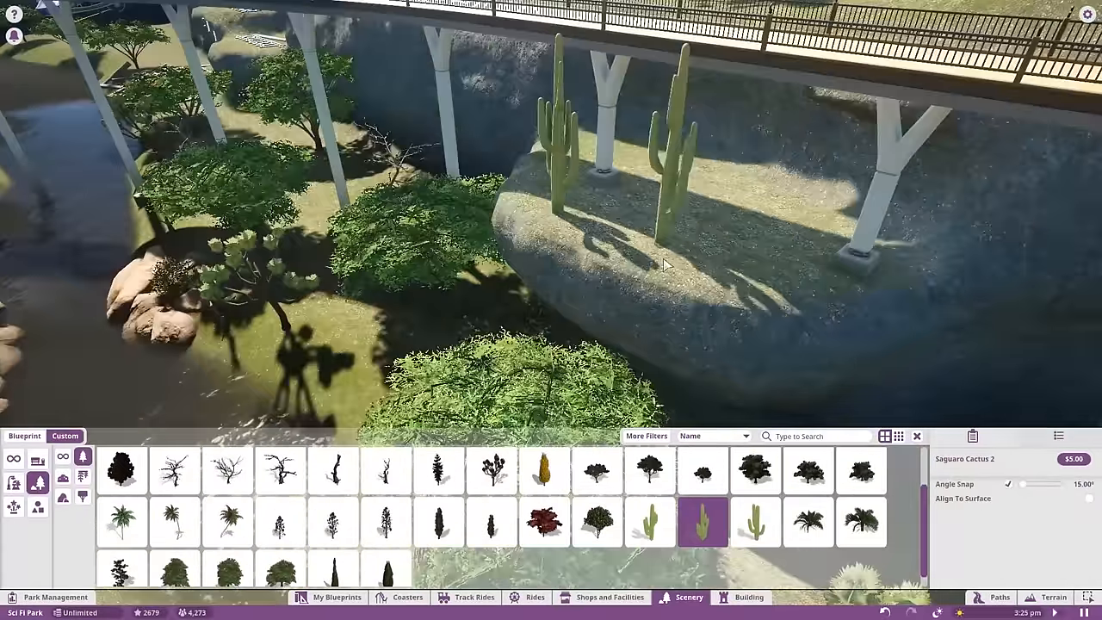
click(754, 523)
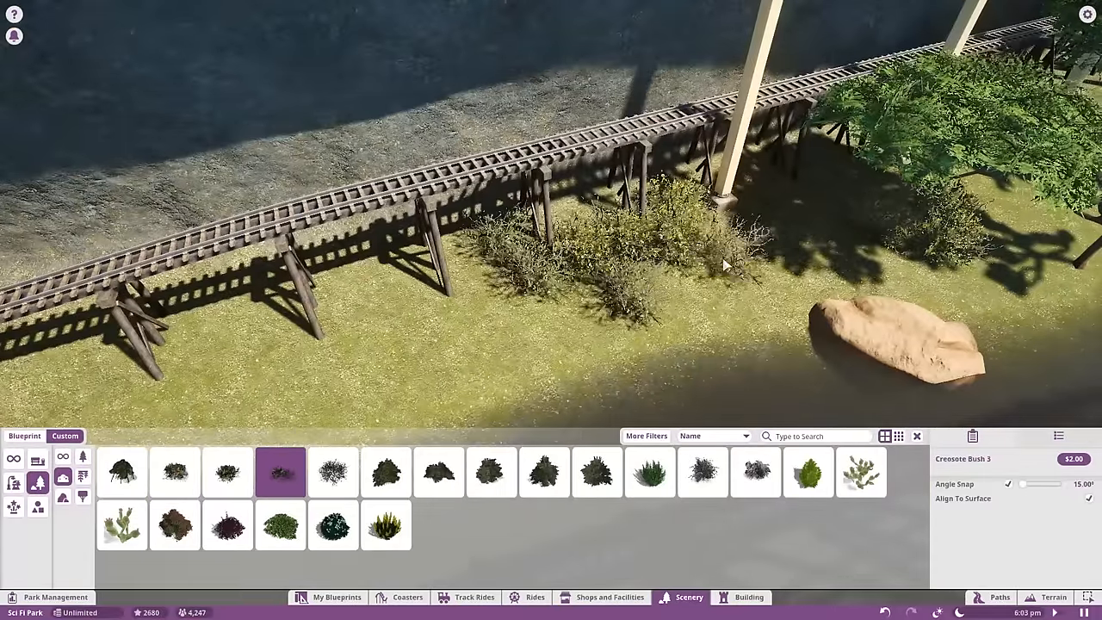
click(1054, 596)
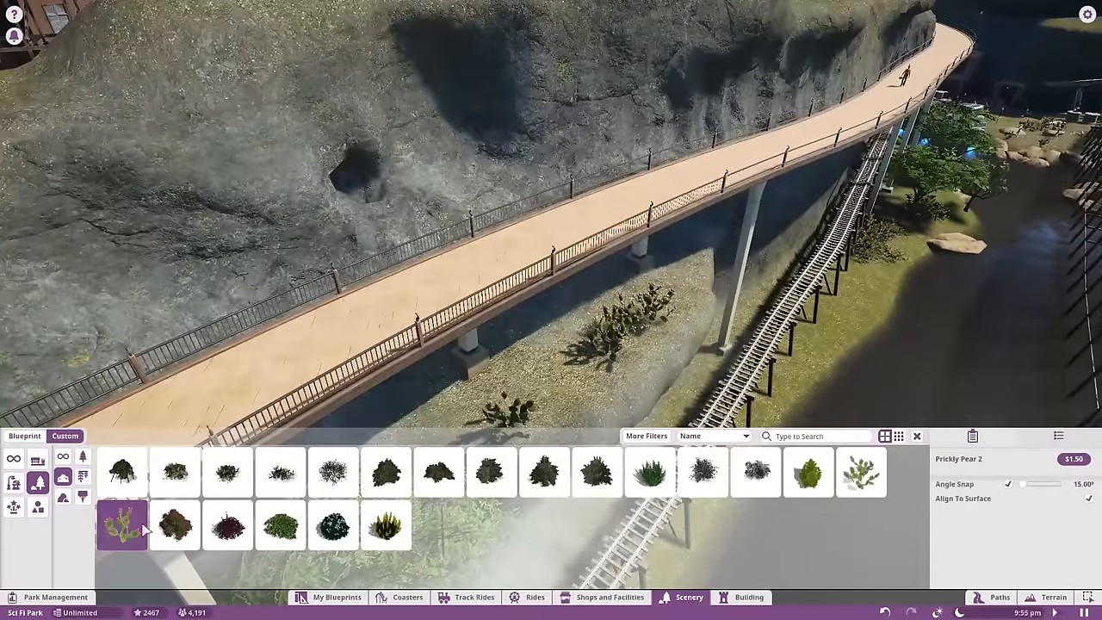
click(333, 472)
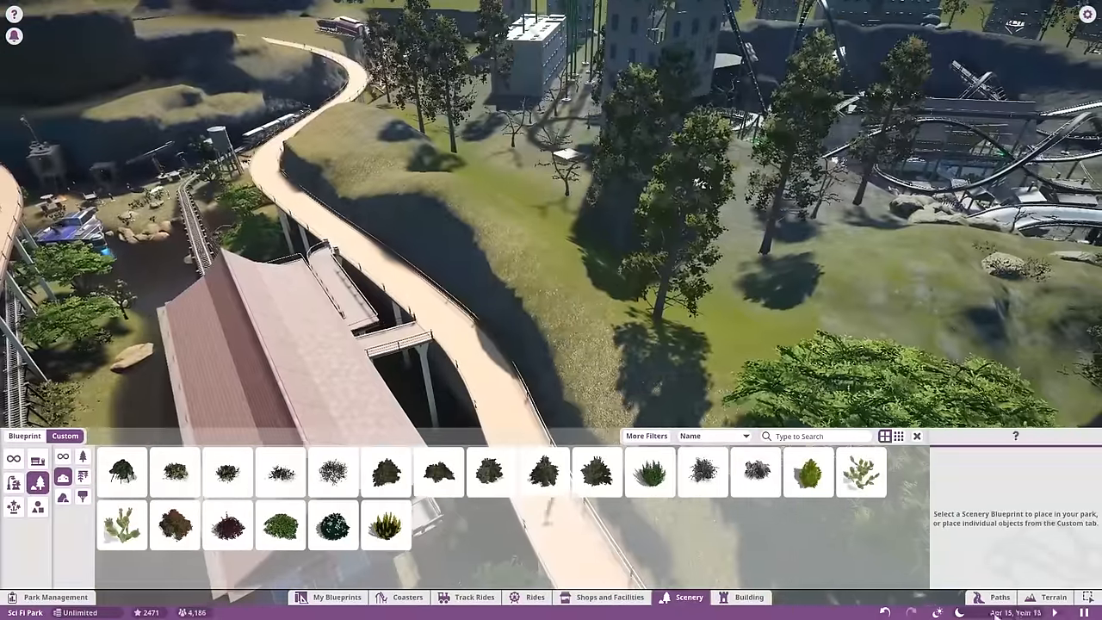
- Sculpt the hillside beside the depot path and paint it with dry grass
click(1054, 597)
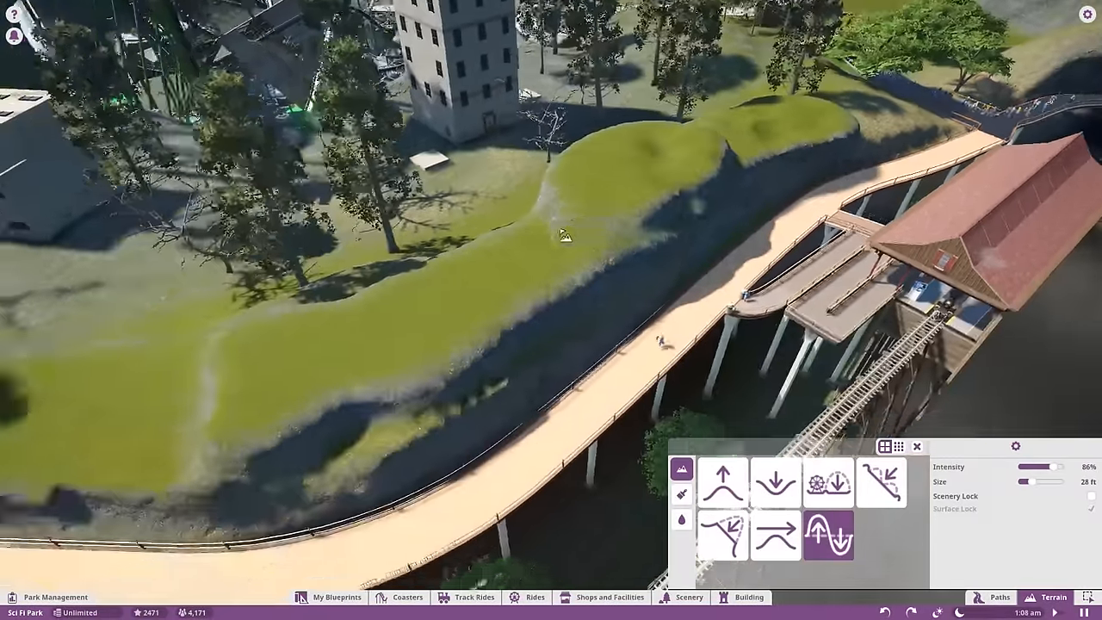
click(682, 495)
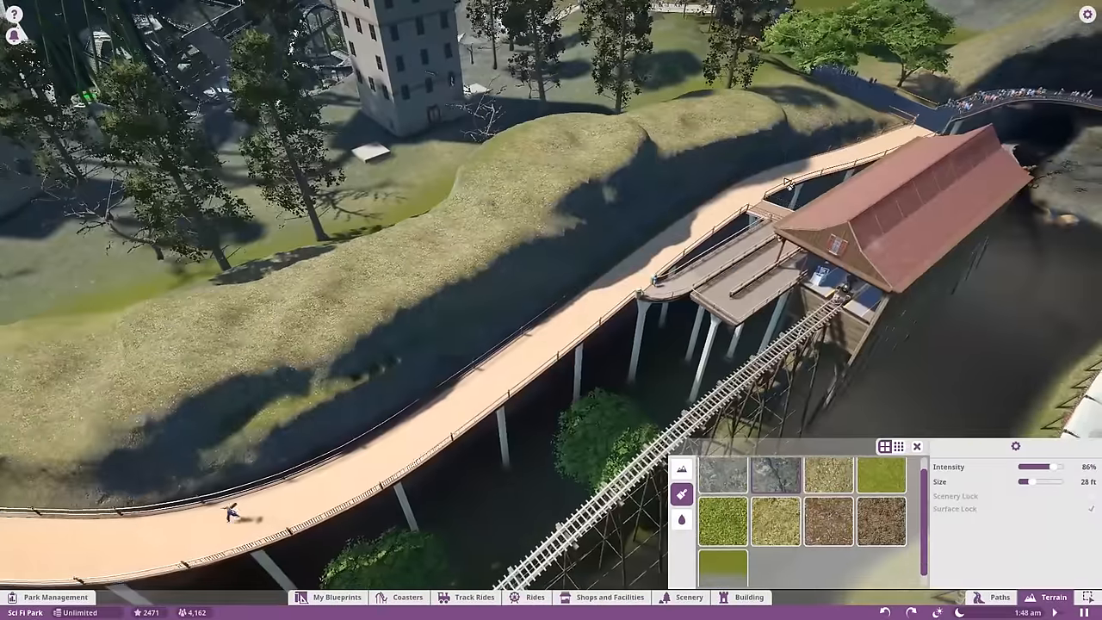
click(690, 597)
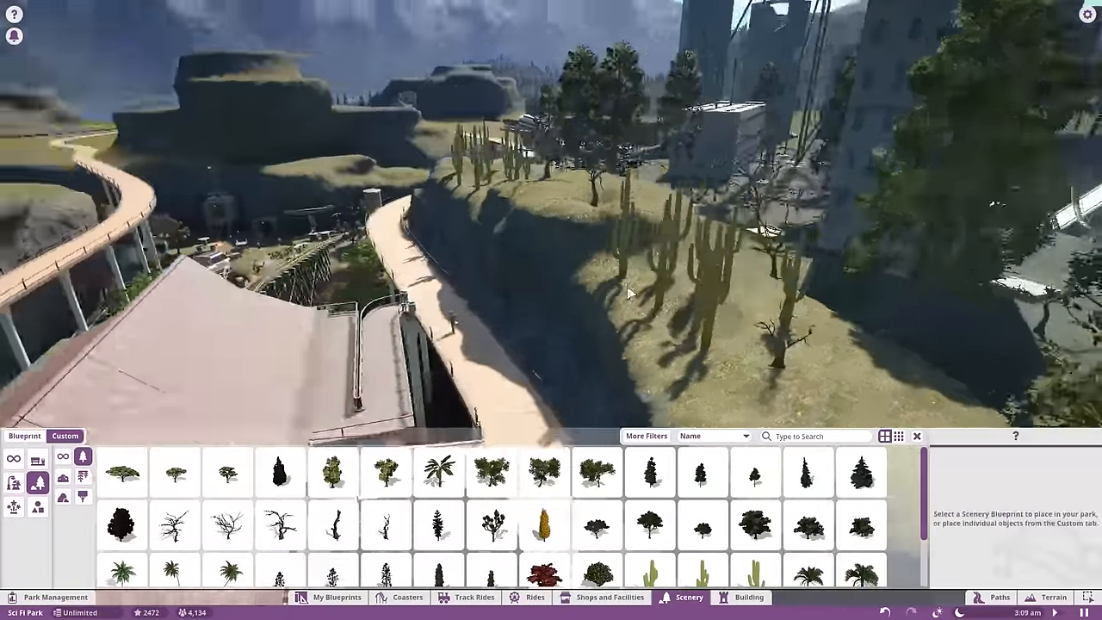
- Plant a saguaro on the hillside, then fly to the river canyon below the trestle
click(861, 471)
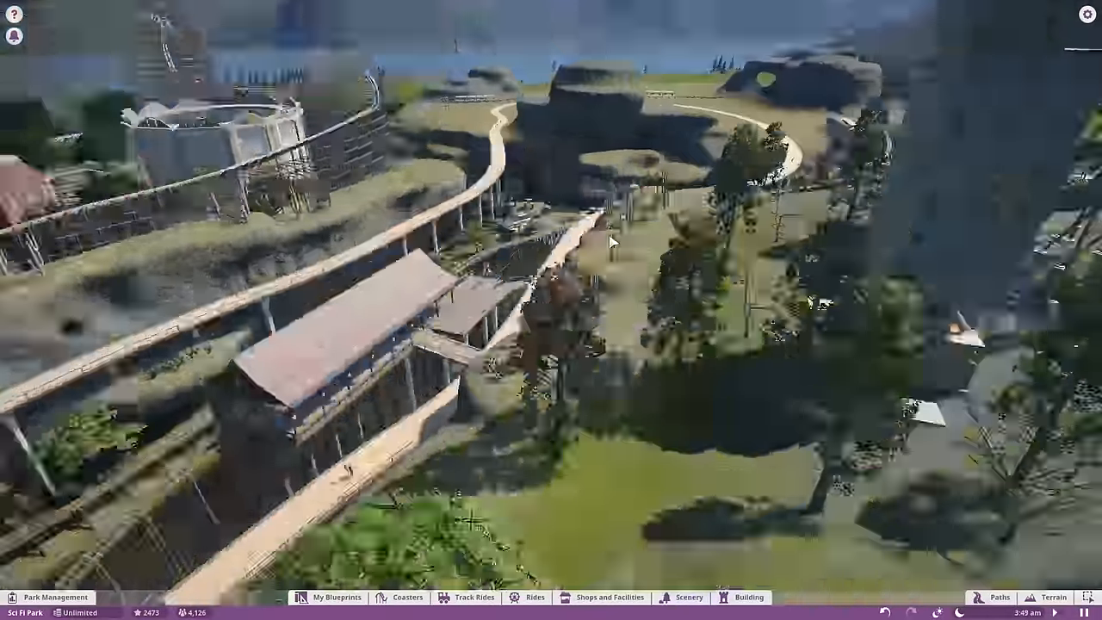
click(683, 597)
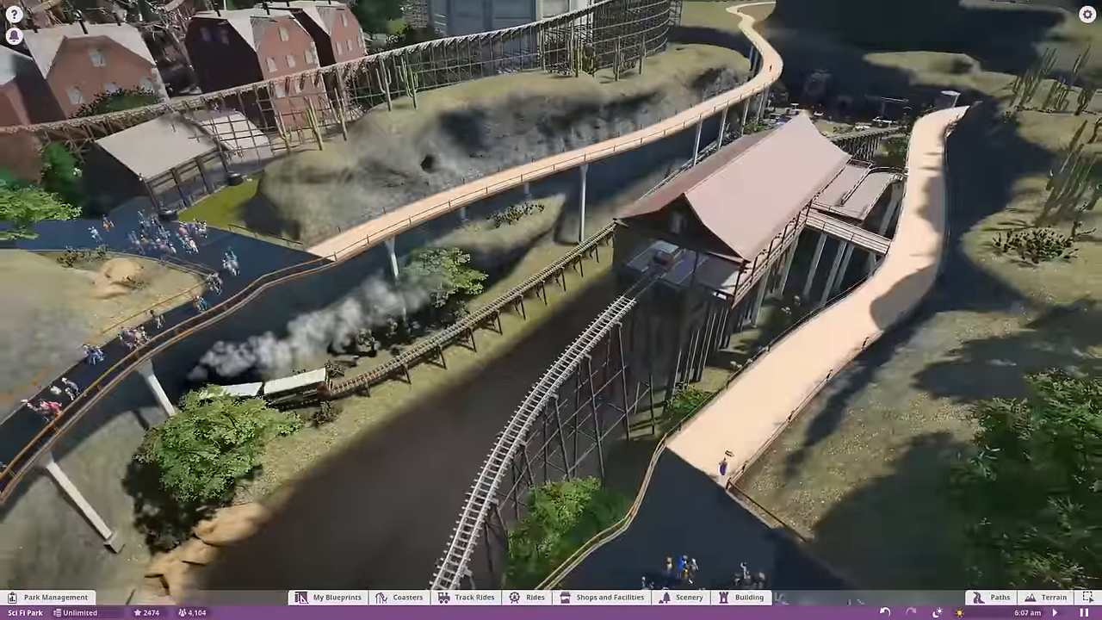
click(689, 597)
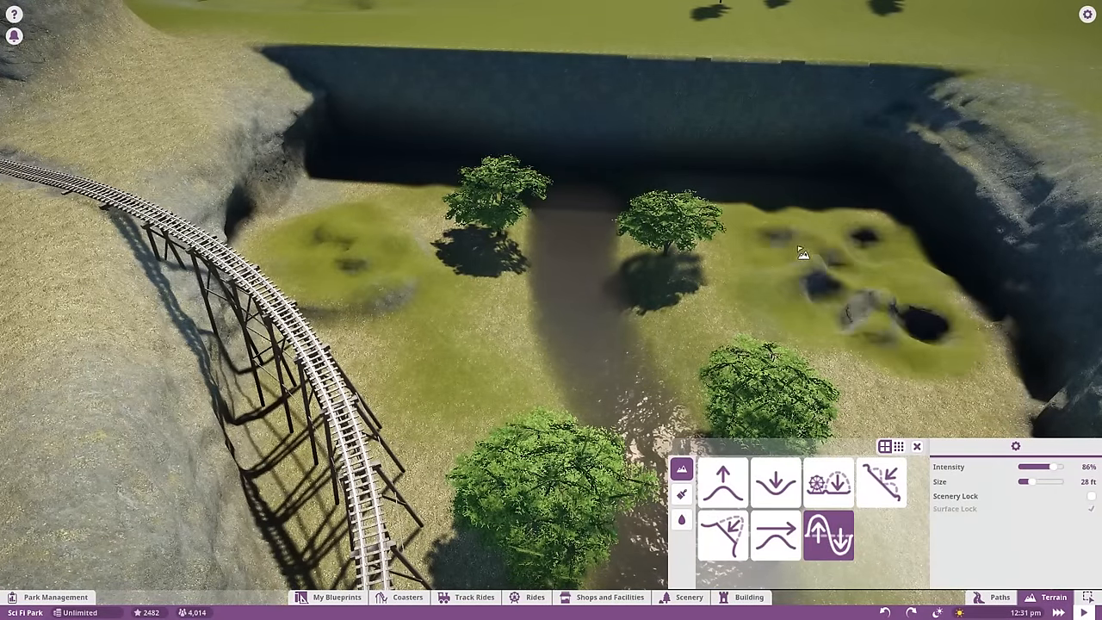
- Paint the canyon floor with dry grass and add a Prickly Pear 1 clump
click(681, 493)
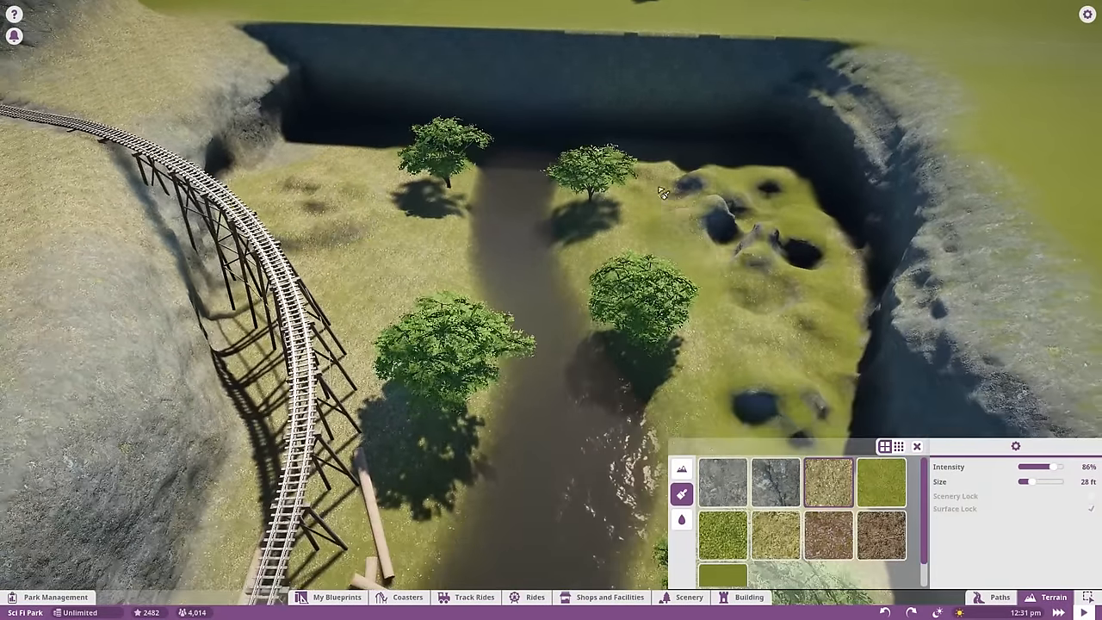
click(688, 597)
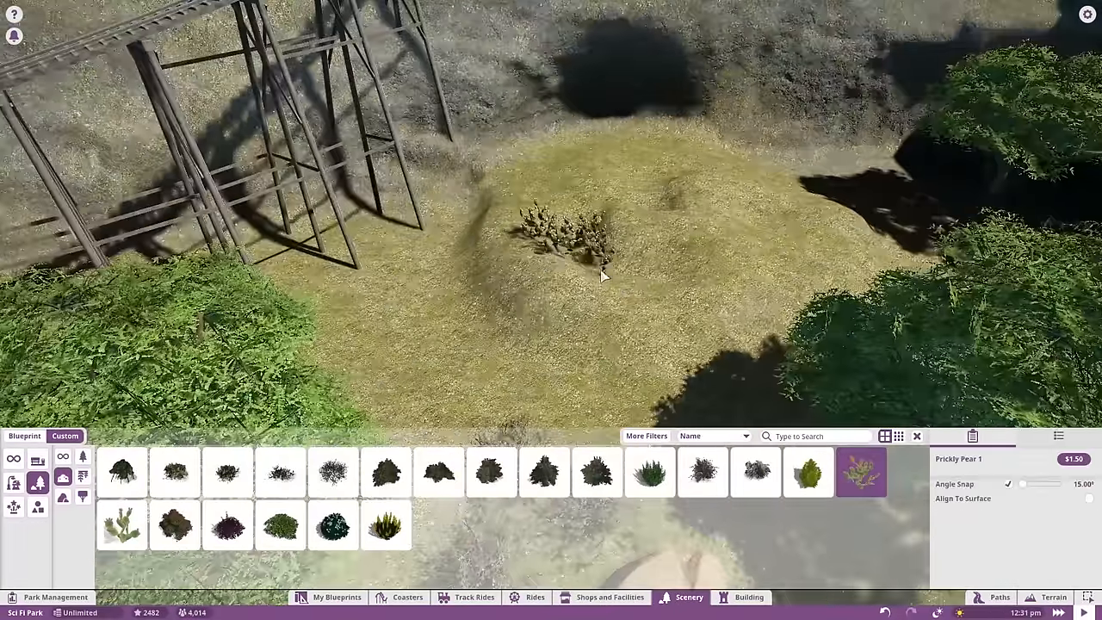
click(491, 526)
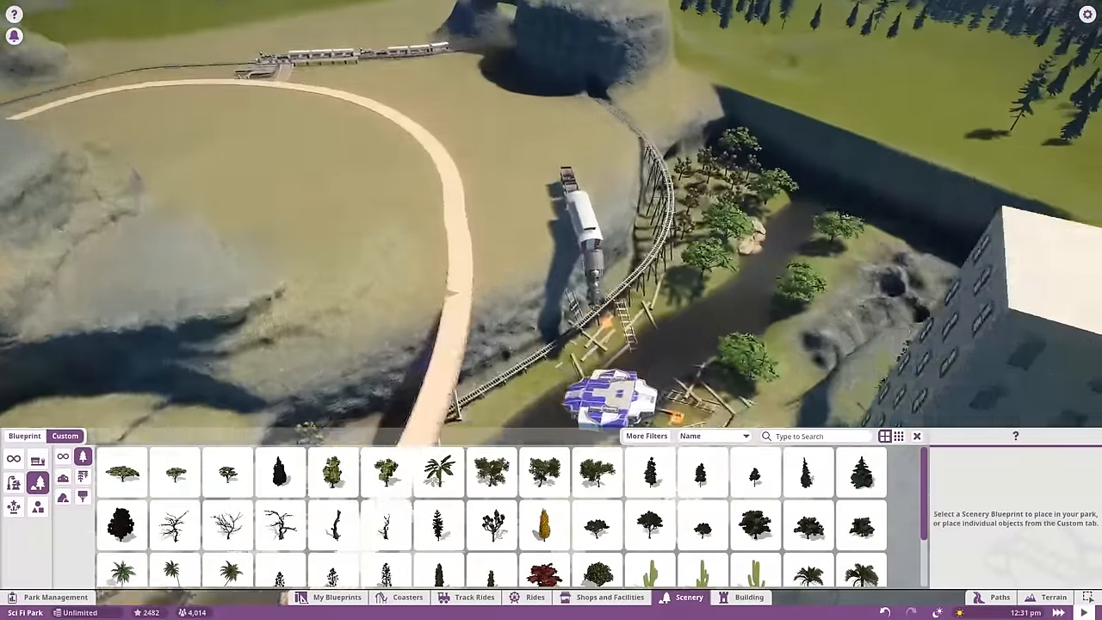
click(1053, 596)
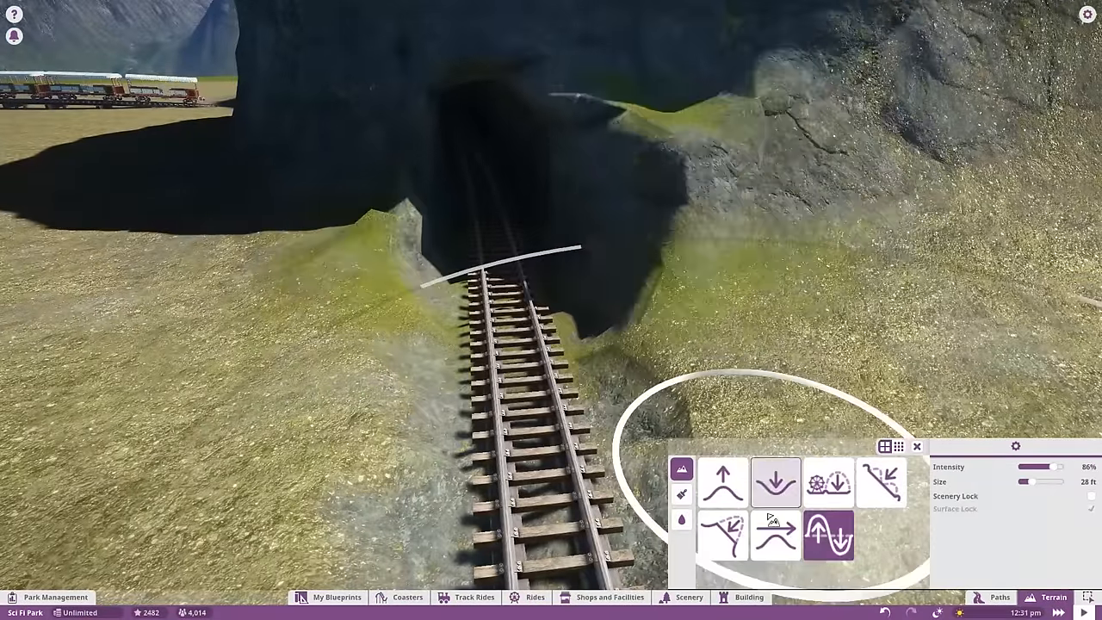
- Lower the ground at the tunnel mouth to track level and plant a large bush
click(775, 482)
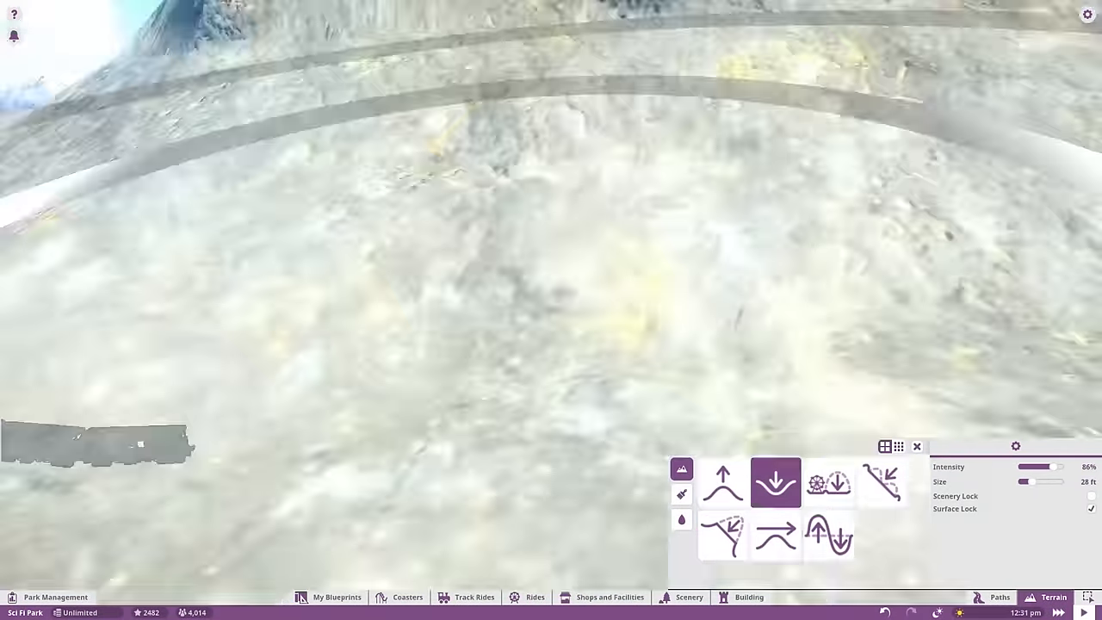
click(681, 494)
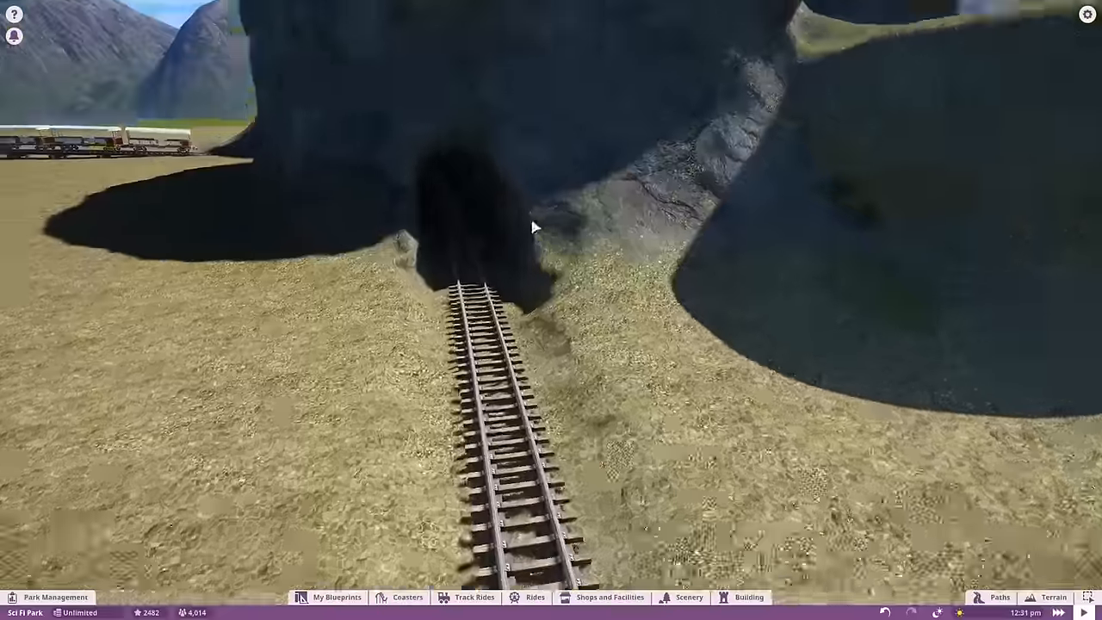
click(689, 597)
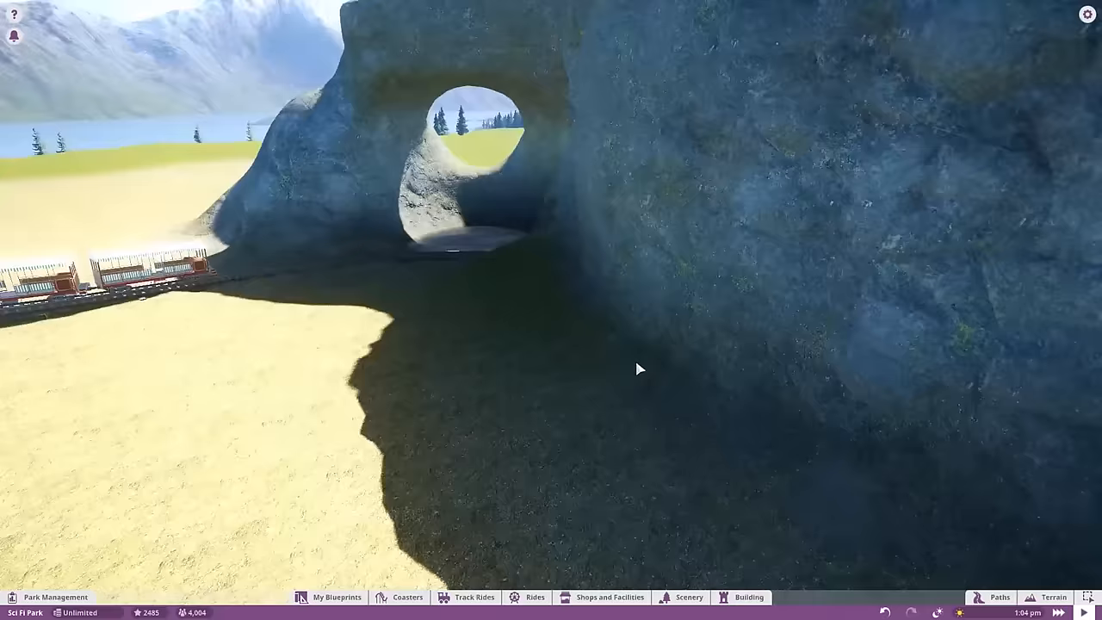
click(689, 596)
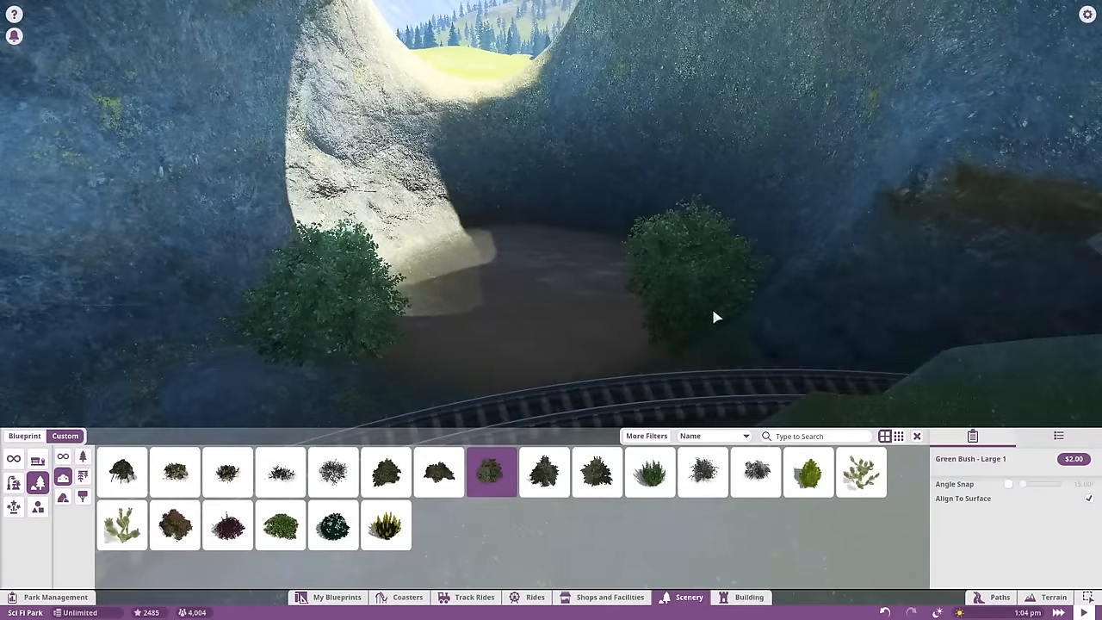
- Add another bush, then flatten the raised ground inside the rock arch by the tunnel
click(62, 496)
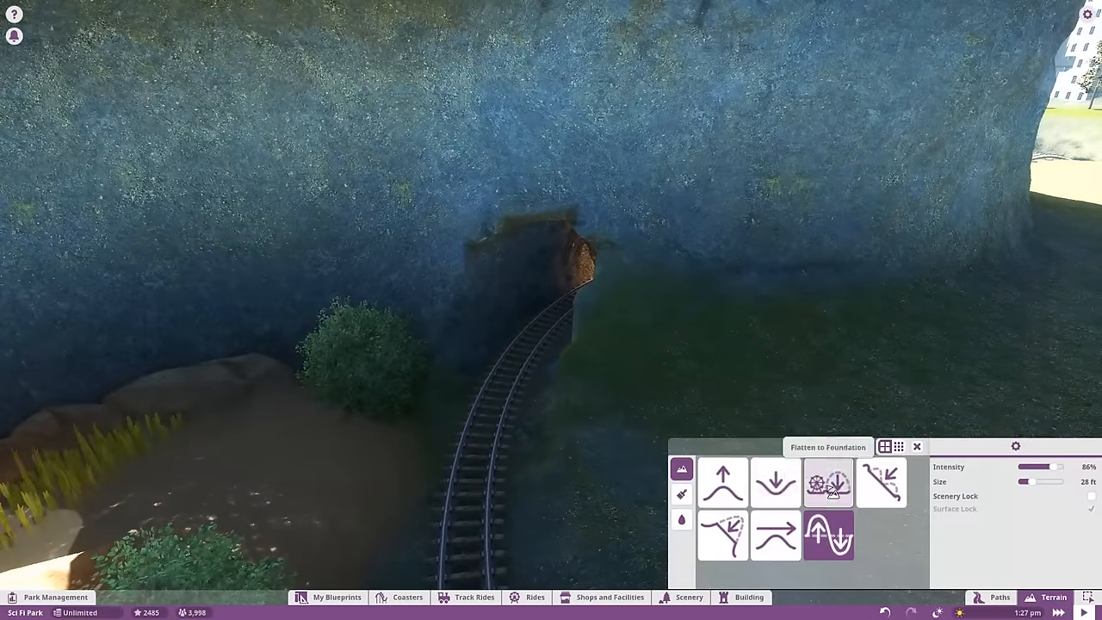
click(681, 493)
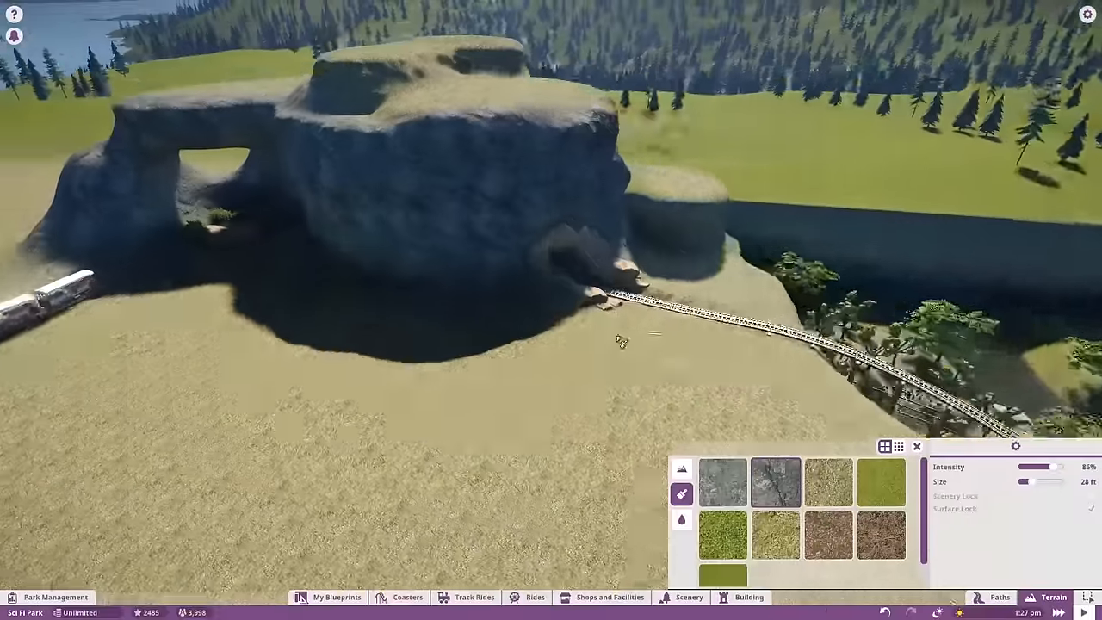
click(681, 469)
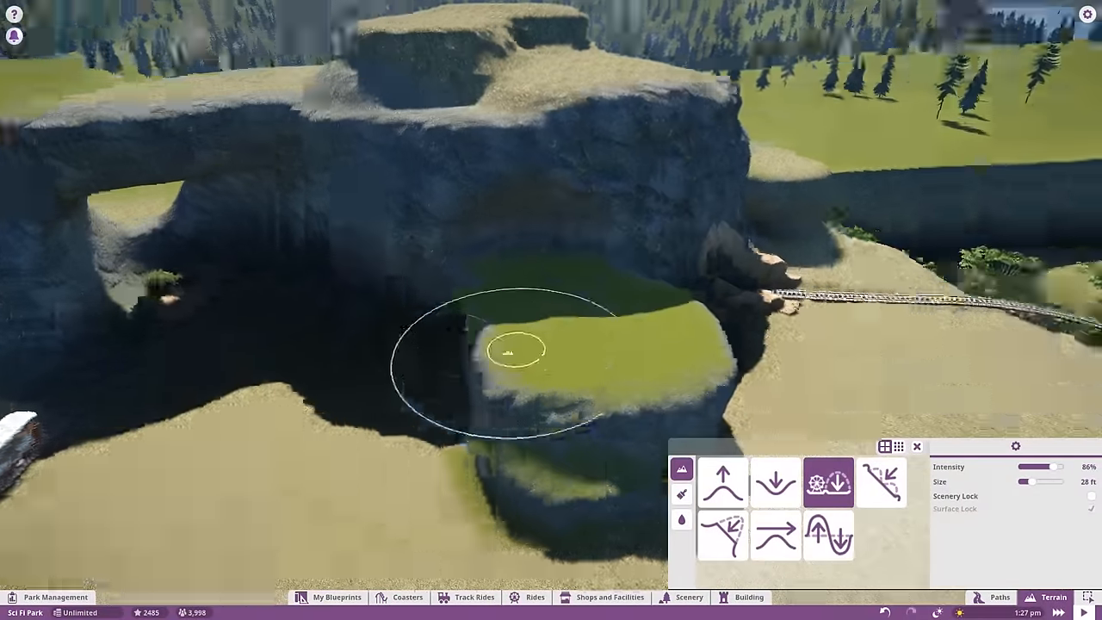
click(681, 494)
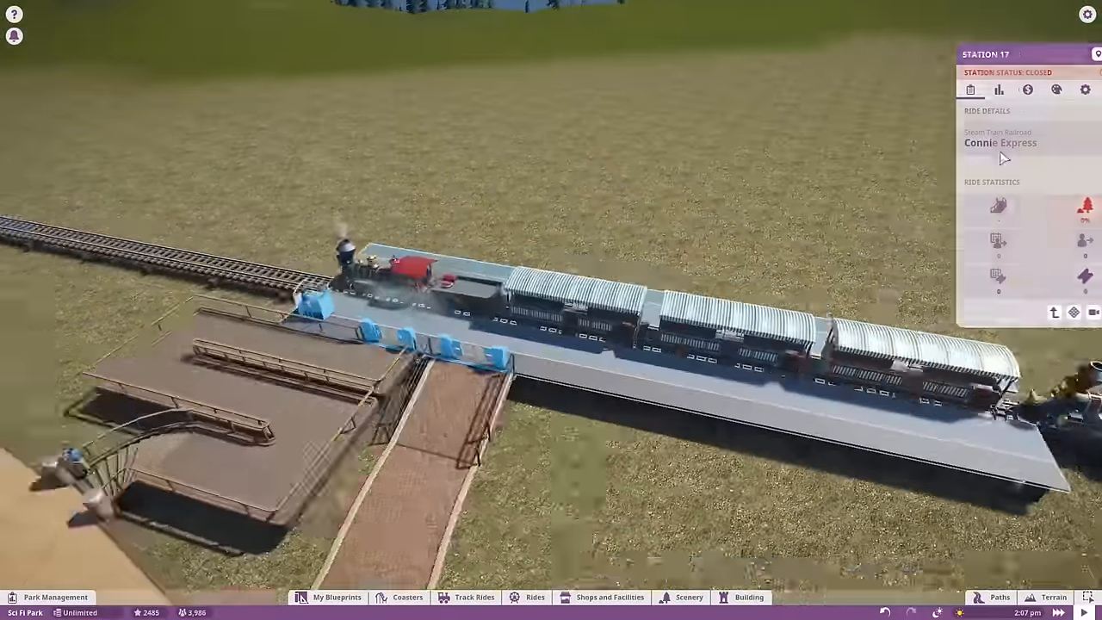
- Build a dark timber depot with posts, plank floor and roof over the Connie Express platform
click(747, 597)
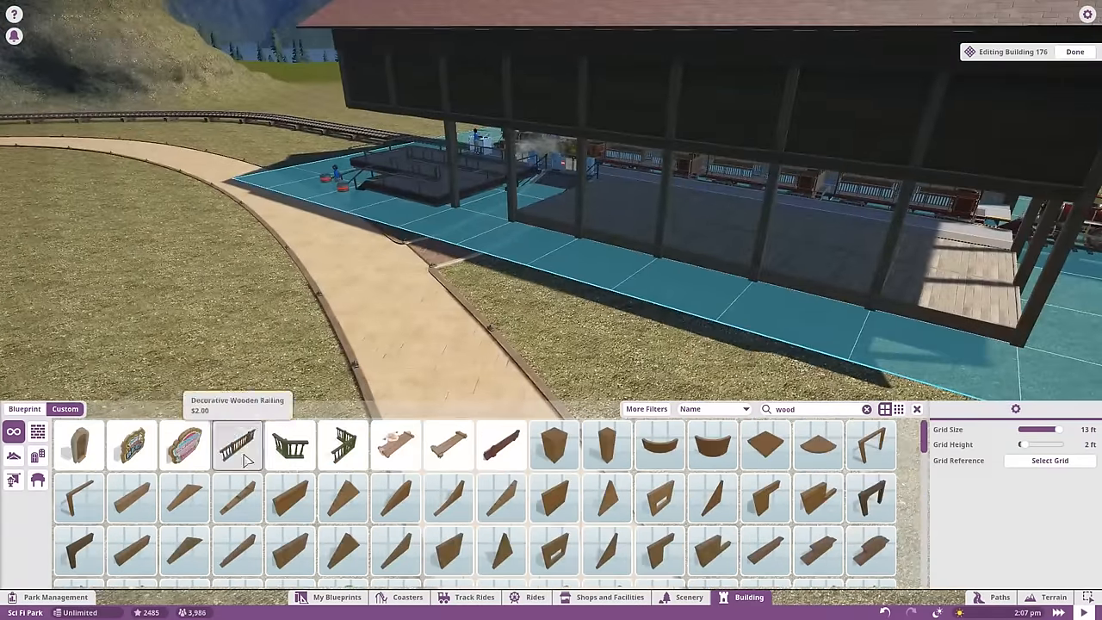
- Add decorative wooden railings along the platform edge and brackets under the depot roof
click(237, 445)
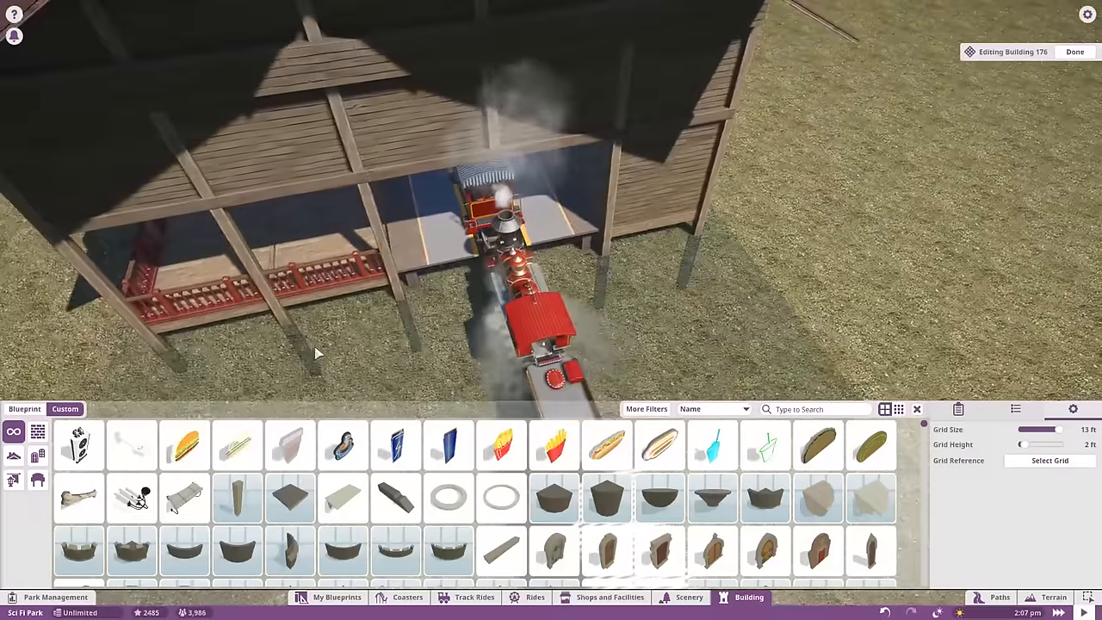
click(1074, 52)
text(wood)
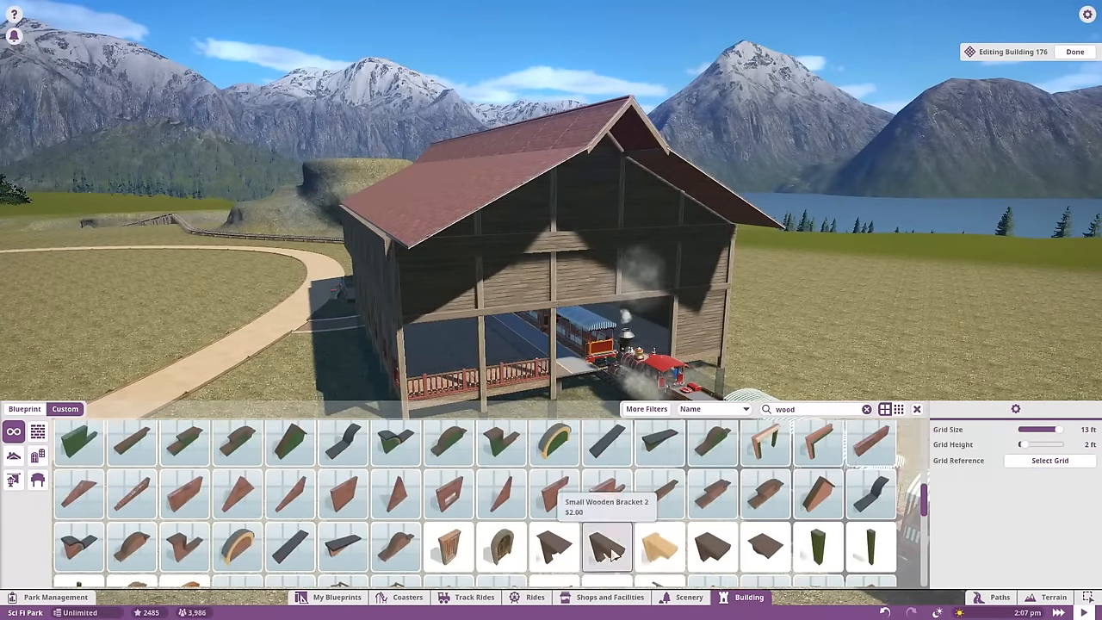
click(555, 547)
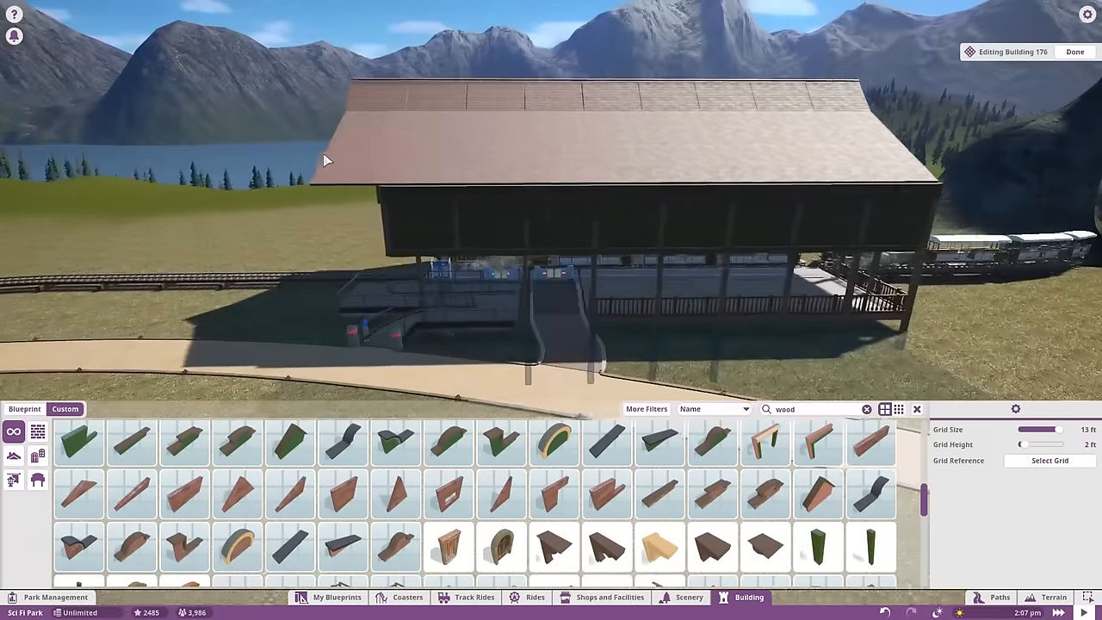
click(553, 548)
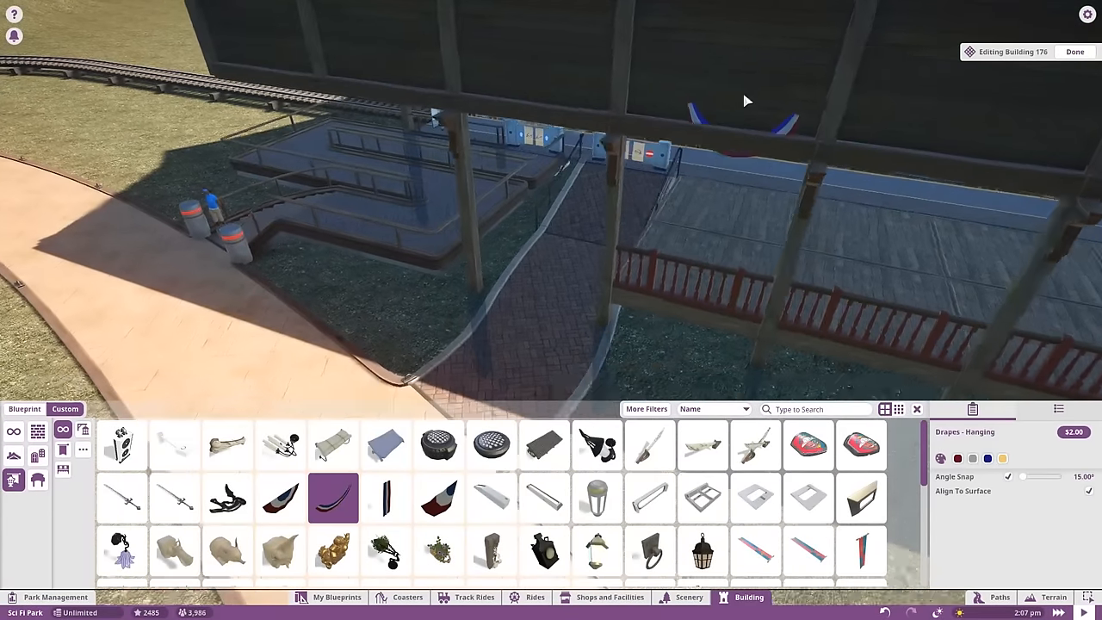
- Hang bunting drapes and lanterns and add veranda roof supports to the depot
click(386, 498)
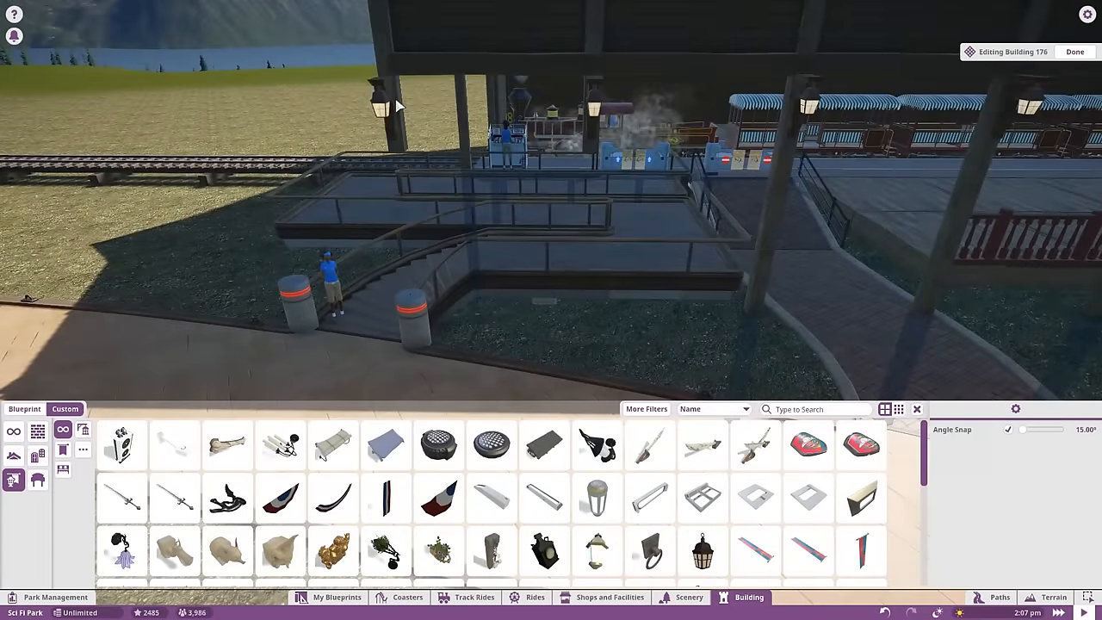
click(1075, 52)
text(wood)
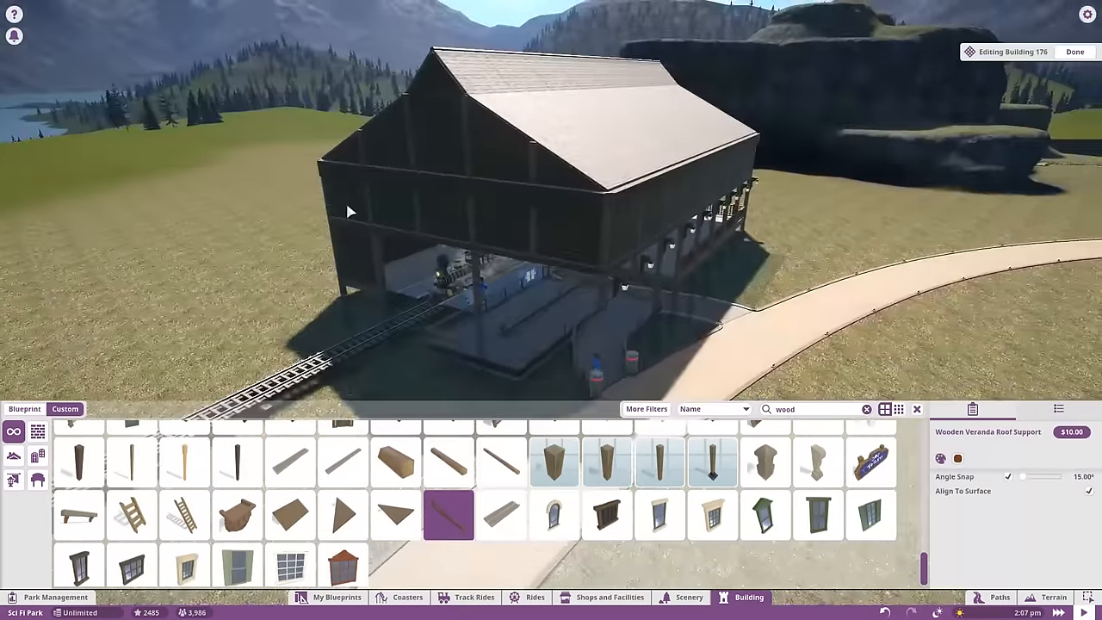
click(501, 463)
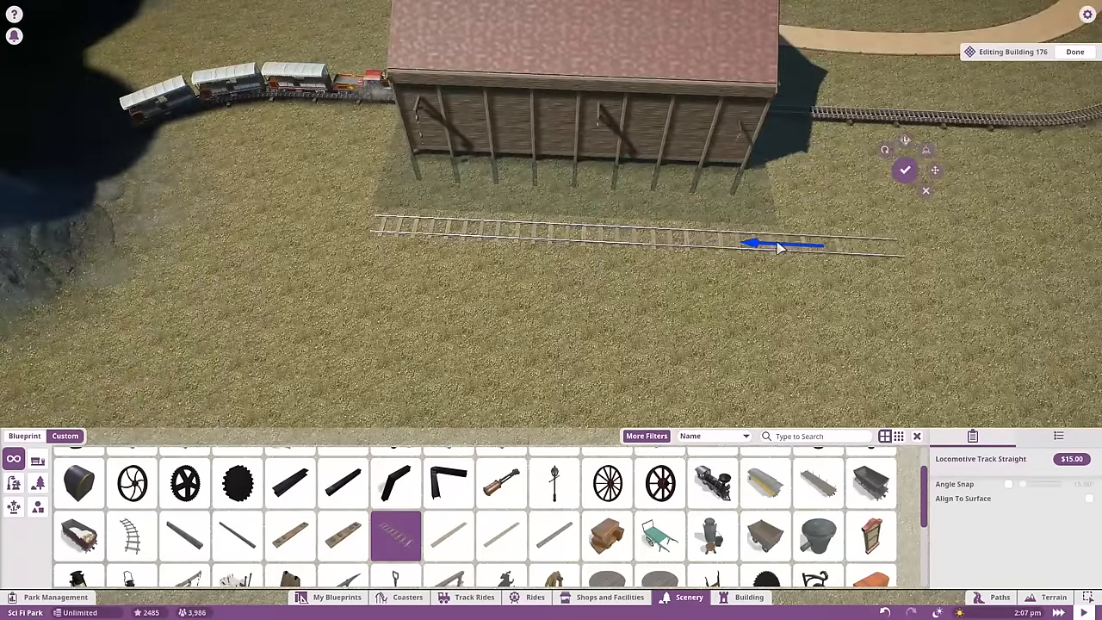
- Lay straight and curved siding track by the depot, then park a locomotive, carriage and hopper
click(132, 535)
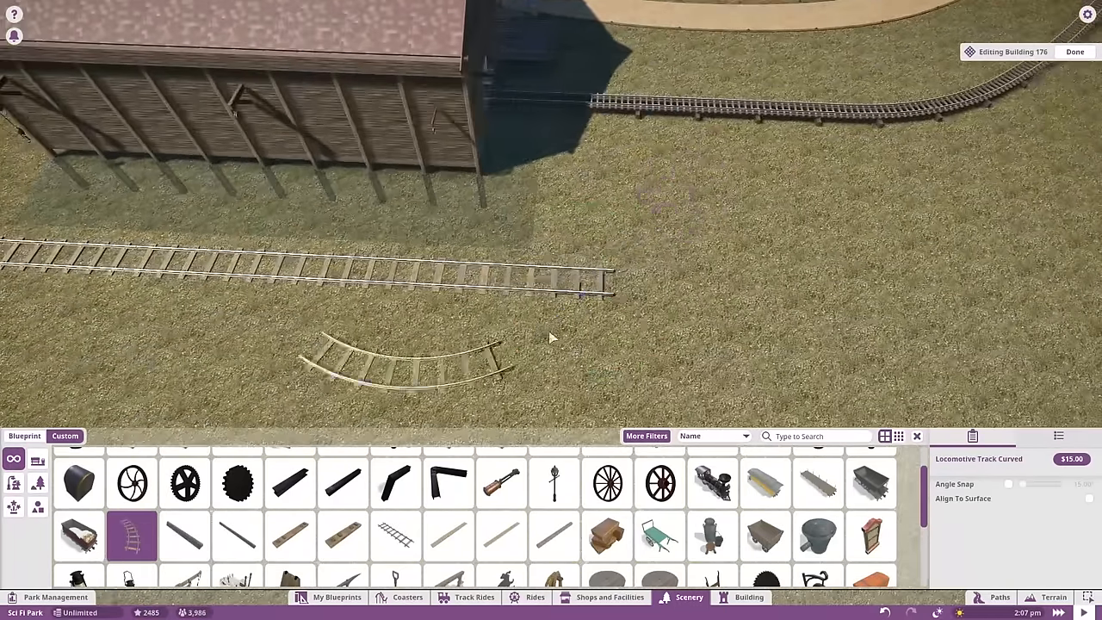
click(395, 536)
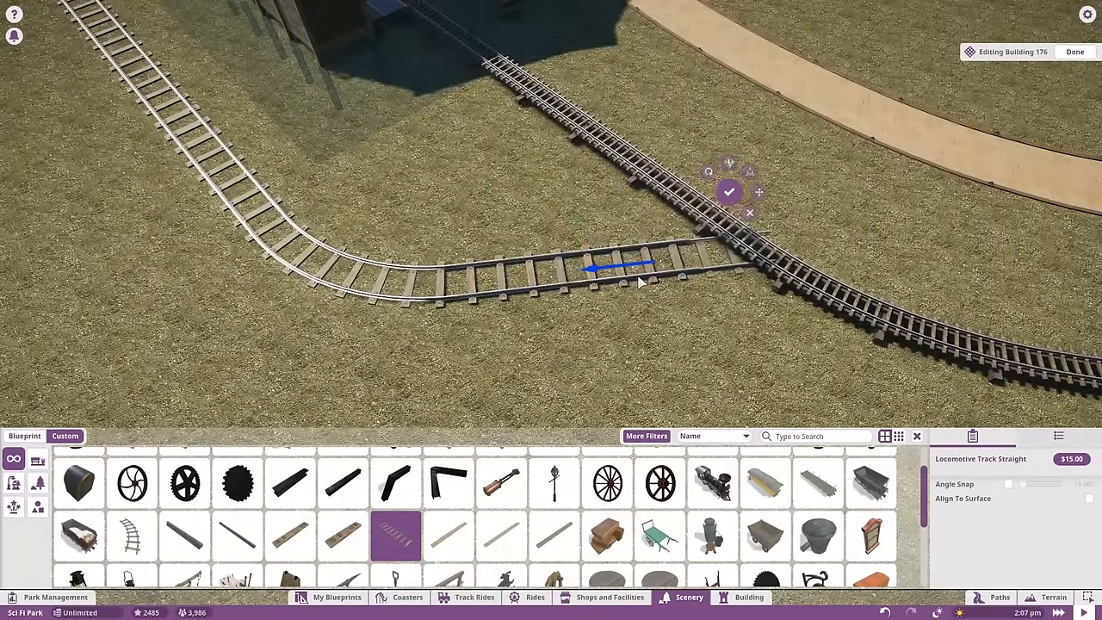
click(132, 535)
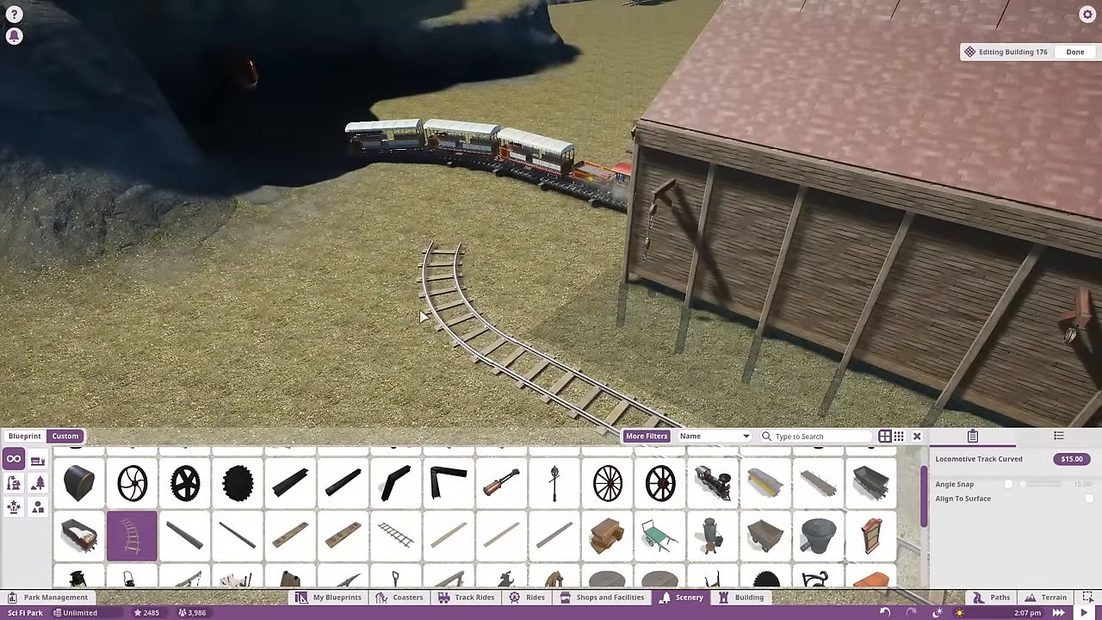
click(396, 535)
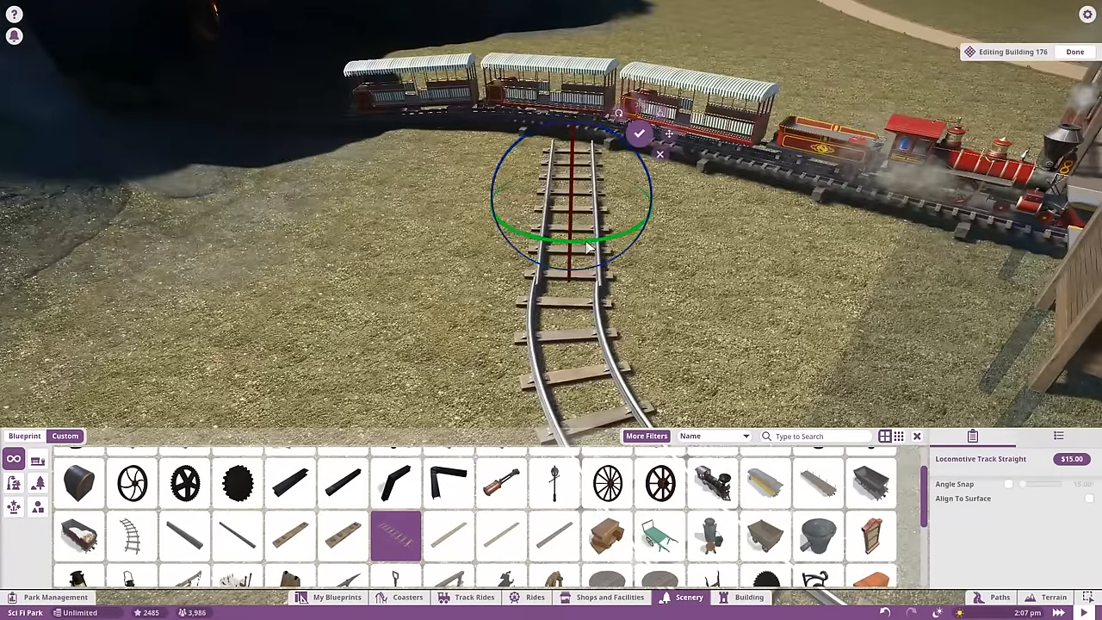
click(765, 483)
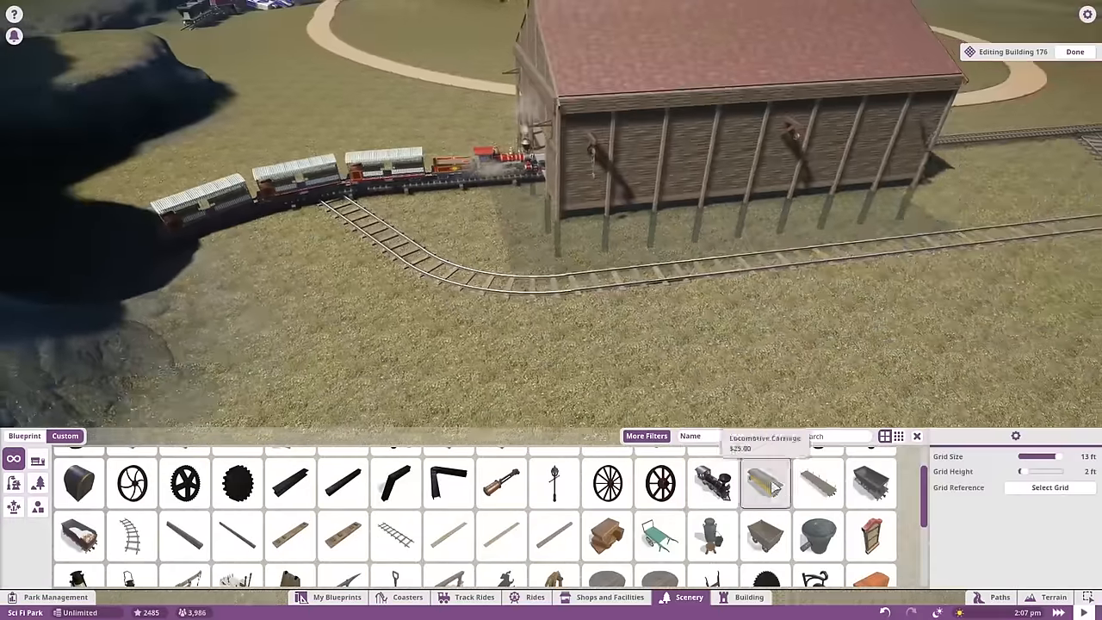
click(713, 484)
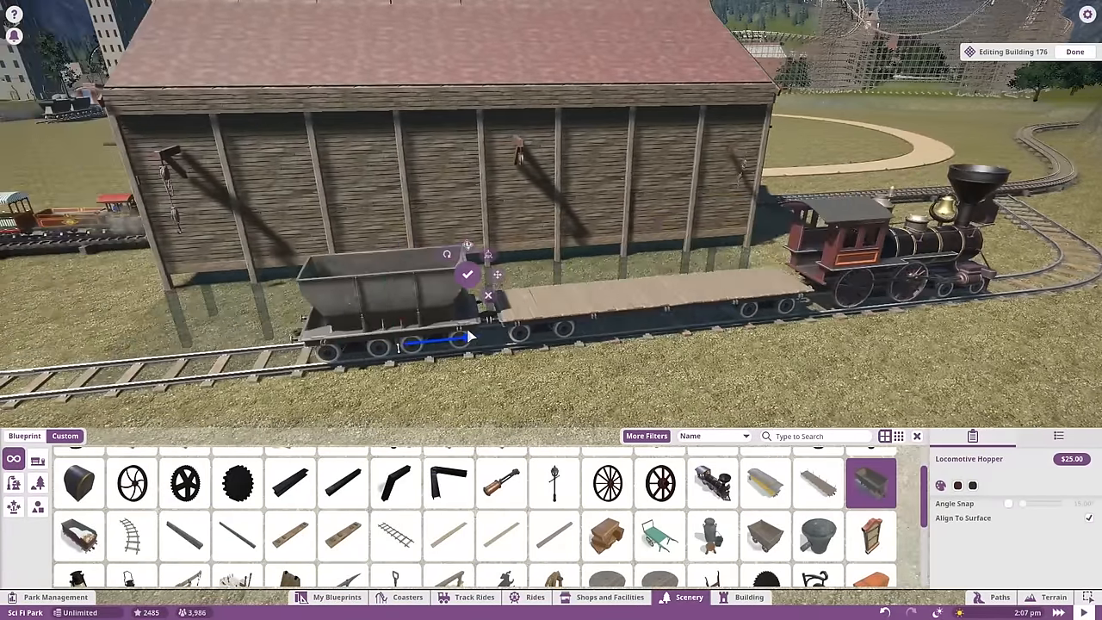
click(1015, 436)
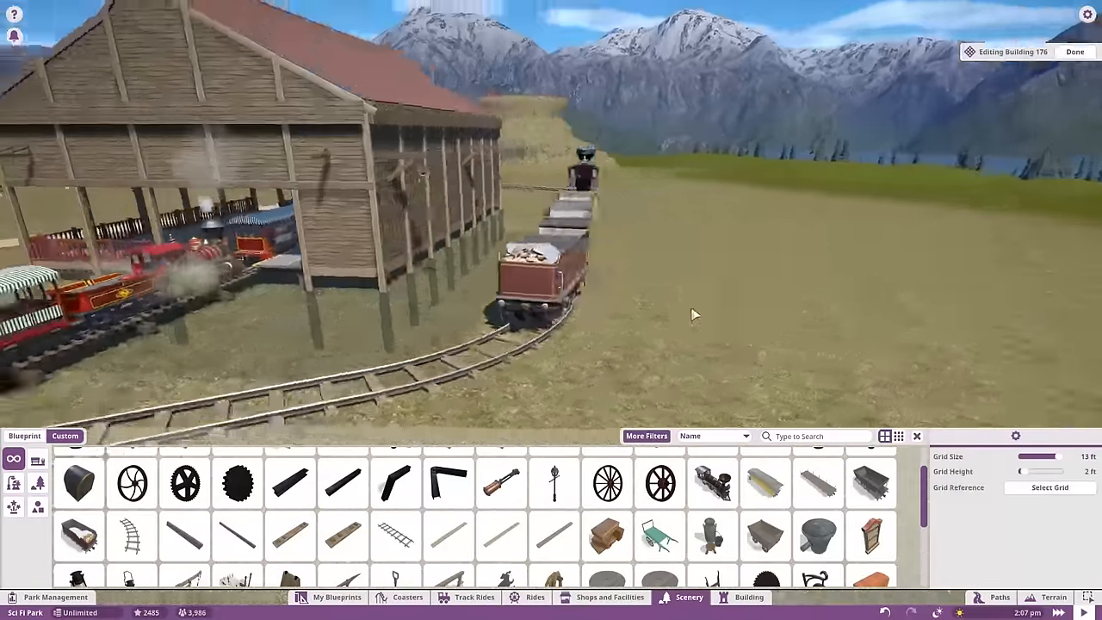
- Scatter loose rails, sawn logs, planks and a pick axe around the siding
click(660, 522)
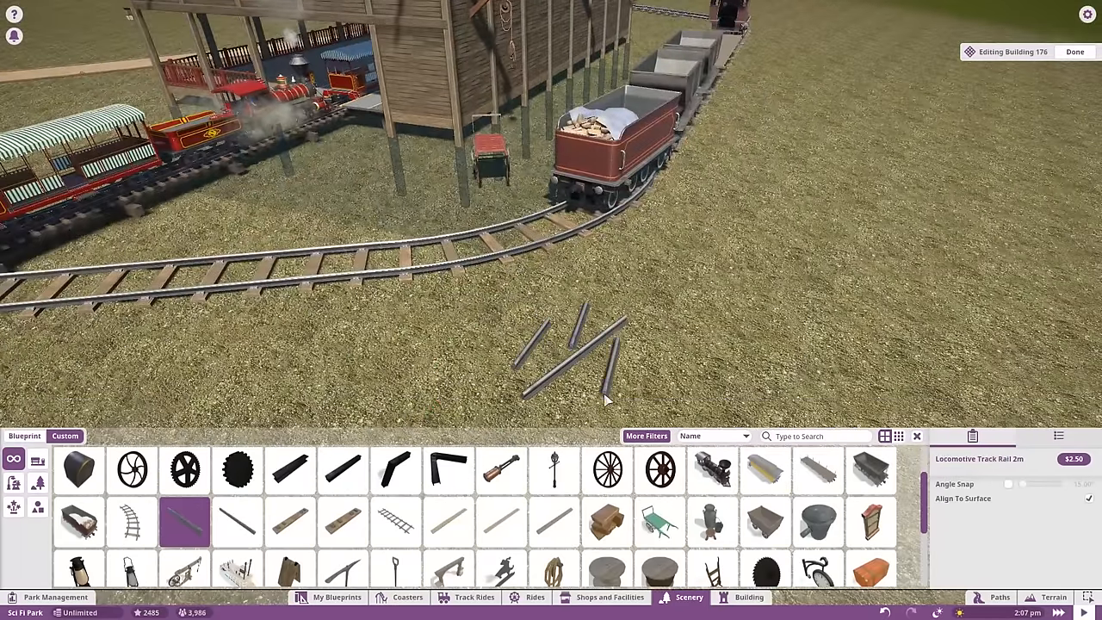
click(447, 523)
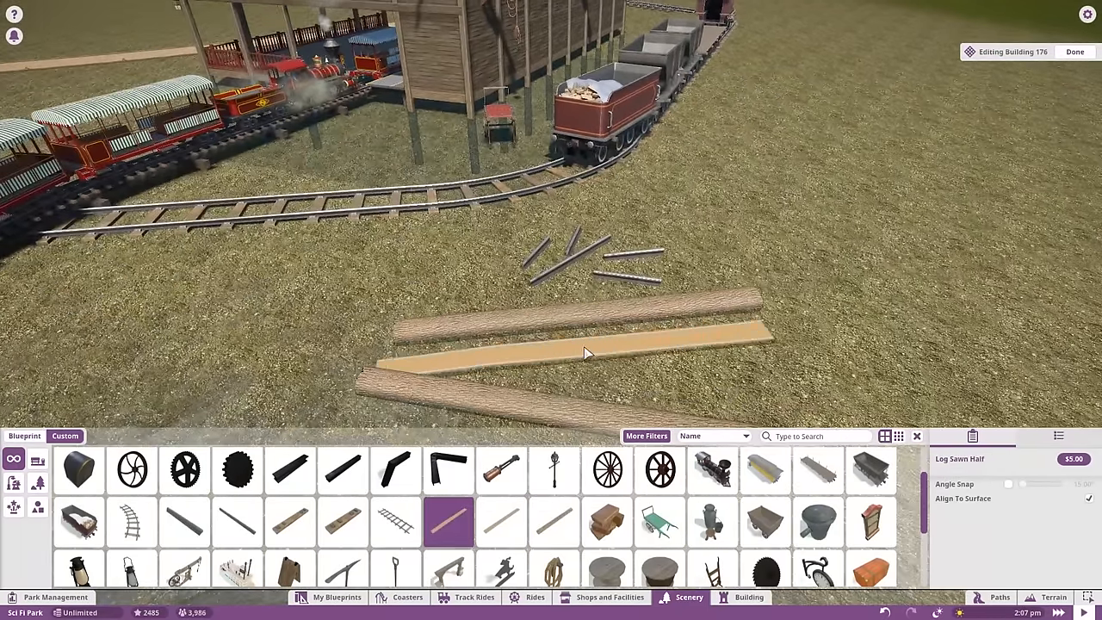
click(291, 523)
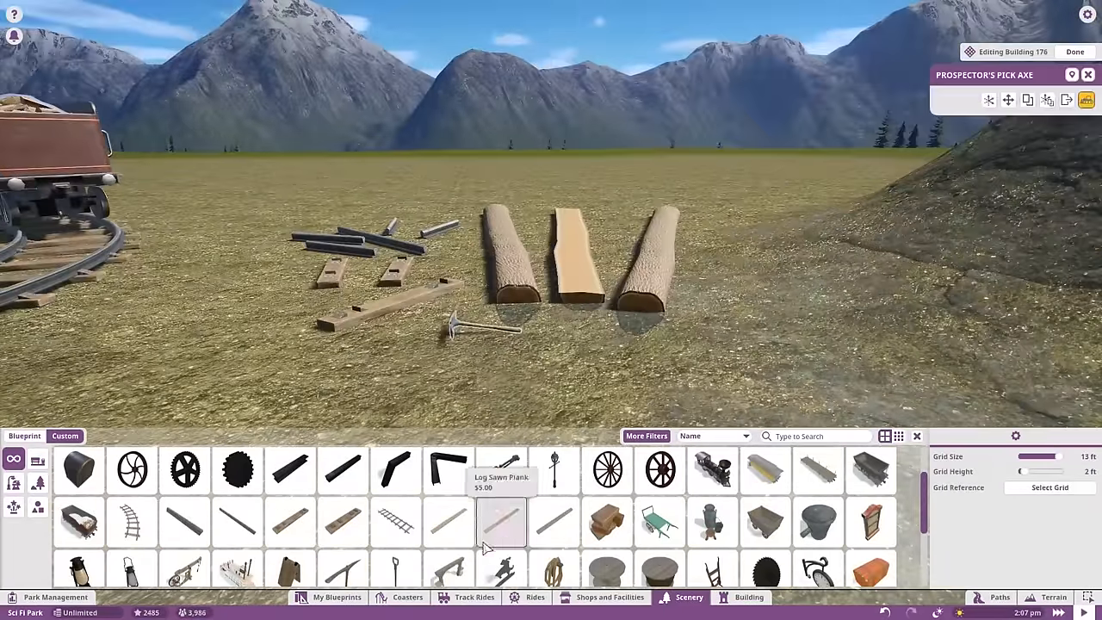
click(607, 523)
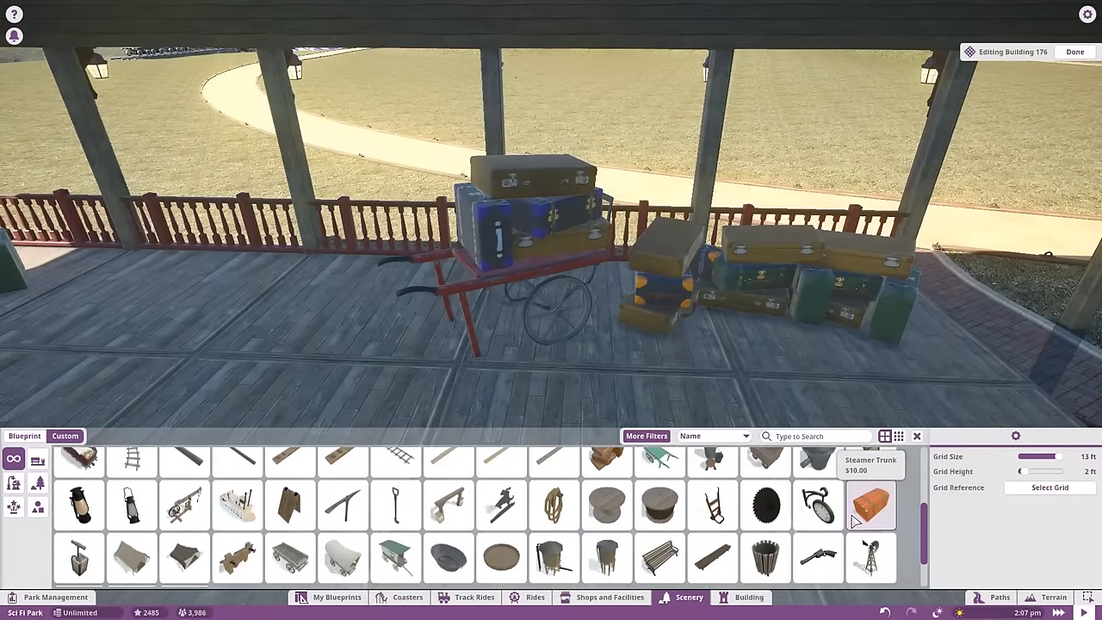
- Add a steamer trunk, poster board and station clock to the depot platform
click(871, 506)
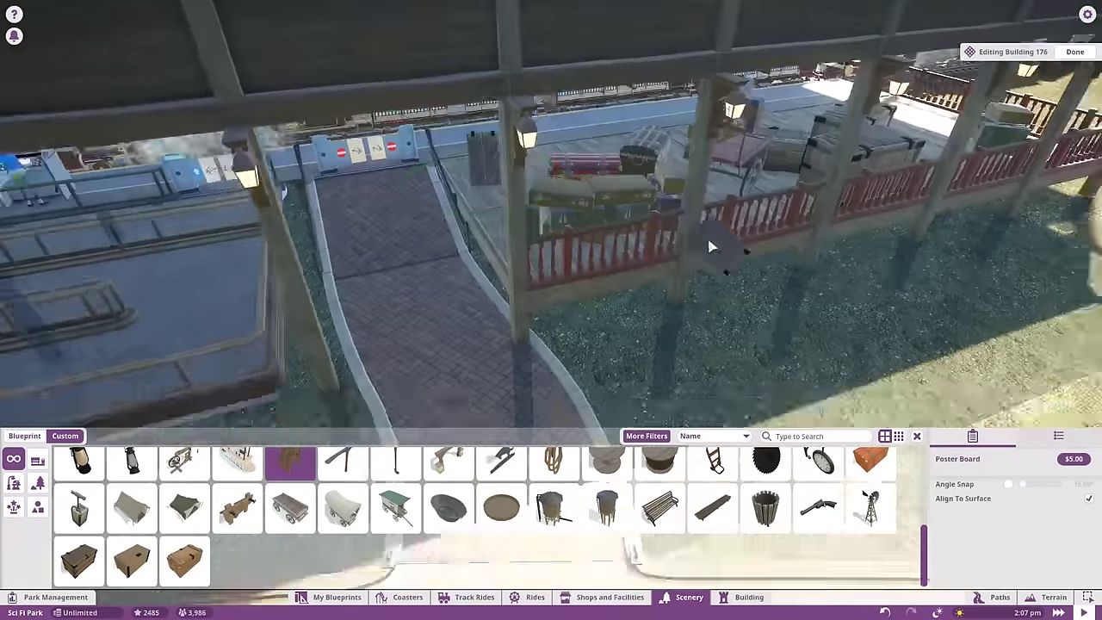
click(818, 463)
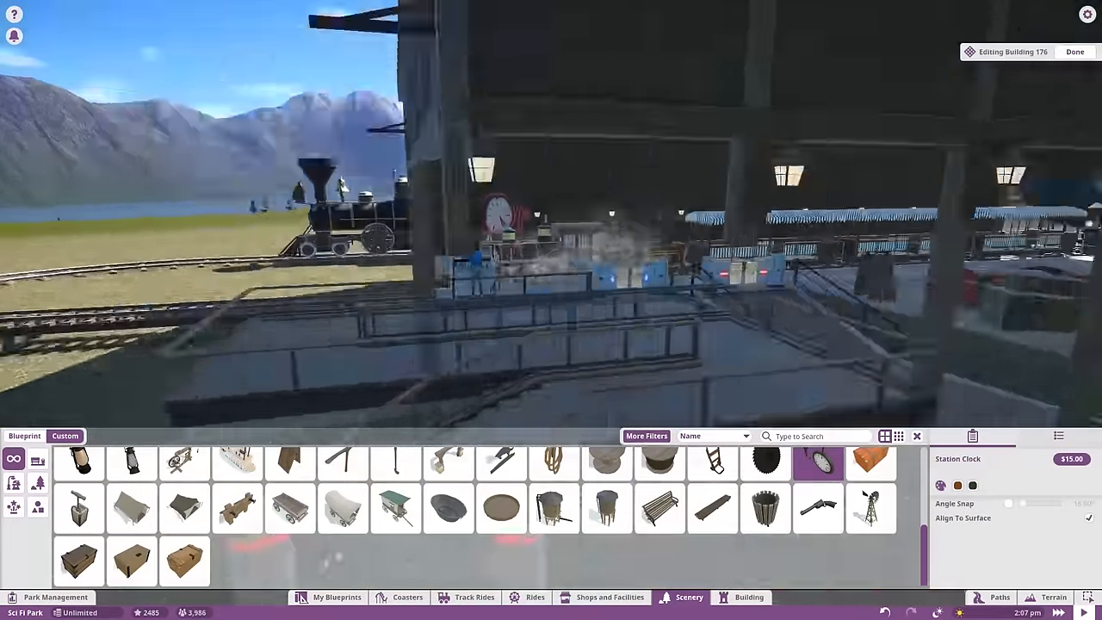
click(1074, 52)
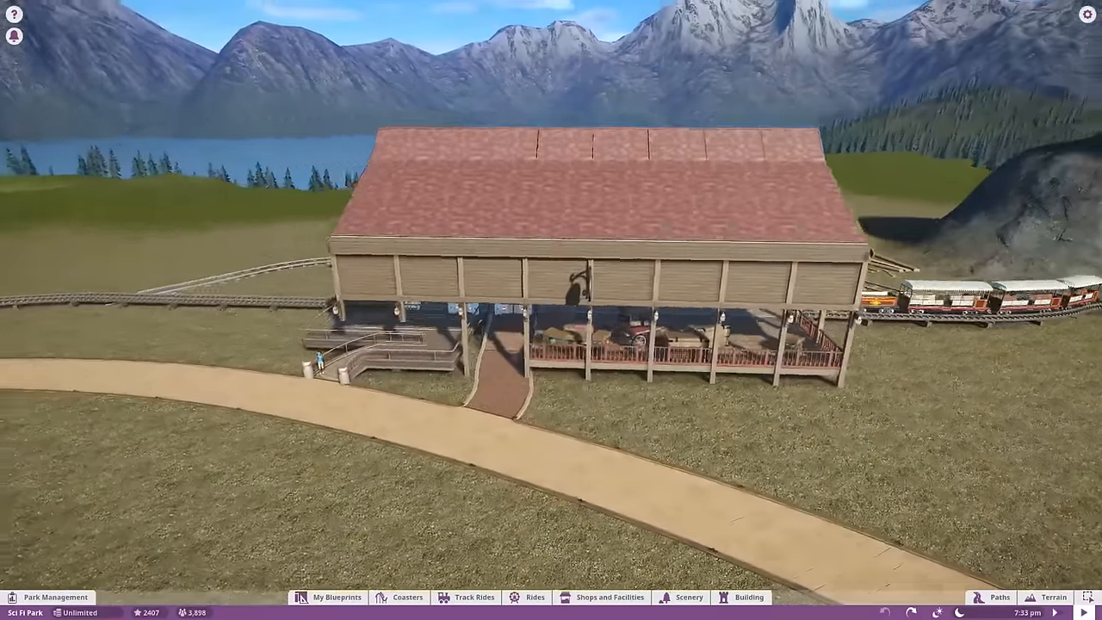
- Edit Building 176 and snap custom roof pieces against the clock tower
click(741, 597)
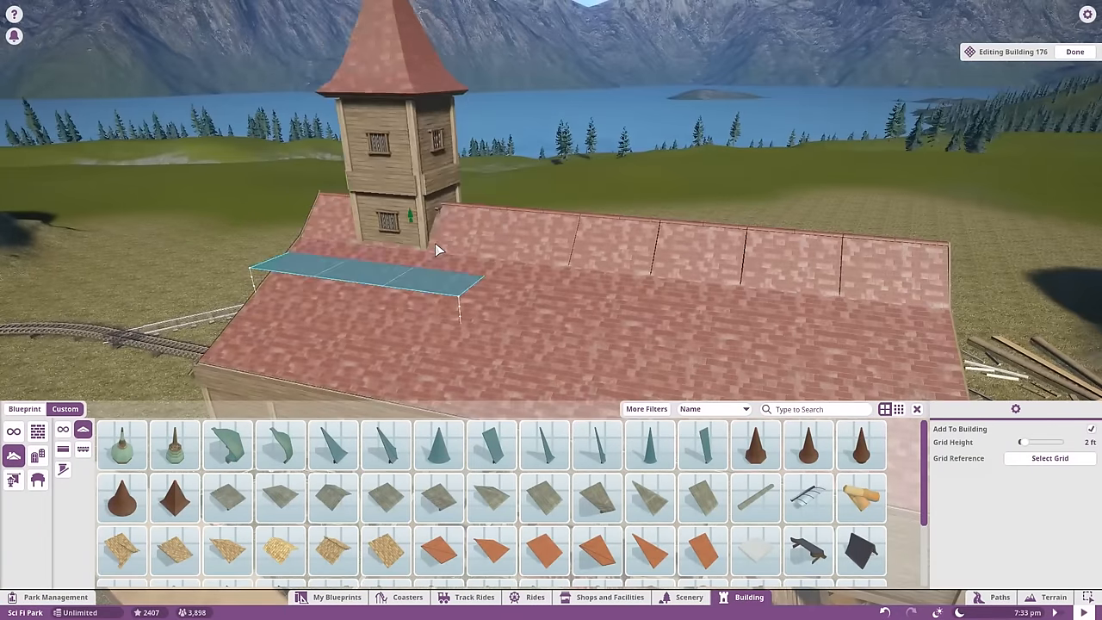
click(1075, 51)
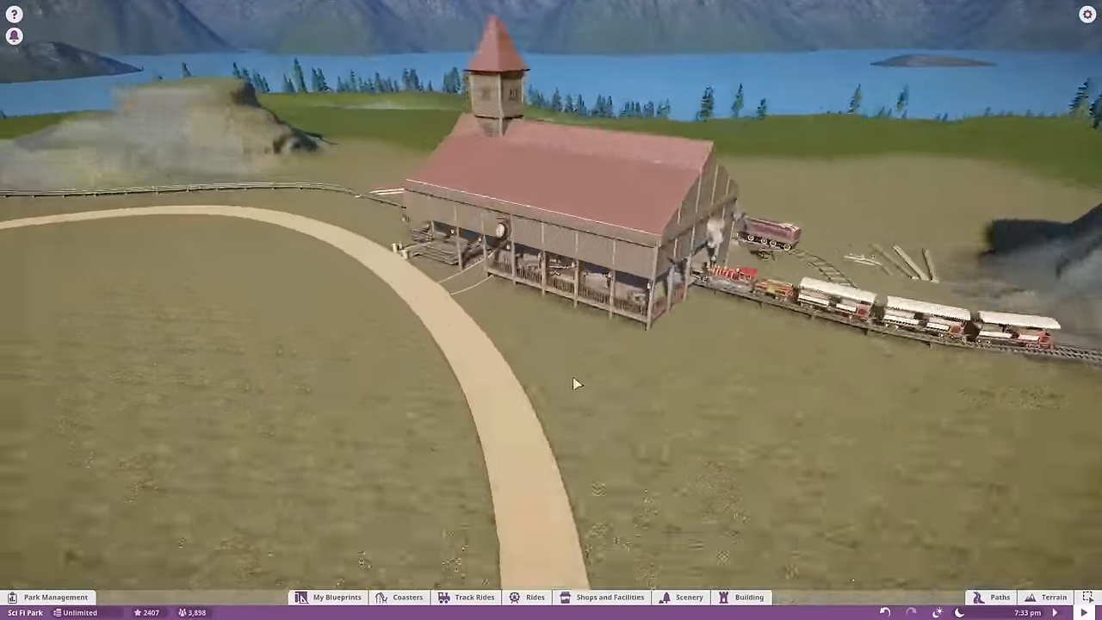
click(998, 597)
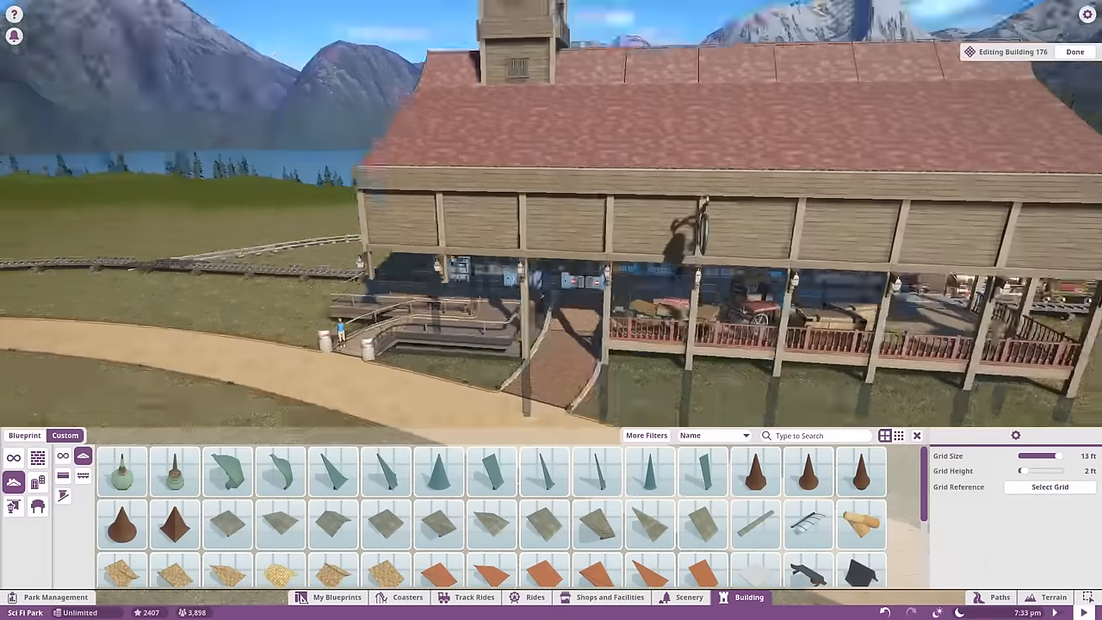
click(1075, 51)
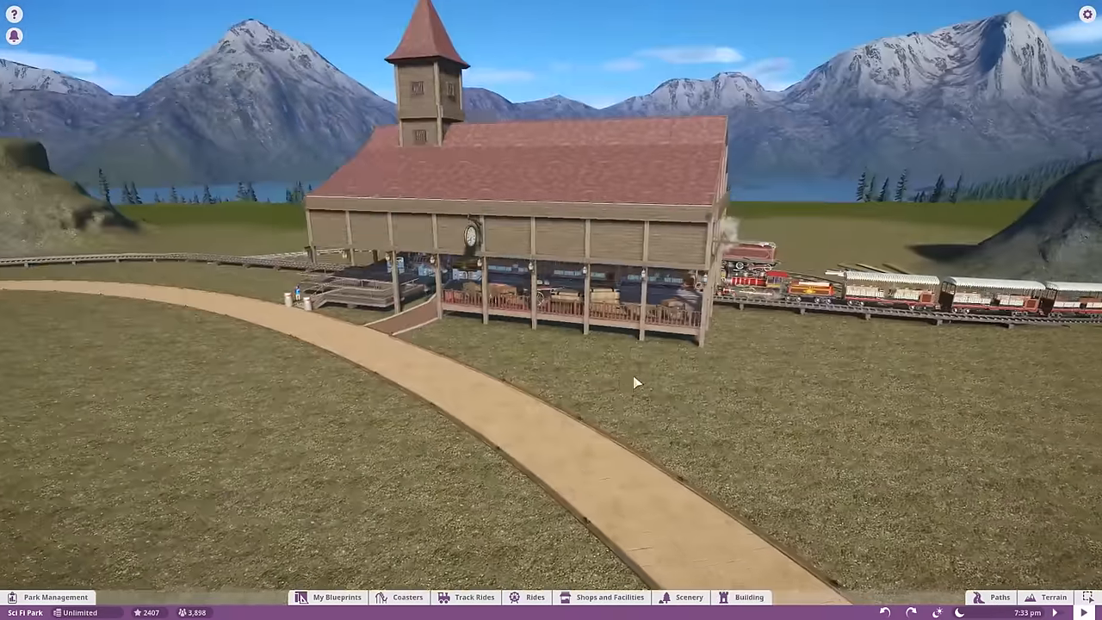
click(747, 596)
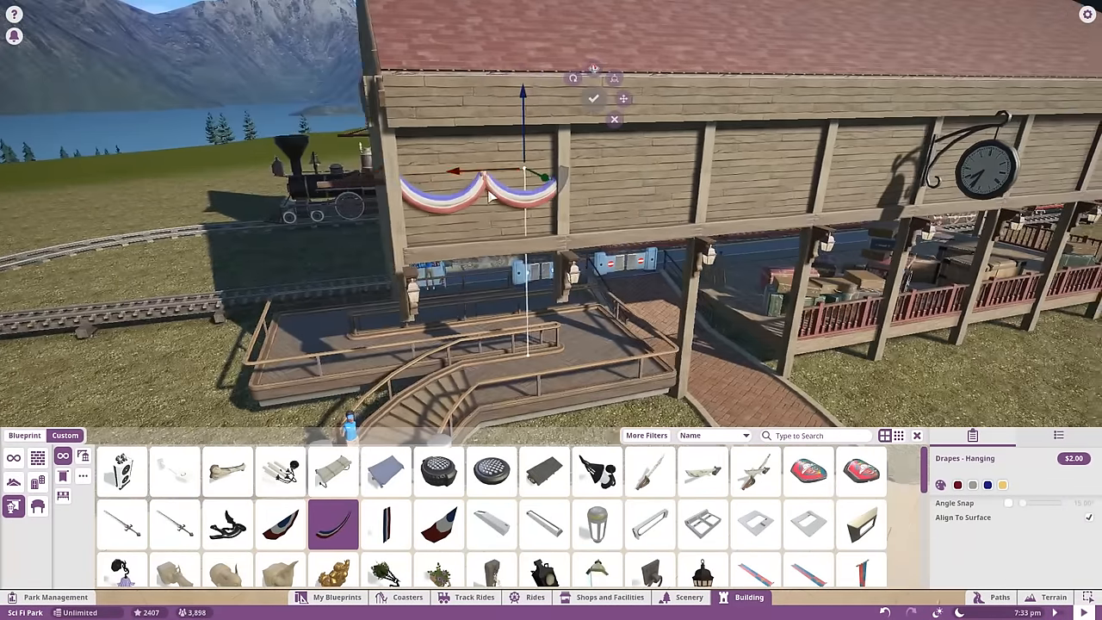
- Place Drapes - Hanging bunting swags along the depot's front wall
click(439, 524)
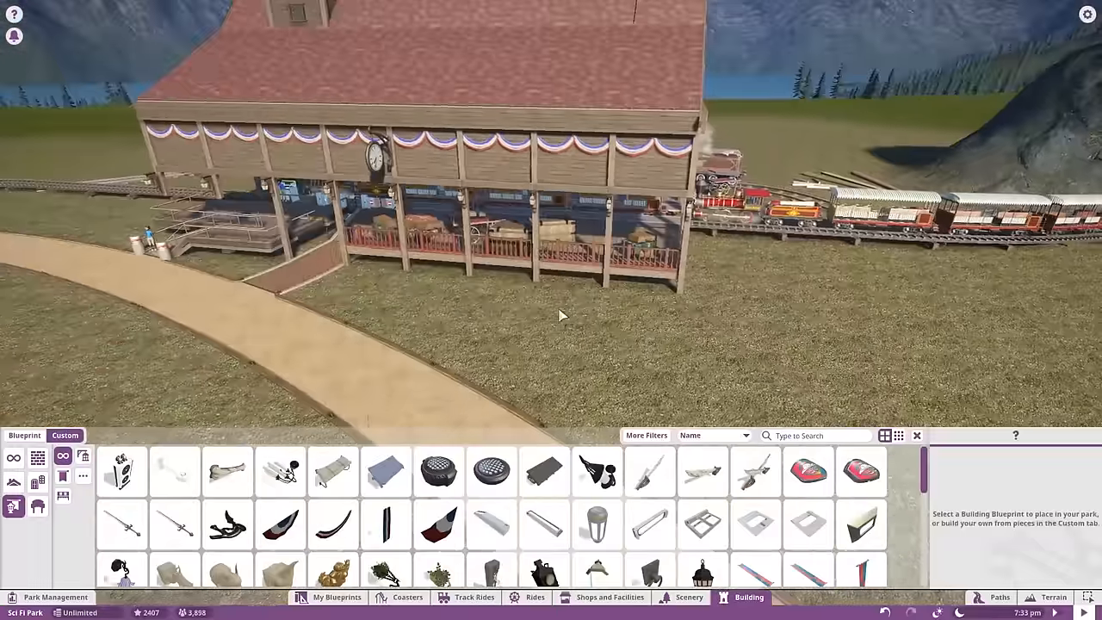
click(646, 435)
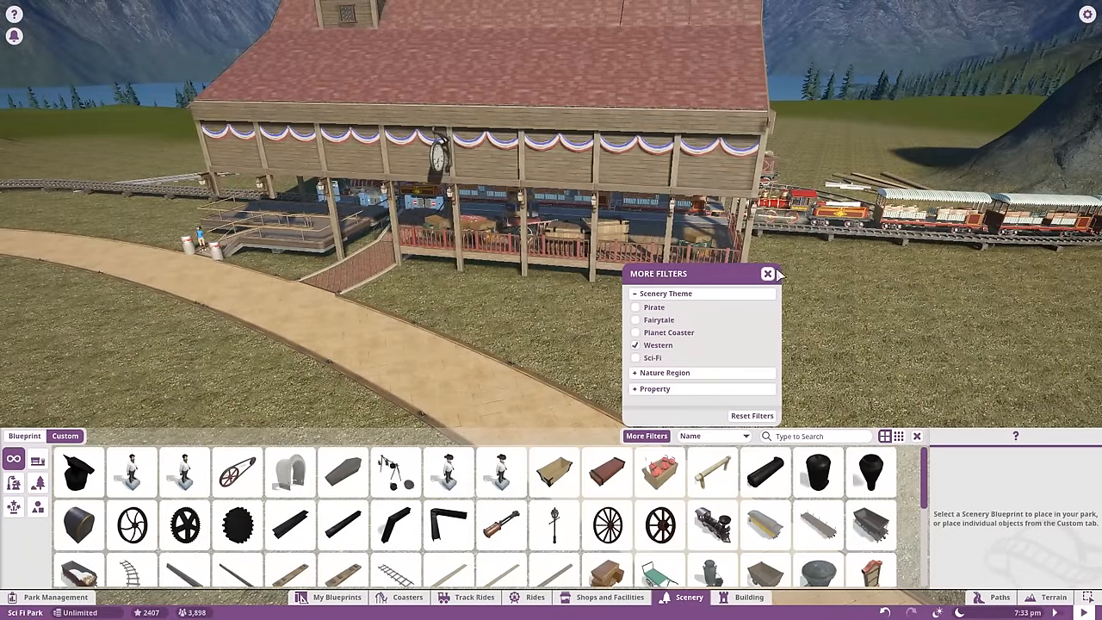
click(767, 273)
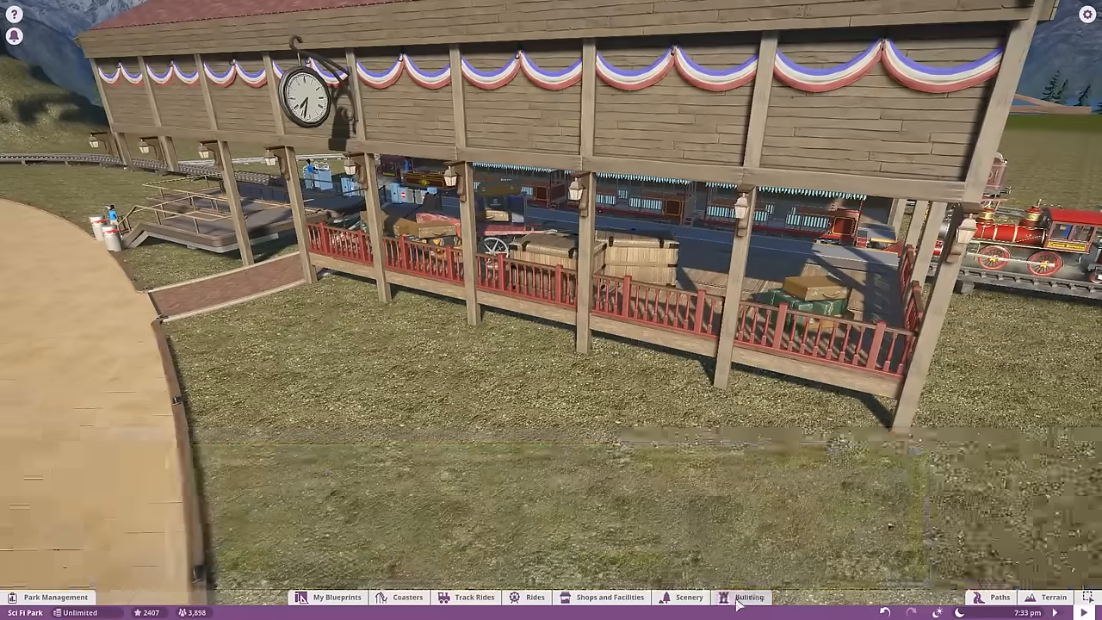
- Place square wooden deck and roof pieces as an overhang along the depot's front
click(747, 597)
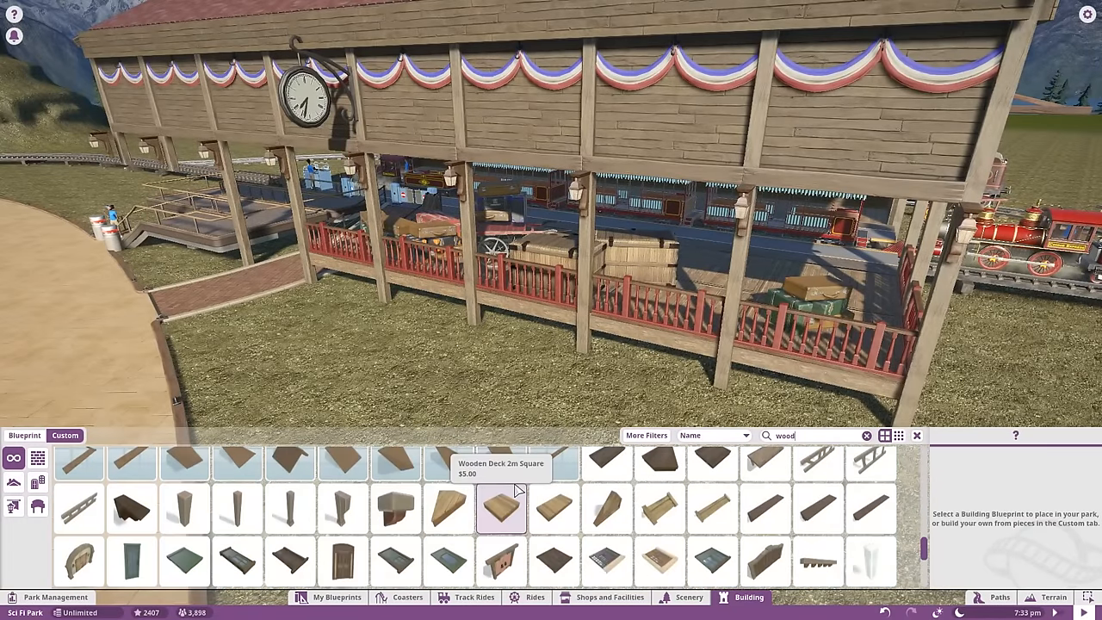
click(871, 508)
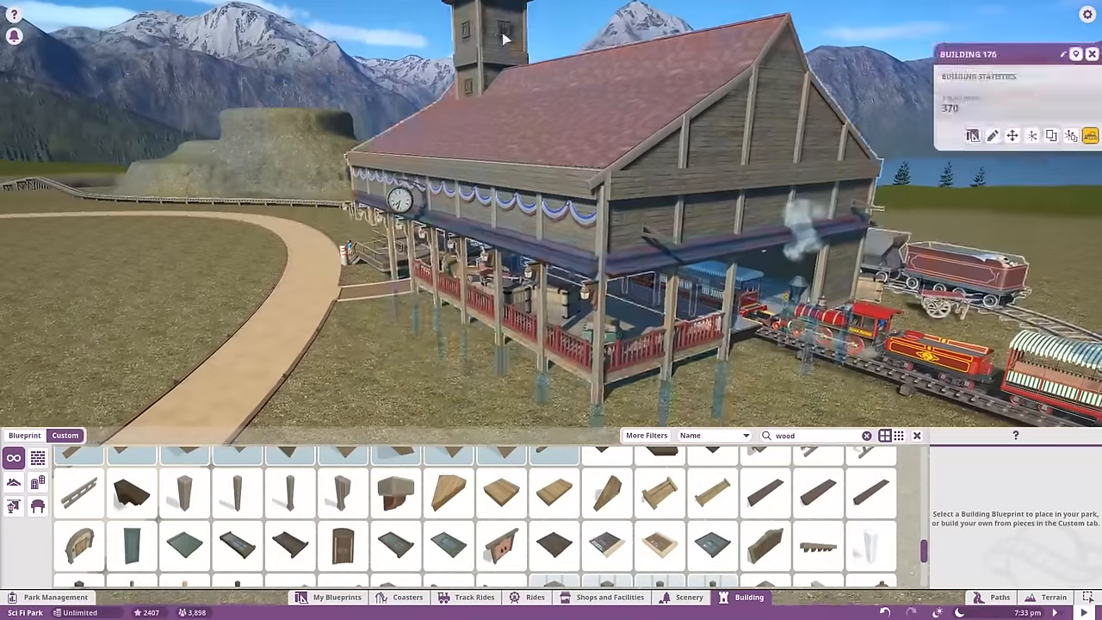
click(992, 135)
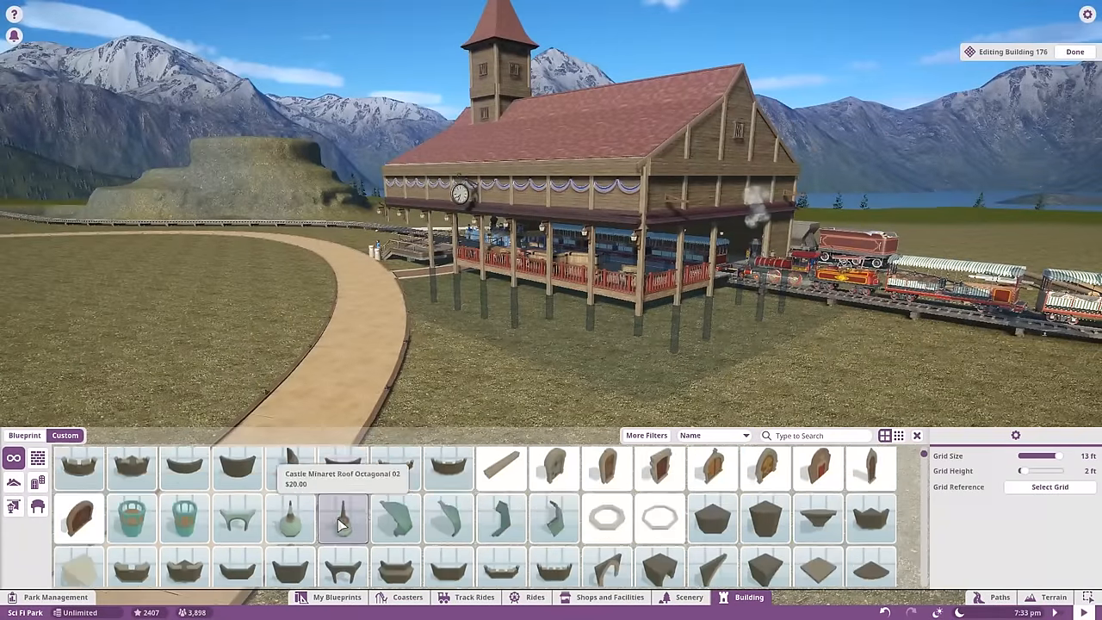
click(1074, 52)
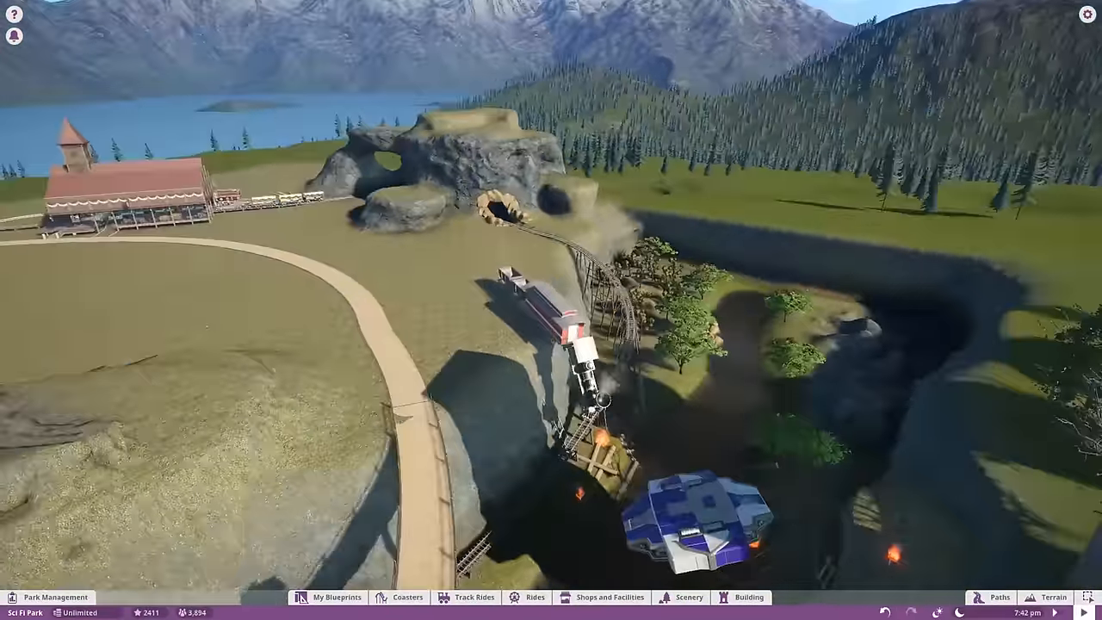
click(748, 597)
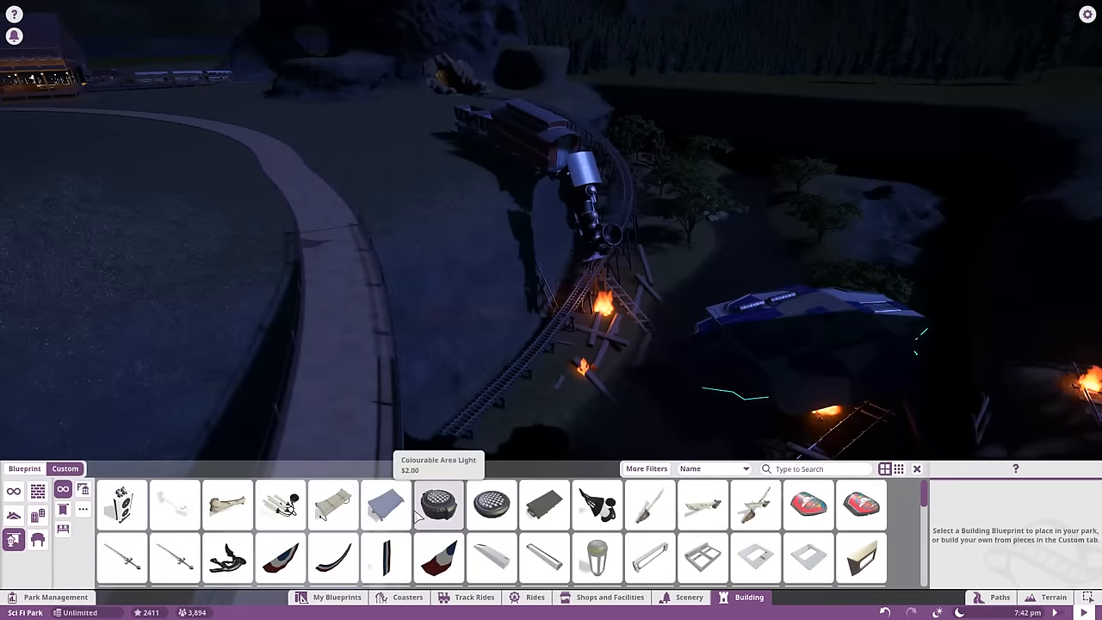
click(437, 505)
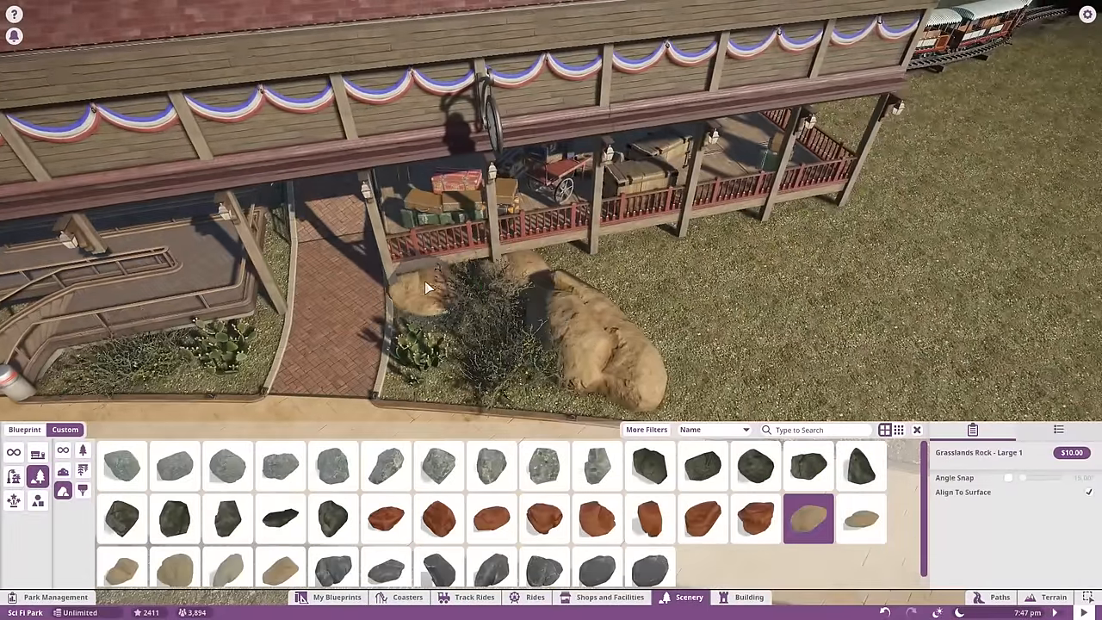
- Set a Grasslands Rock by the entrance, build a wooden shelter over the track, add a lantern
click(174, 466)
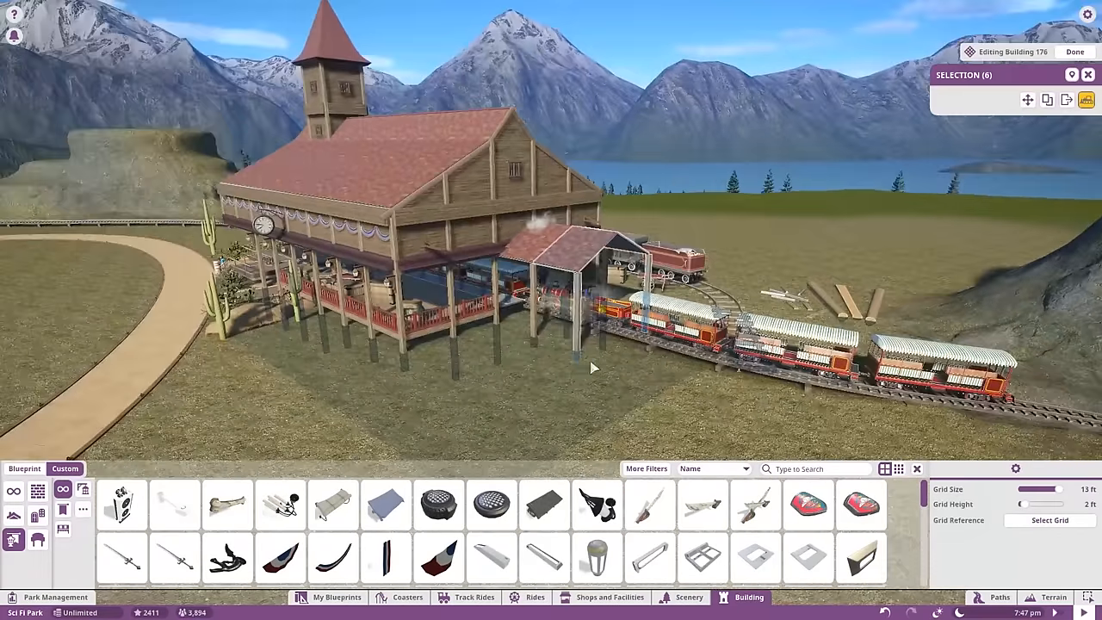
text(wood)
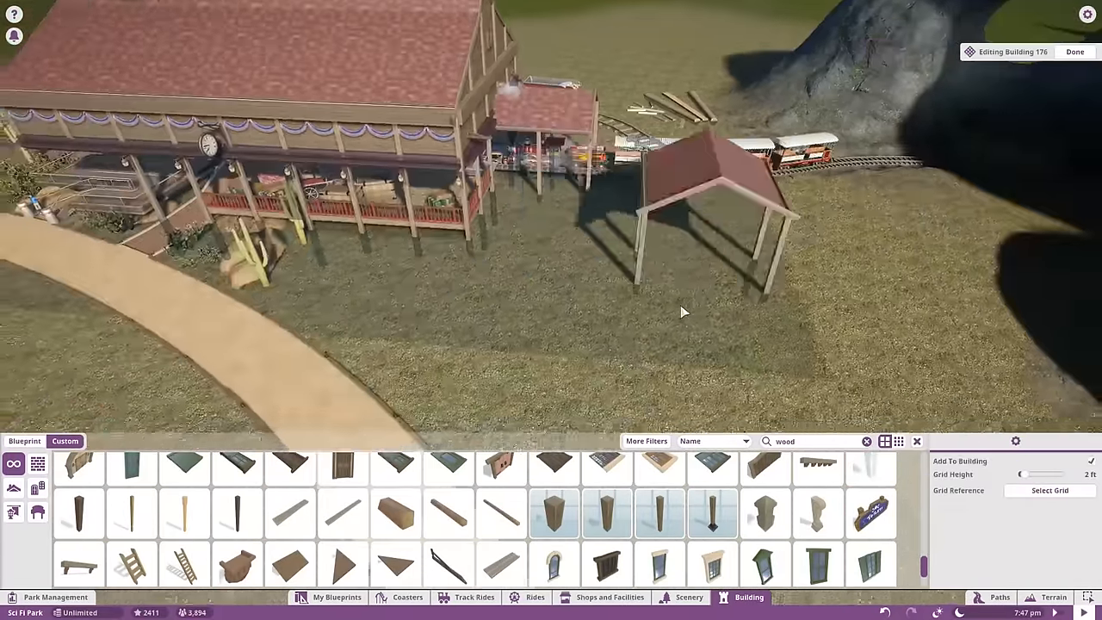
click(1075, 52)
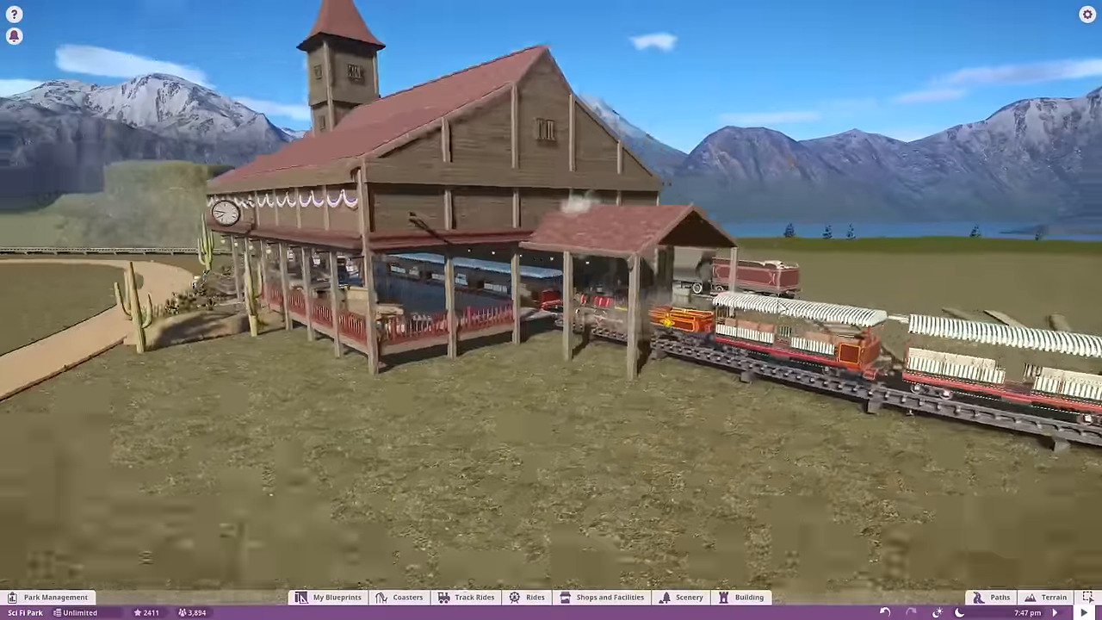
click(740, 597)
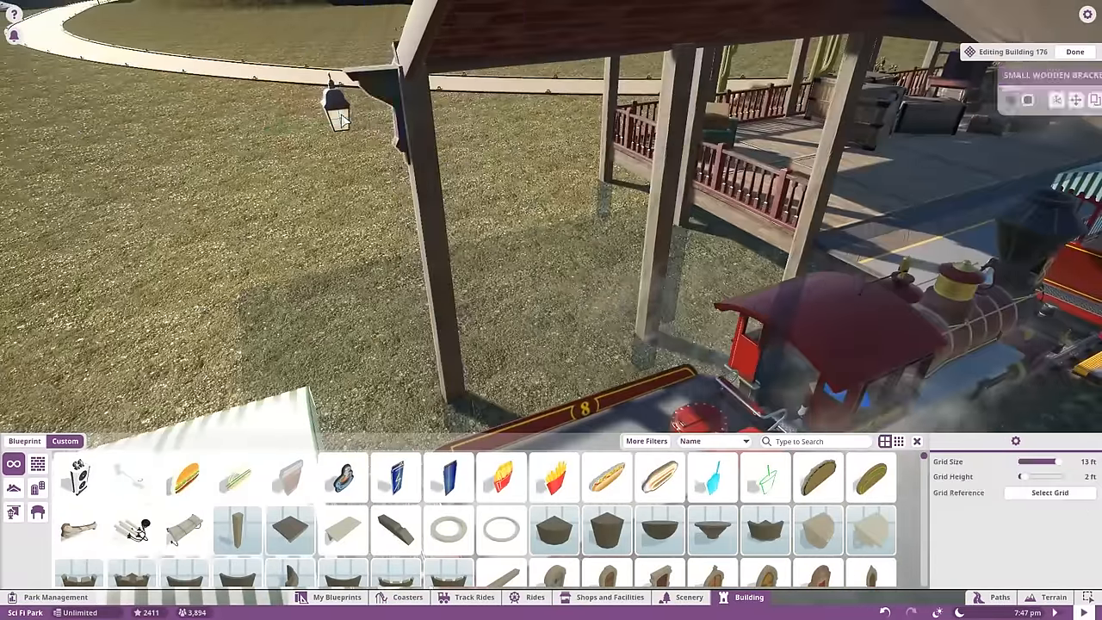
click(1075, 52)
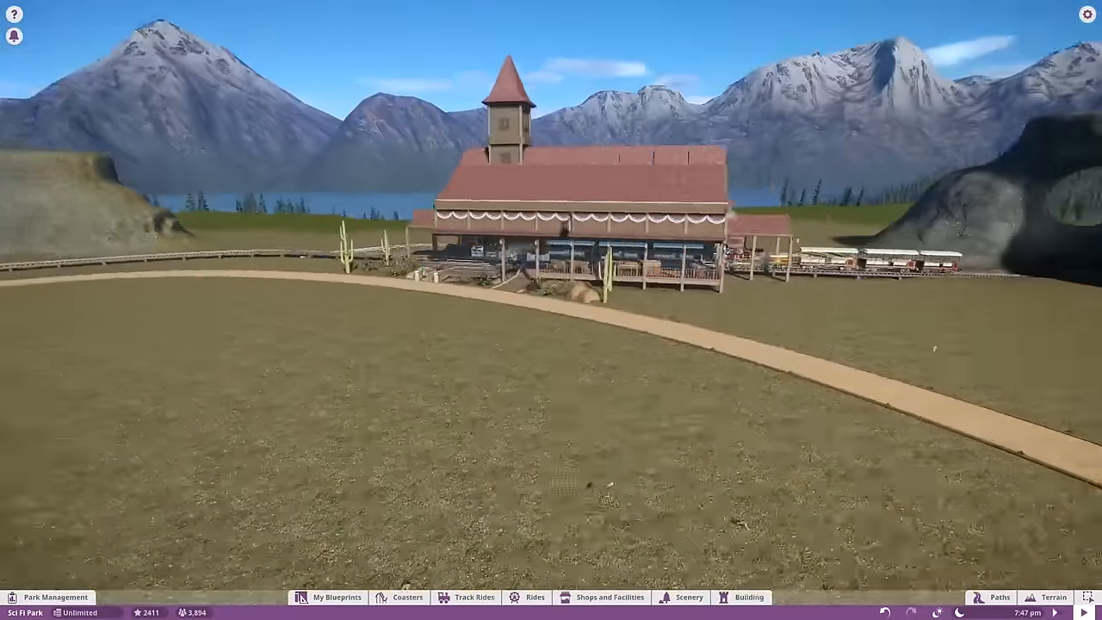
- Plant Creosote Bushes and a tall saguaro cactus around the shelter and train track
click(688, 597)
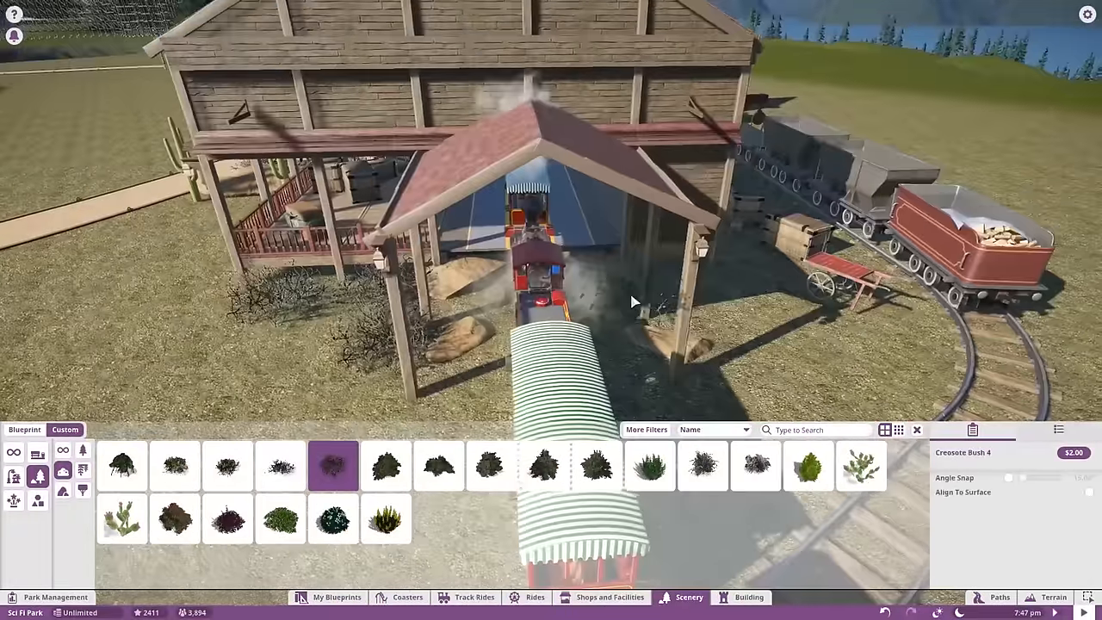
click(861, 465)
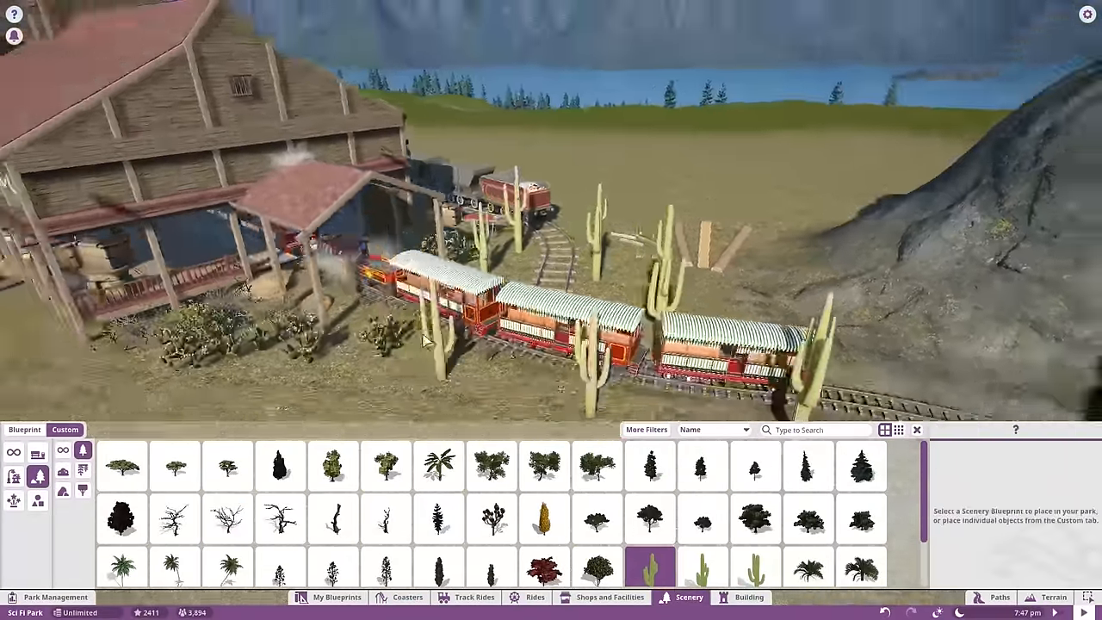
click(755, 568)
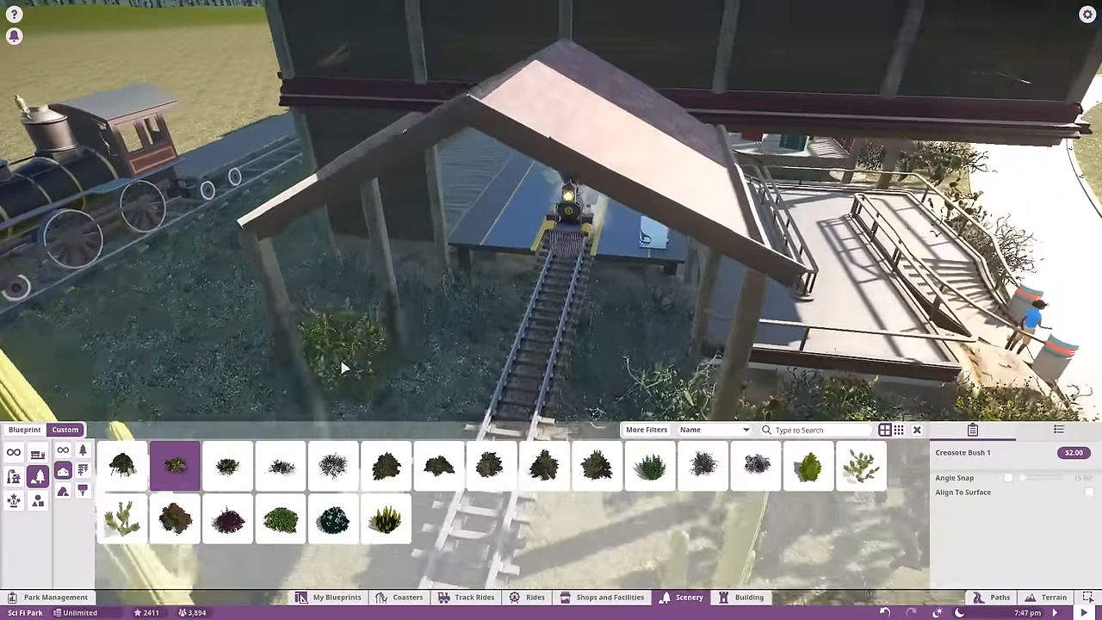
click(861, 466)
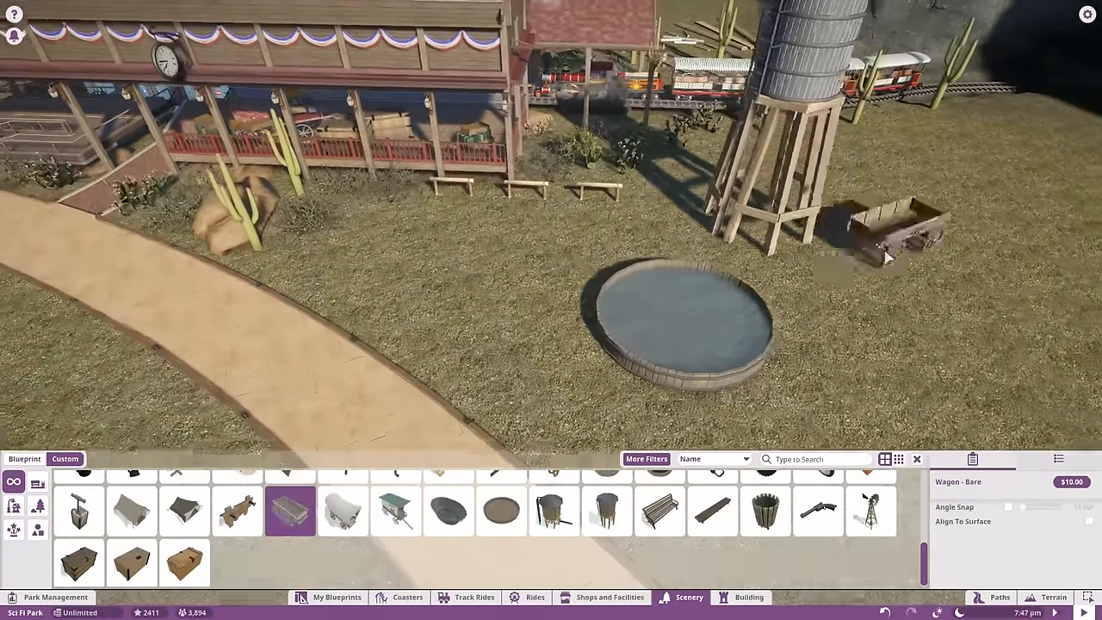
- Place a bare wagon by the water tower and rustic bins along the path
click(238, 511)
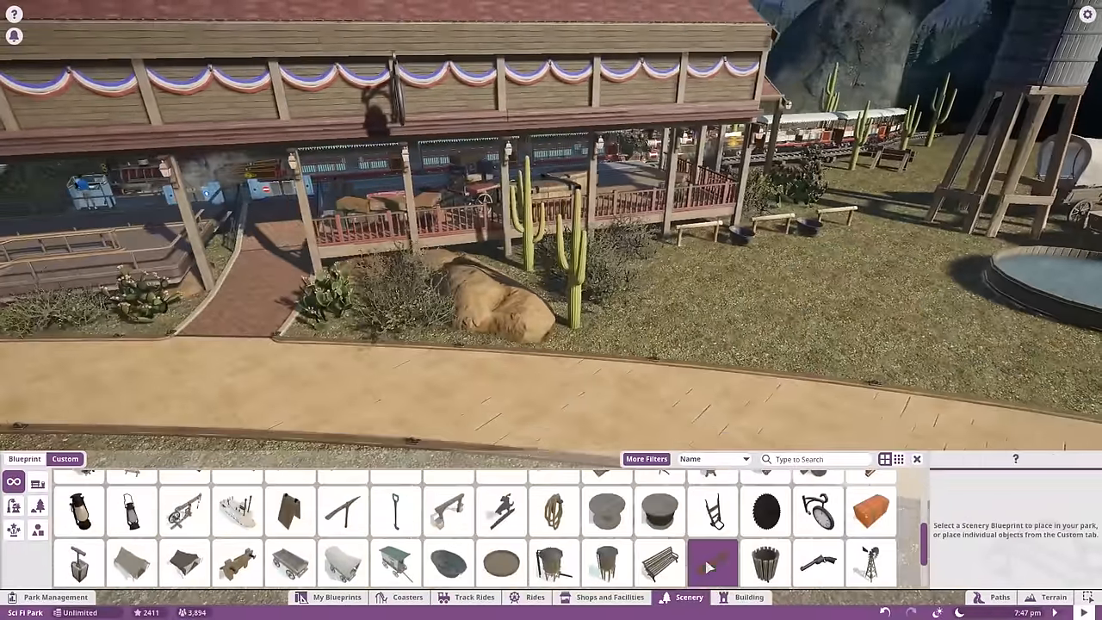
click(765, 564)
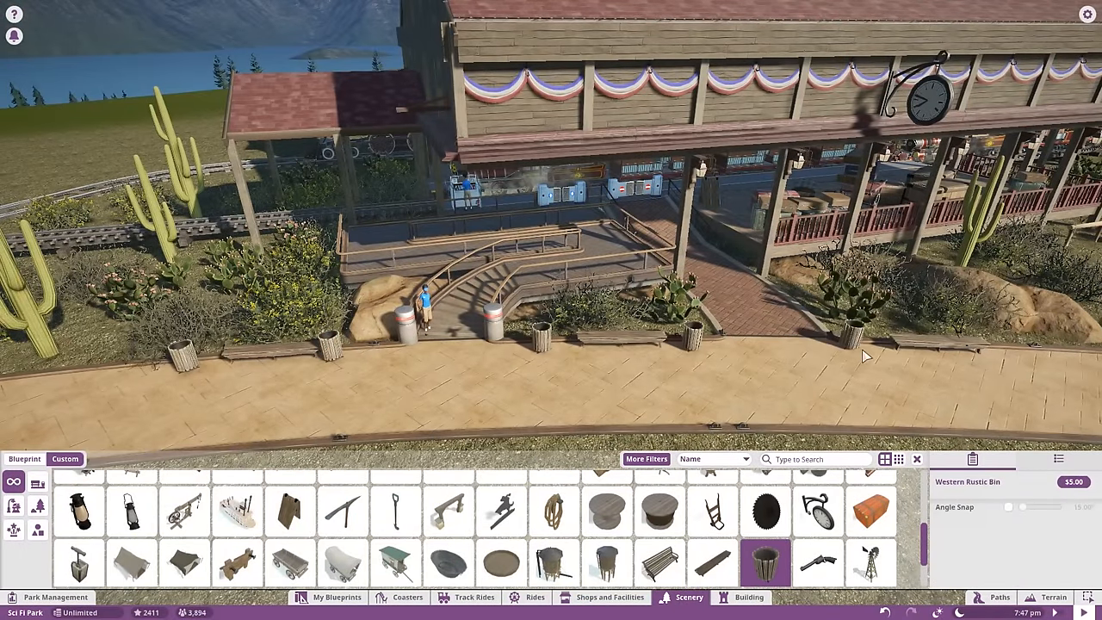